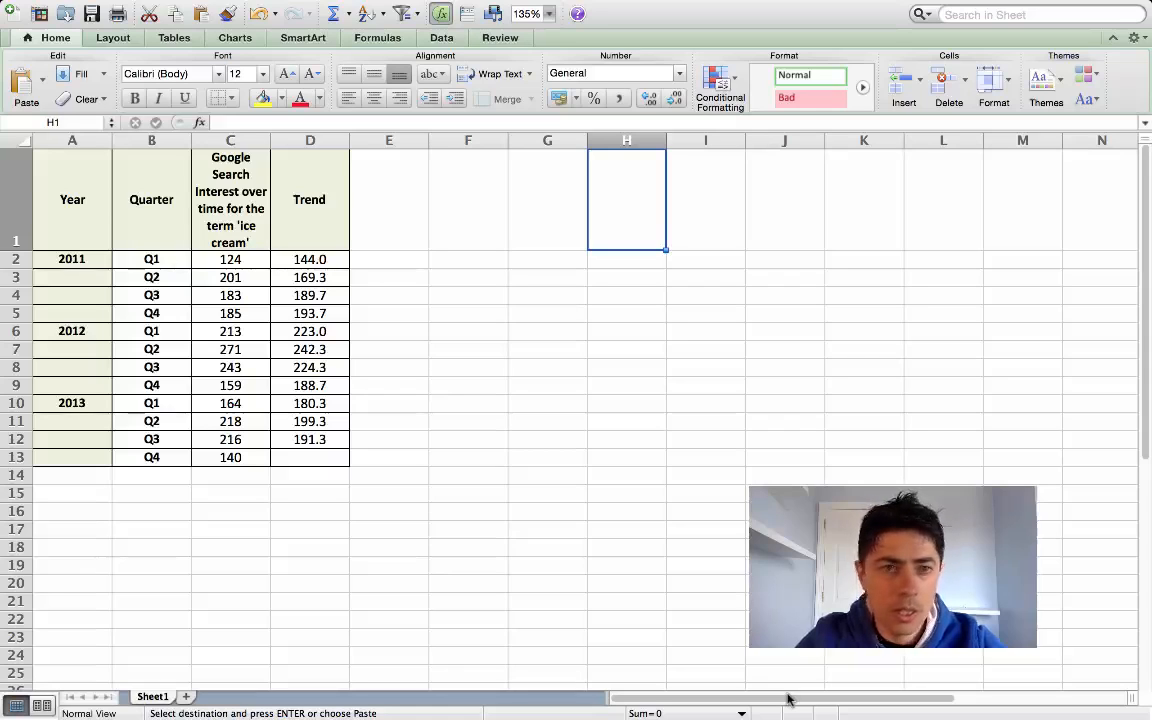
pyautogui.moveTo(495, 629)
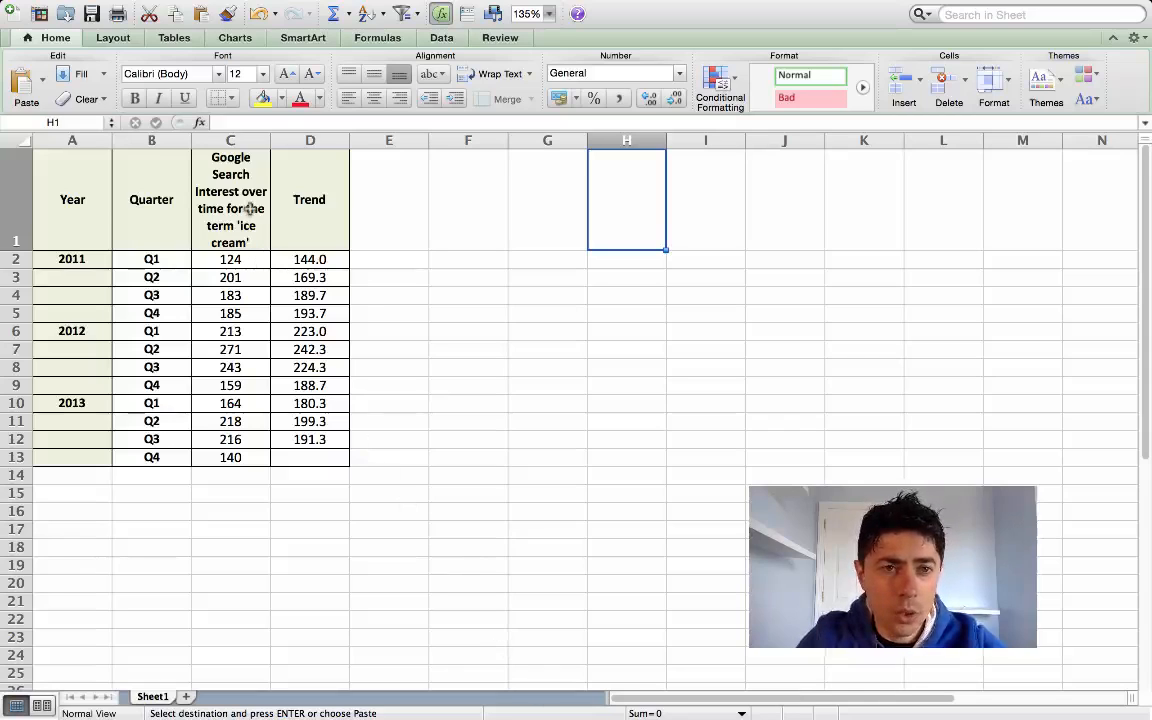
pyautogui.moveTo(268, 227)
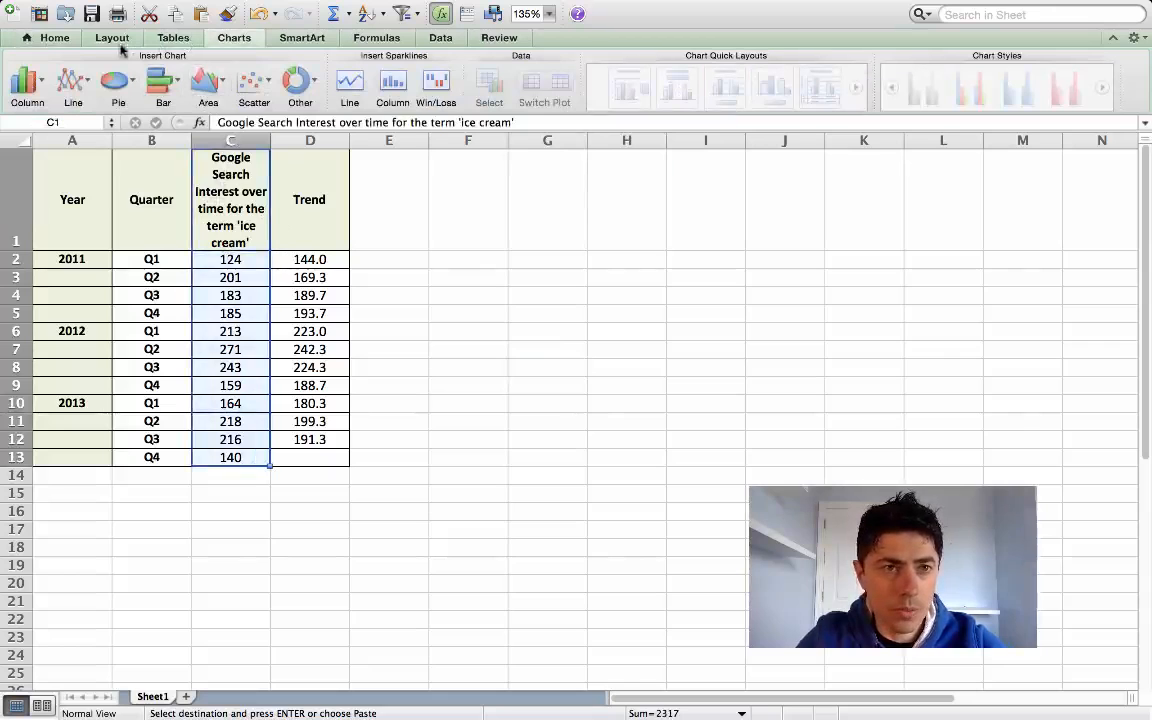
# - Insert a basic line chart of search interest and head column E with 's'
pyautogui.click(72, 85)
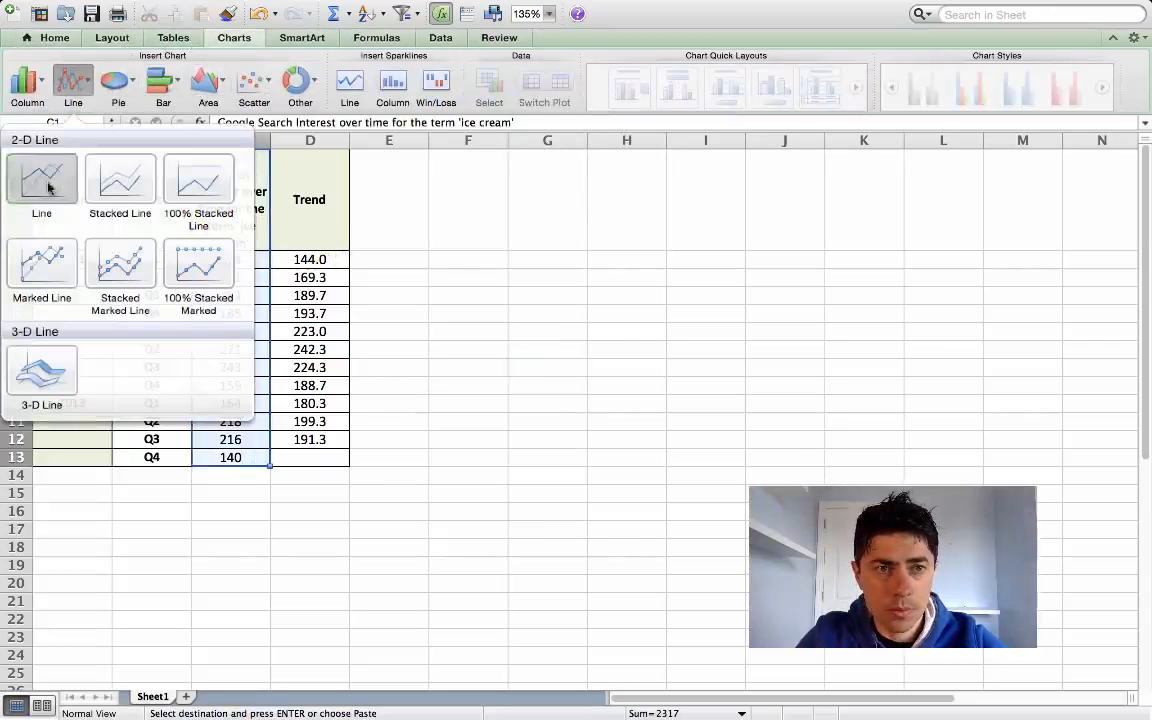
pyautogui.click(42, 180)
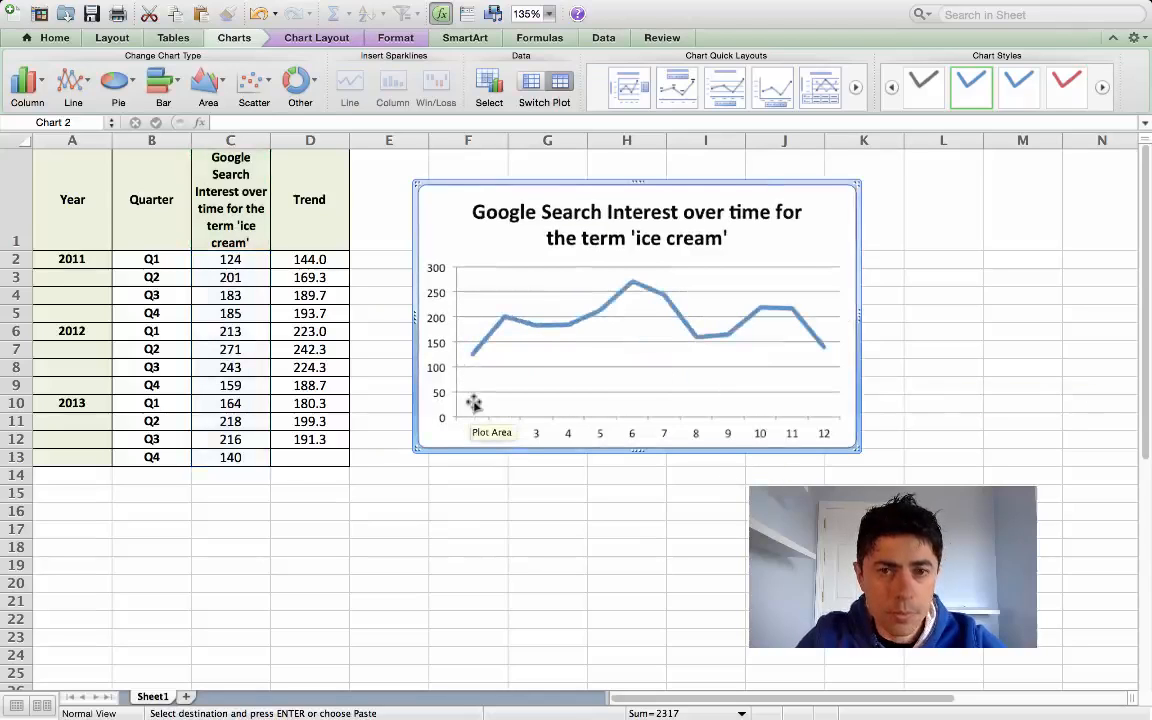
pyautogui.moveTo(640, 340)
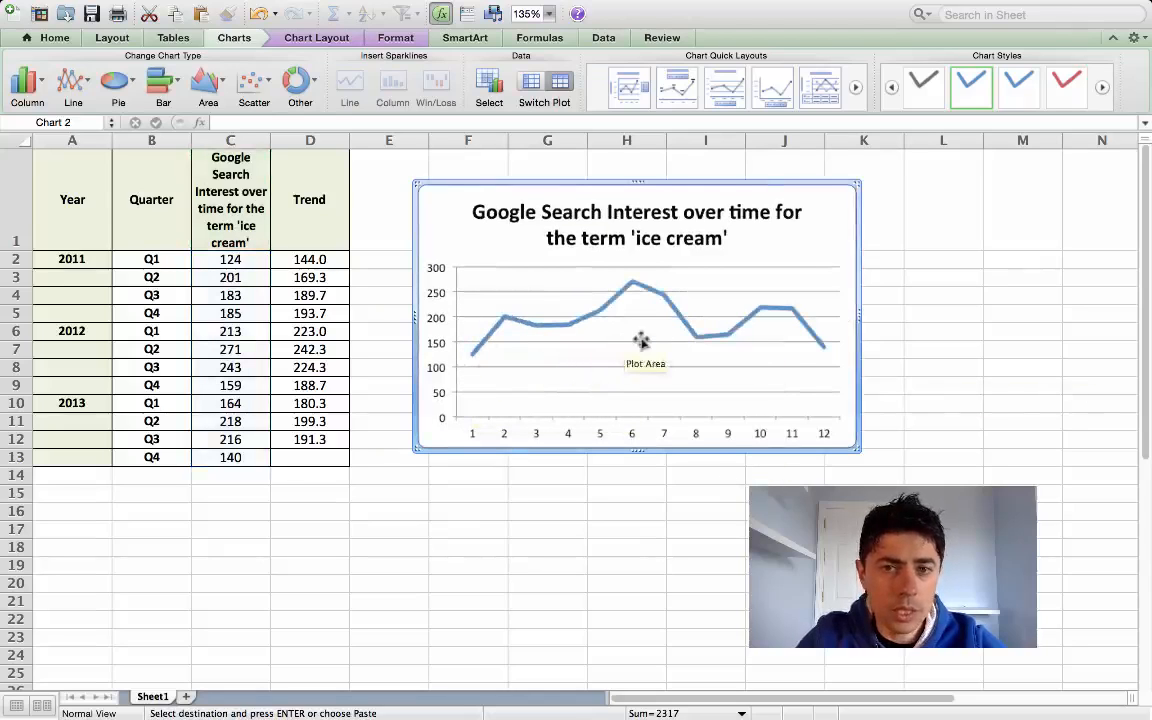
pyautogui.moveTo(705, 340)
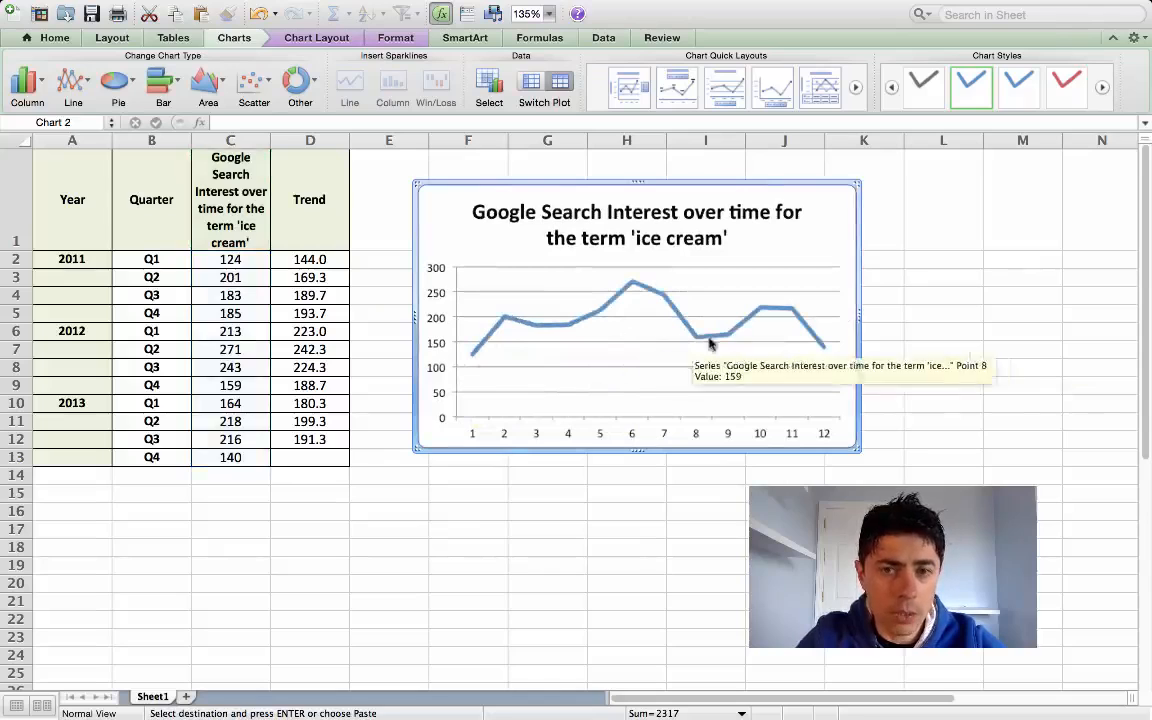
pyautogui.moveTo(822, 357)
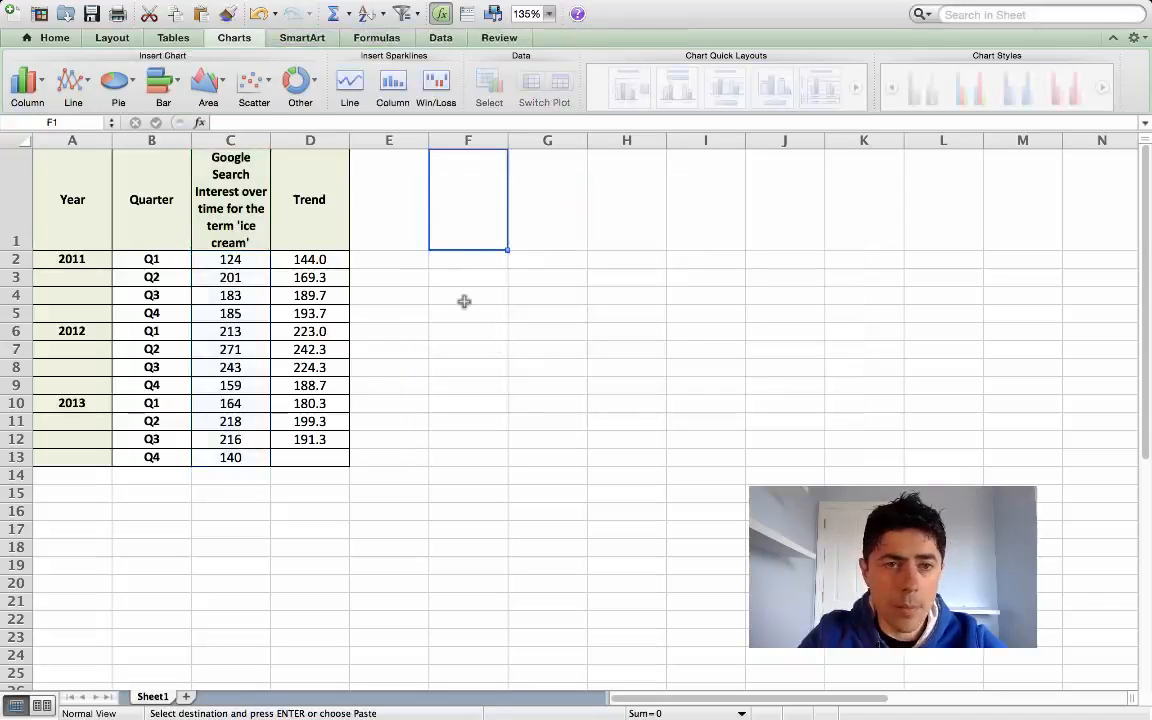
pyautogui.moveTo(451, 243)
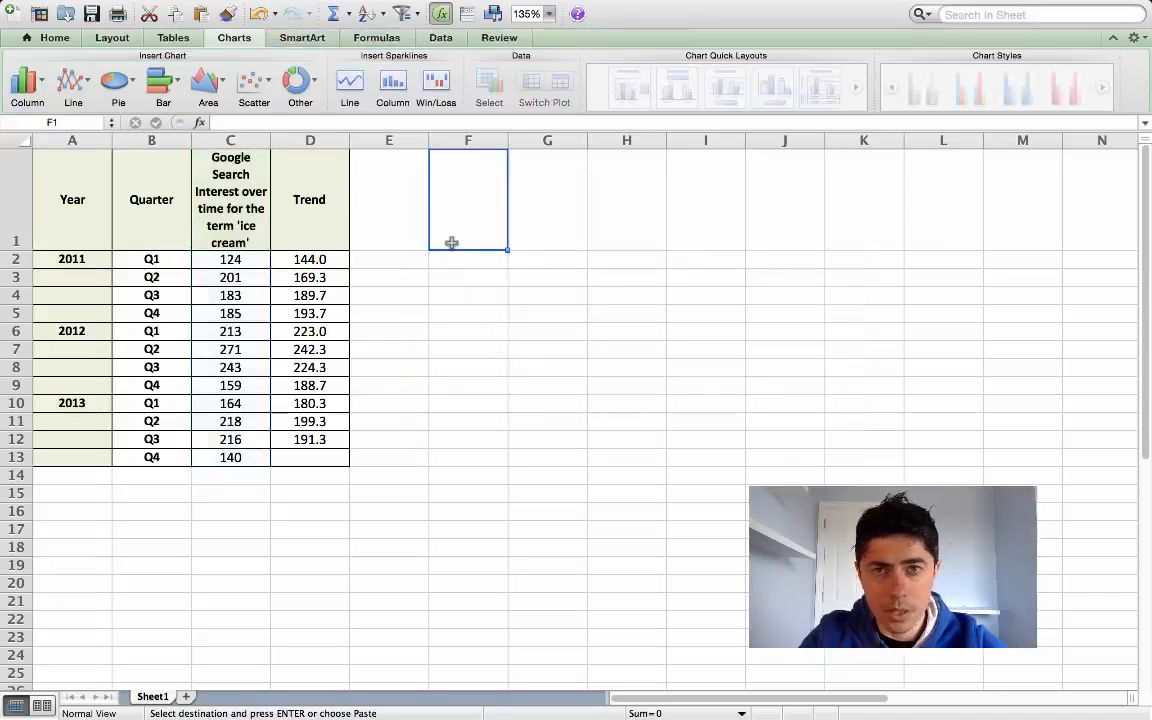
pyautogui.moveTo(451, 261)
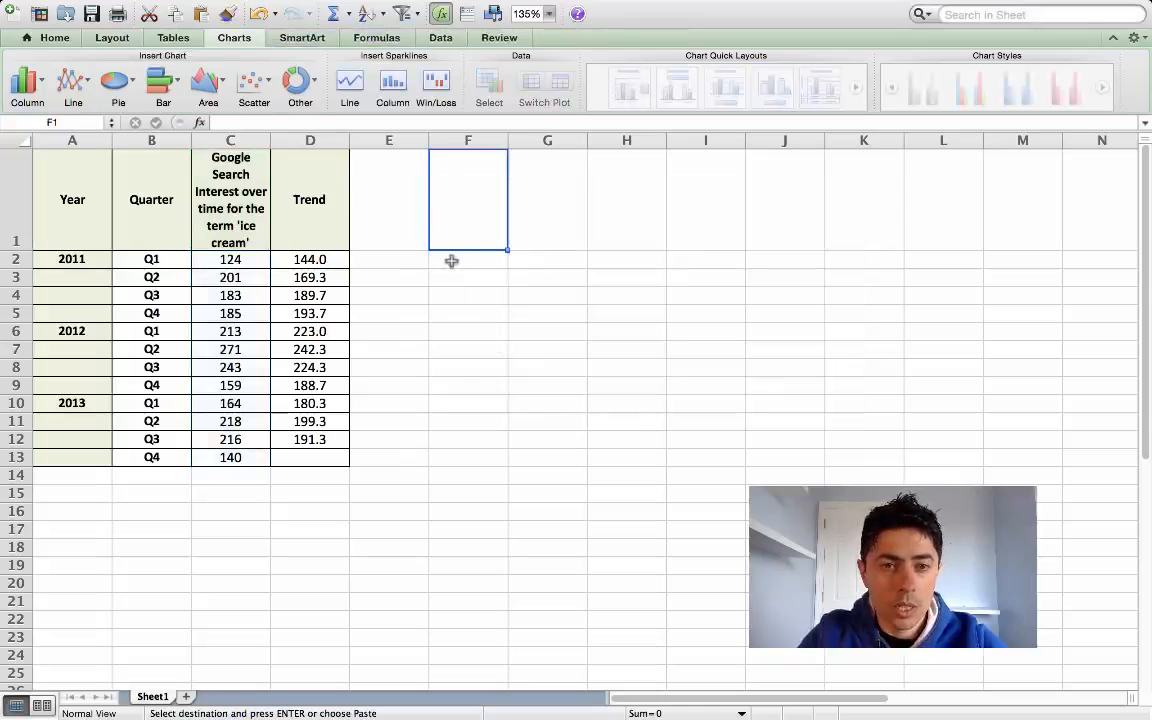
pyautogui.moveTo(489, 266)
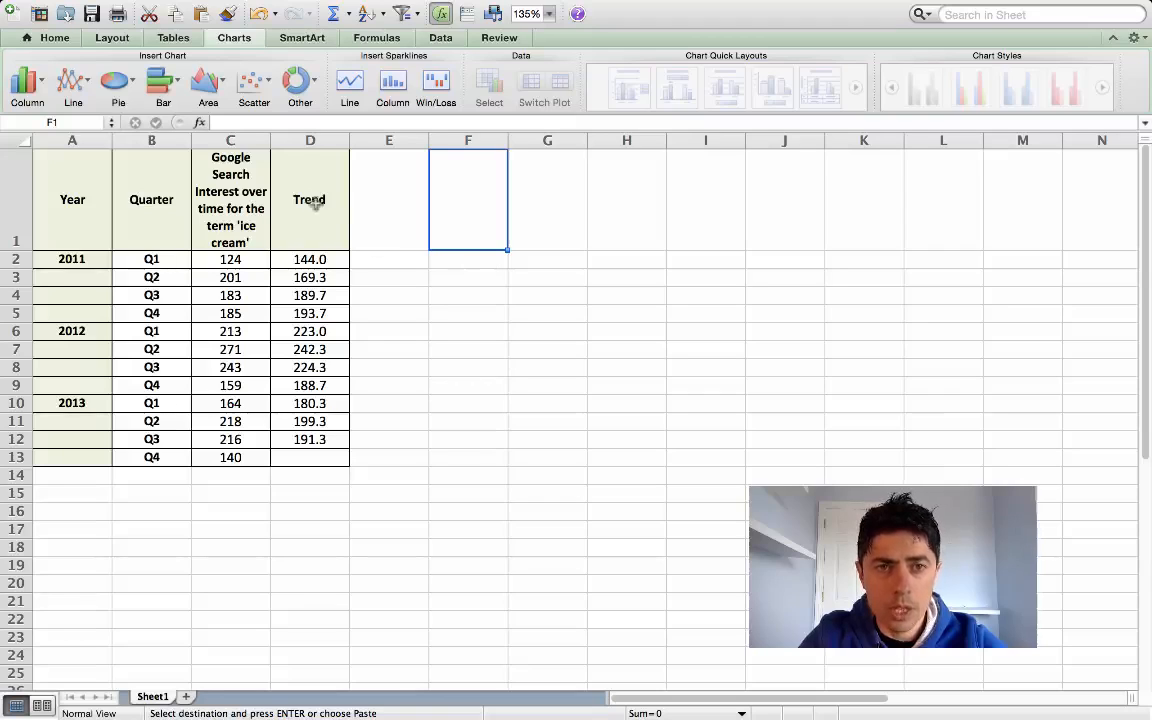
pyautogui.moveTo(425, 203)
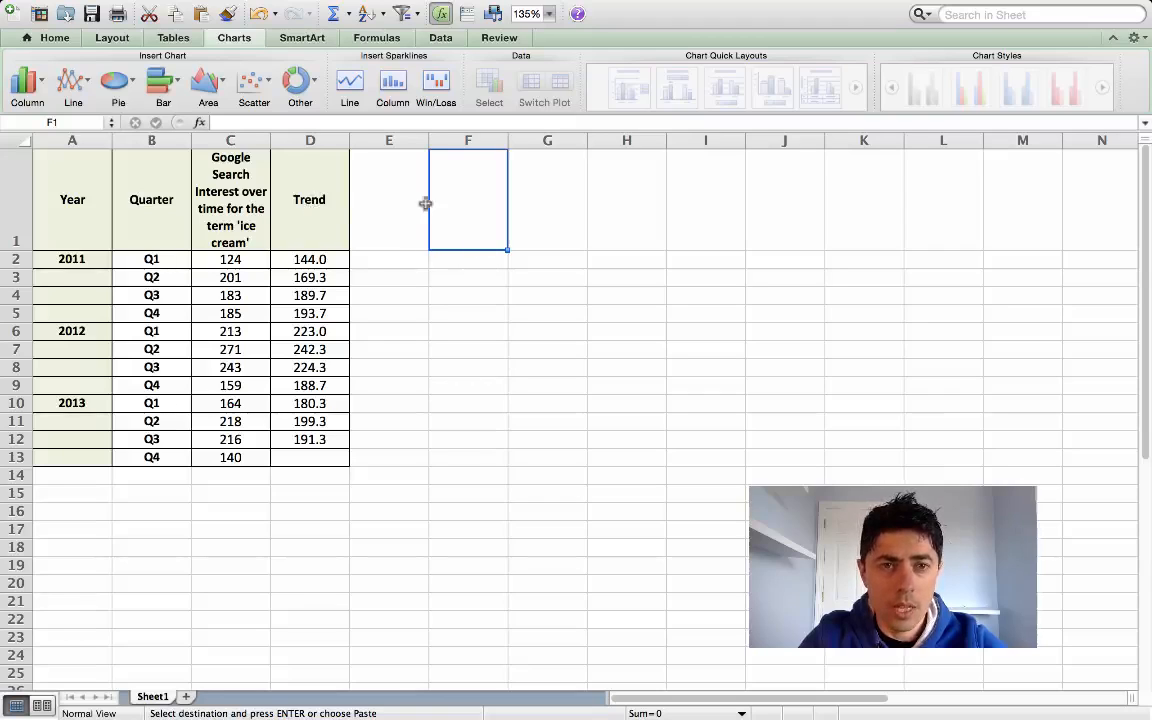
pyautogui.click(389, 200)
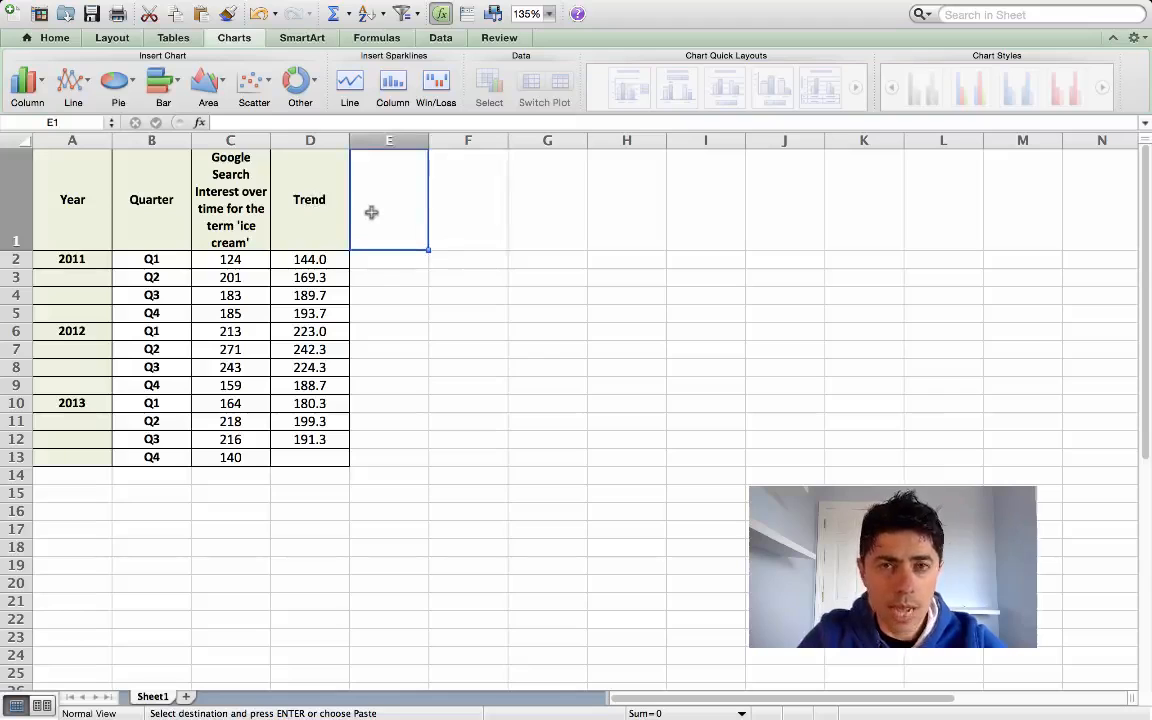
pyautogui.write('s')
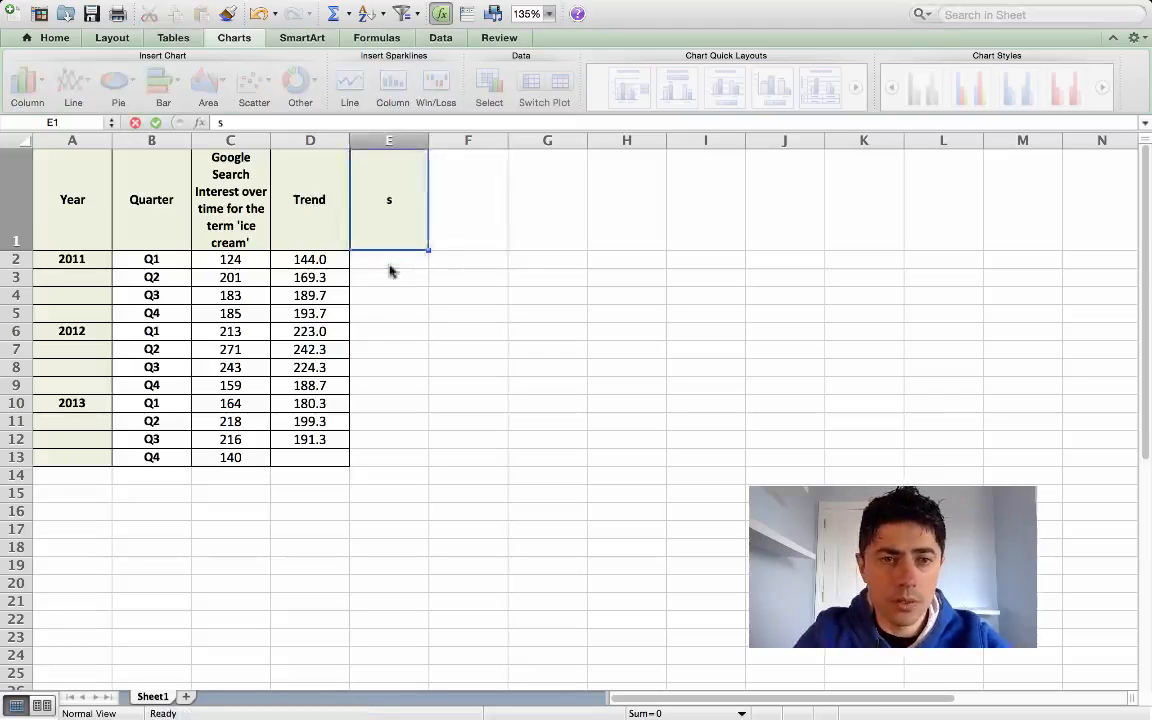
# - Enter =(C2-D2) in E2 for 2011 Q1 actual minus trend, ready to fill down
pyautogui.click(389, 259)
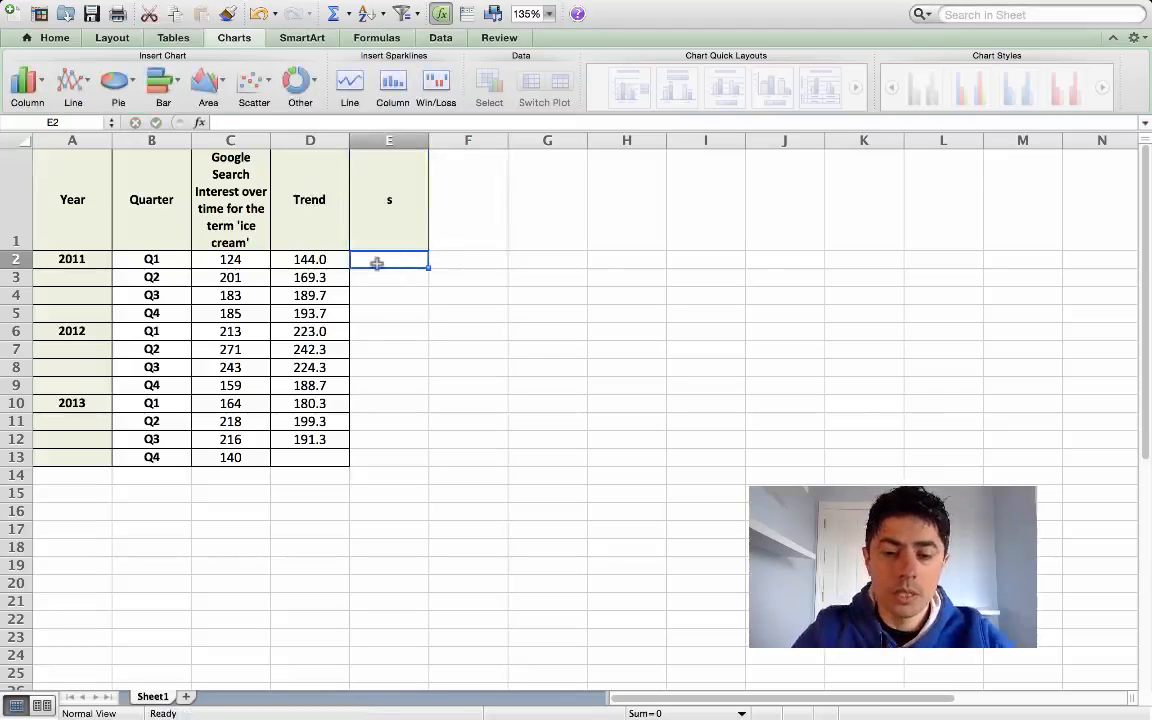
pyautogui.write('=(')
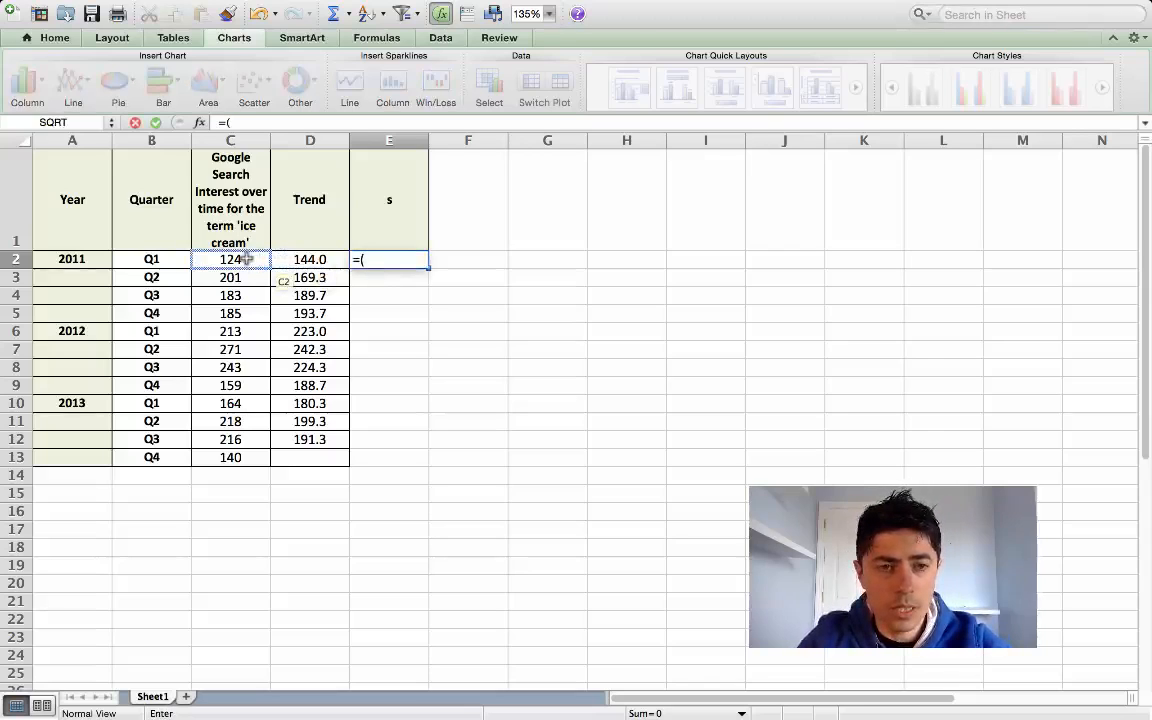
pyautogui.write('C2-')
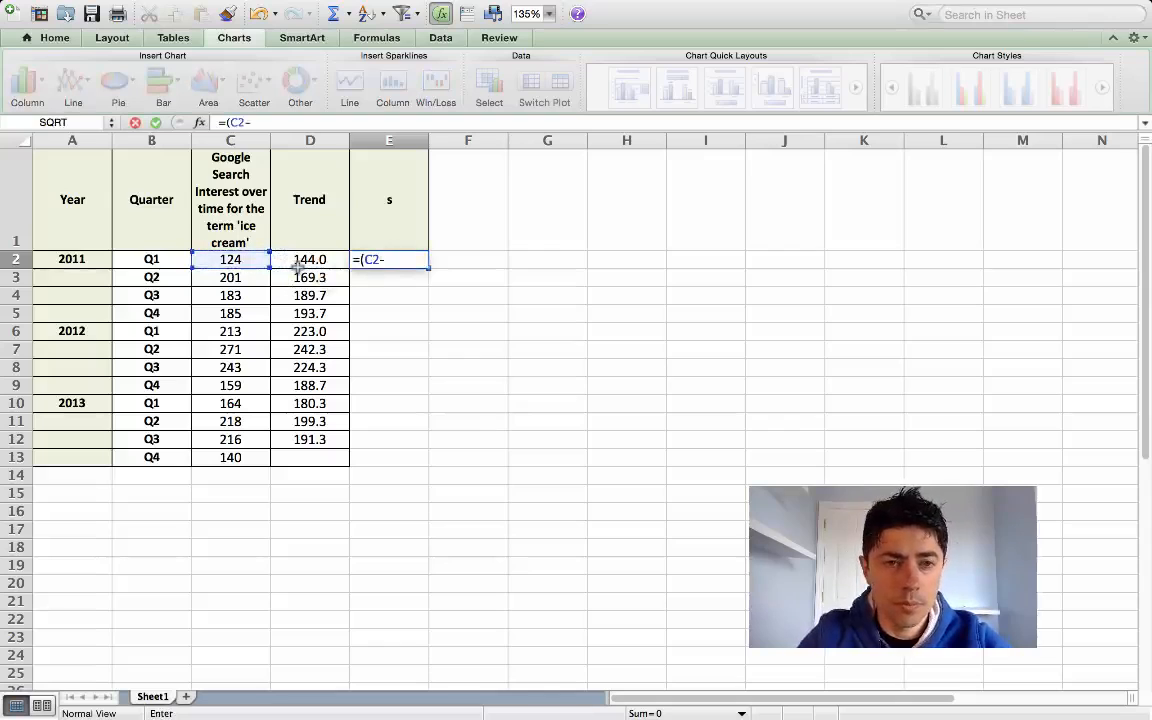
pyautogui.press('Return')
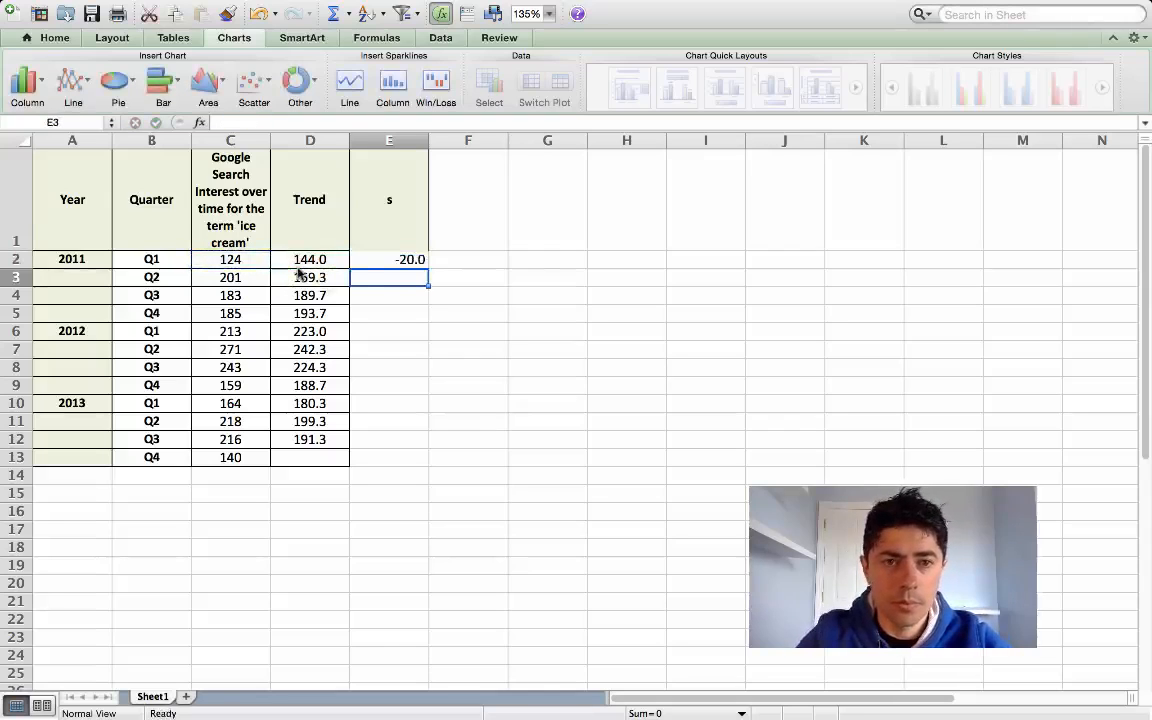
pyautogui.click(389, 259)
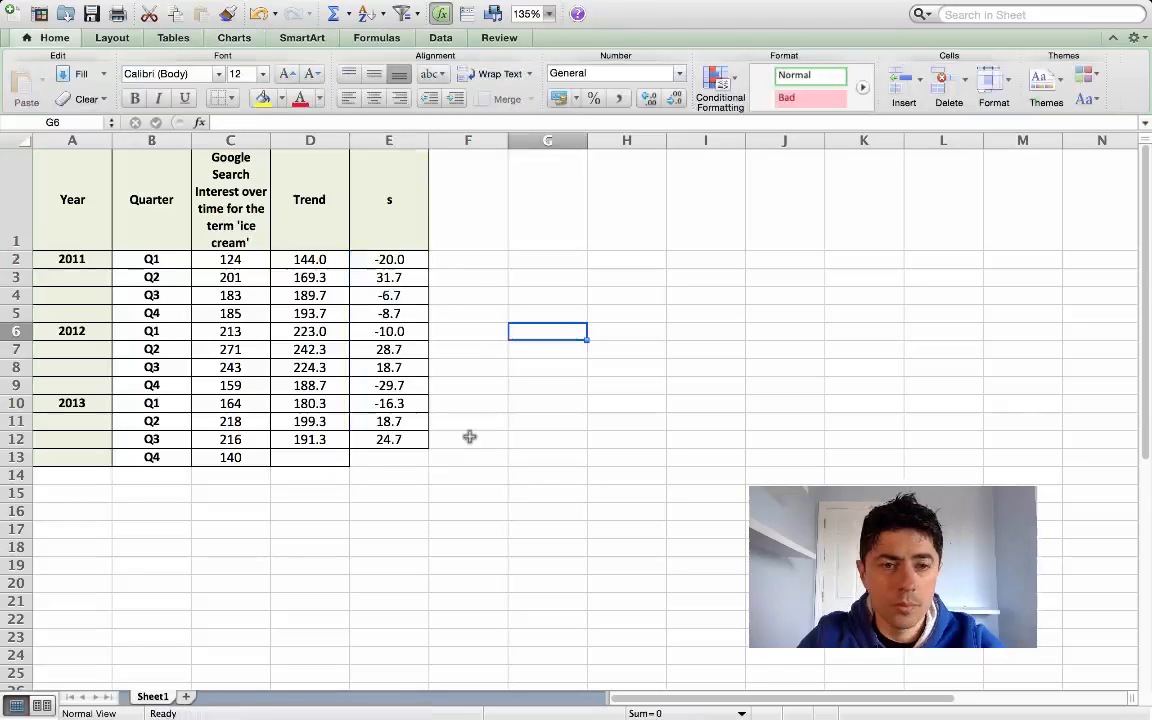
pyautogui.moveTo(253, 458)
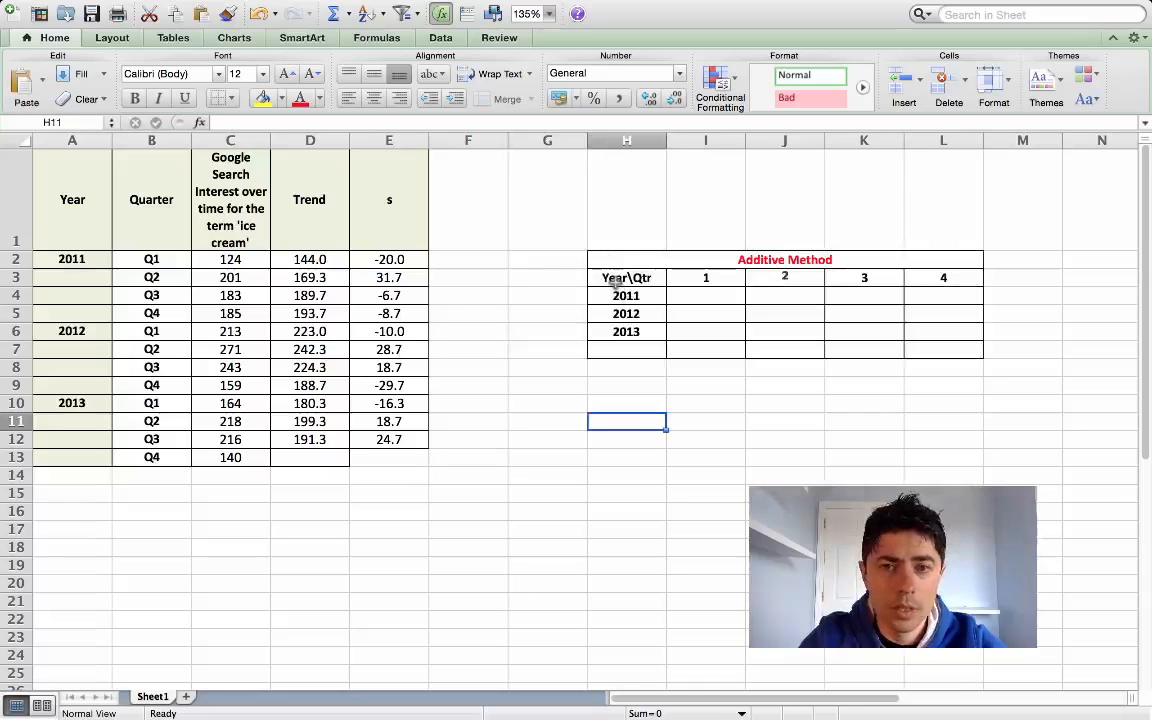
pyautogui.moveTo(687, 331)
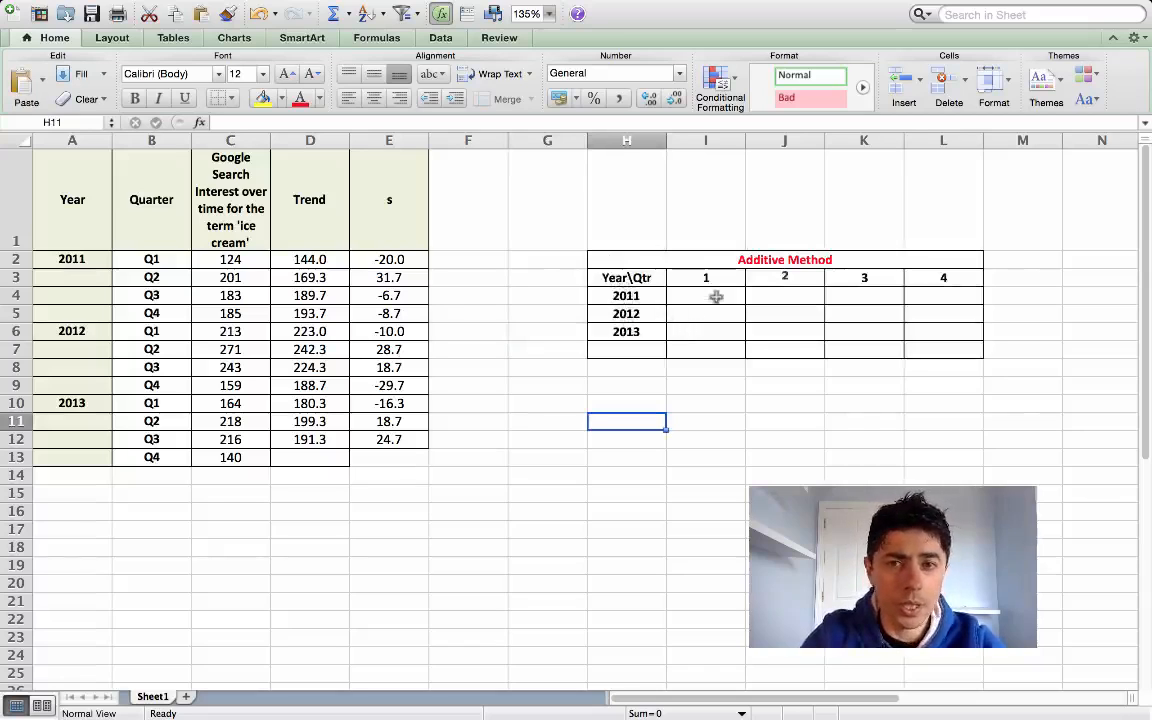
# - Target grid cell I4 and copy the 2011 seasonal values E2:E5
pyautogui.click(705, 295)
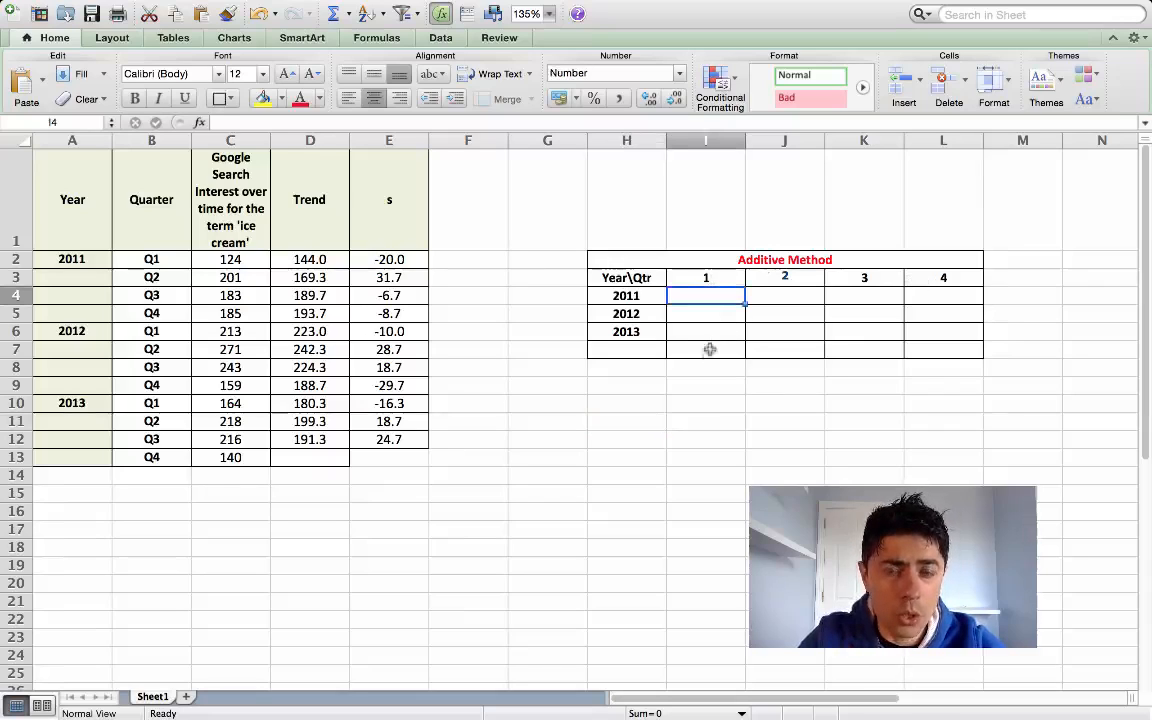
pyautogui.moveTo(712, 307)
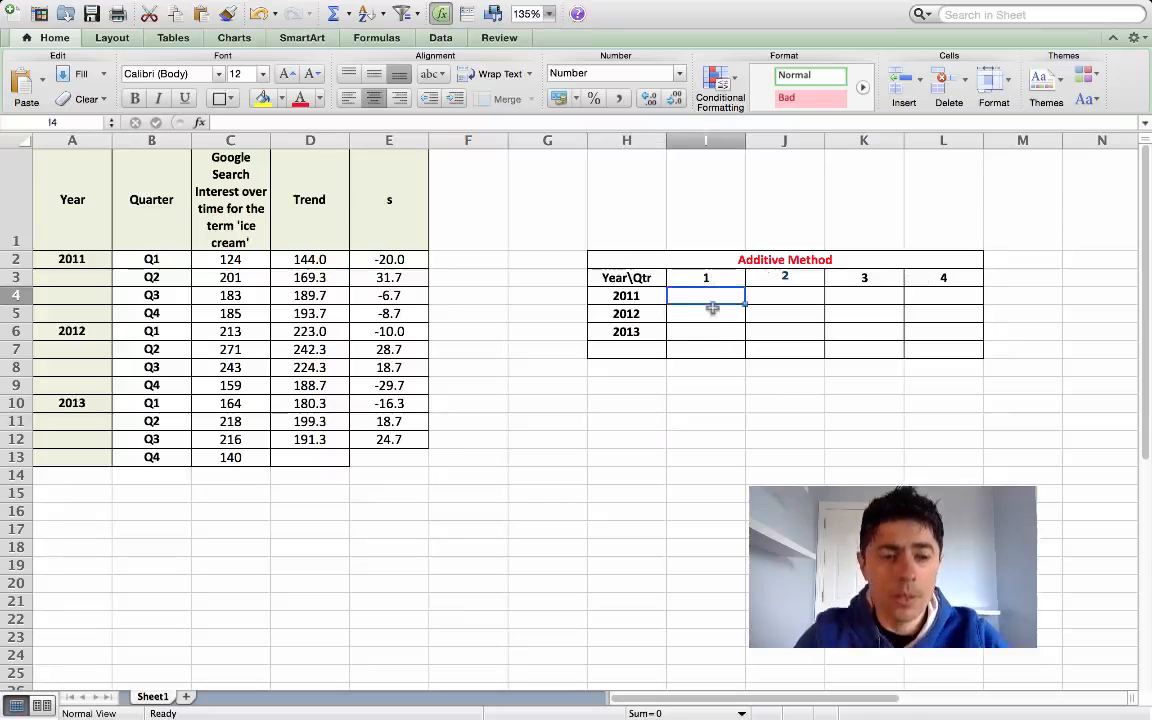
pyautogui.moveTo(373, 258)
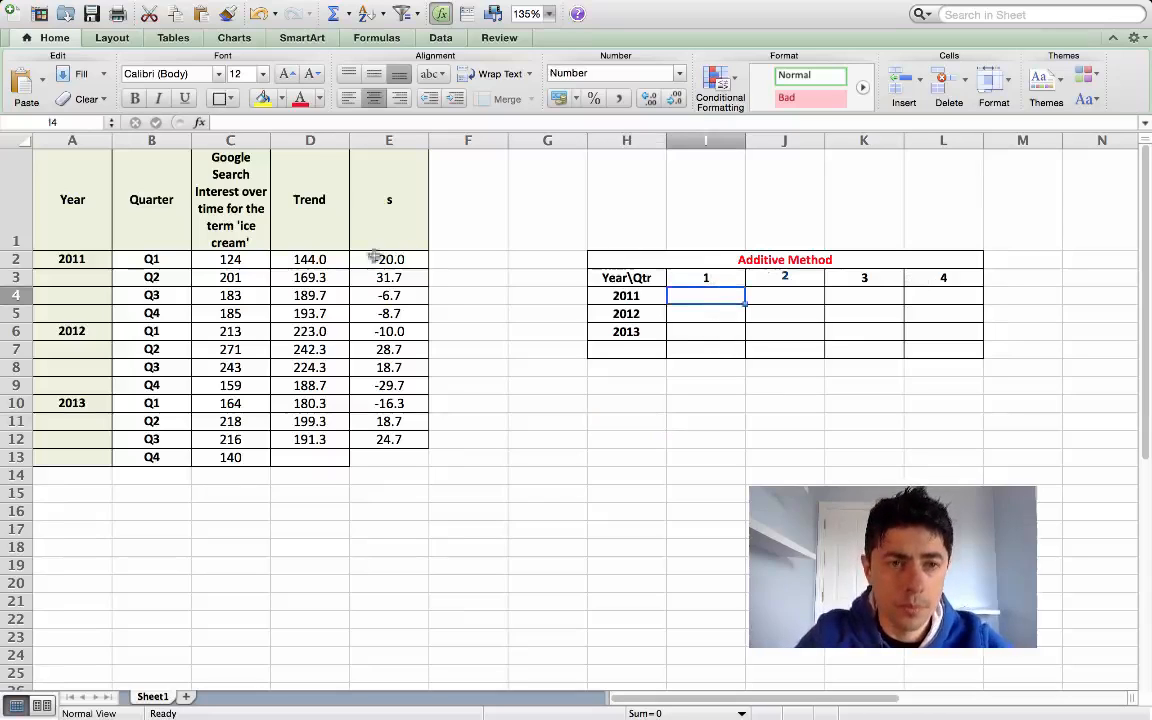
pyautogui.moveTo(389, 259); pyautogui.dragTo(389, 295)
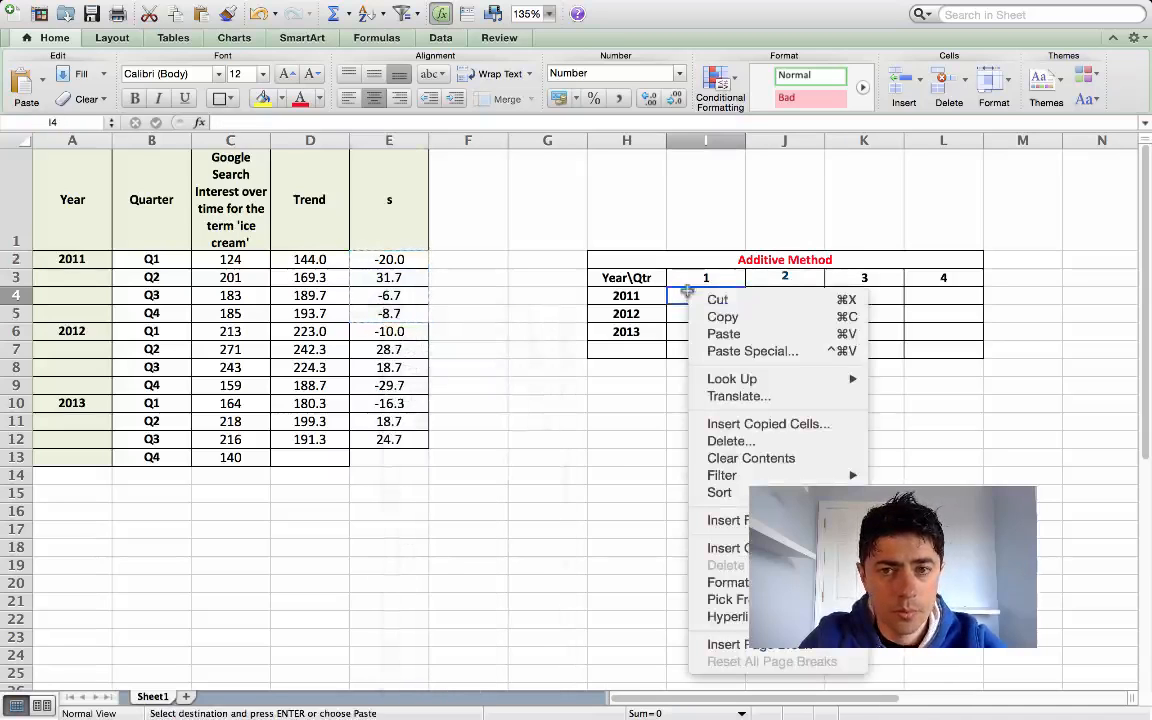
# - Paste the 2011 and 2012 seasonal values into the grid as values only
pyautogui.click(752, 351)
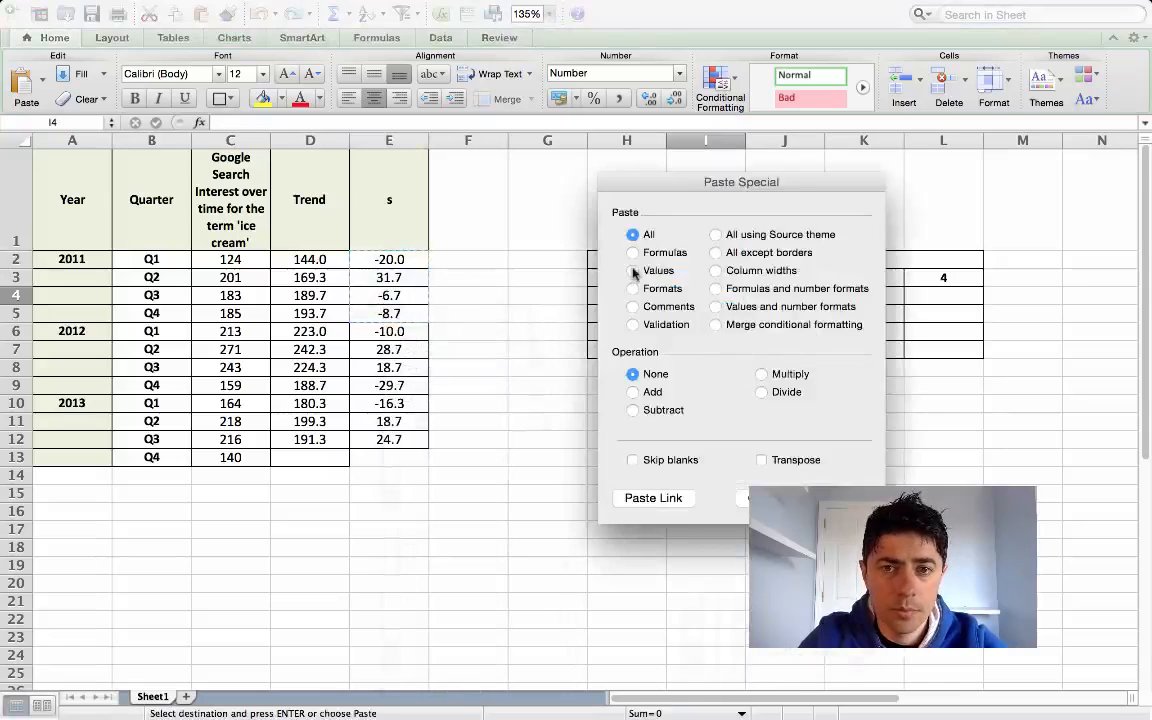
pyautogui.click(761, 459)
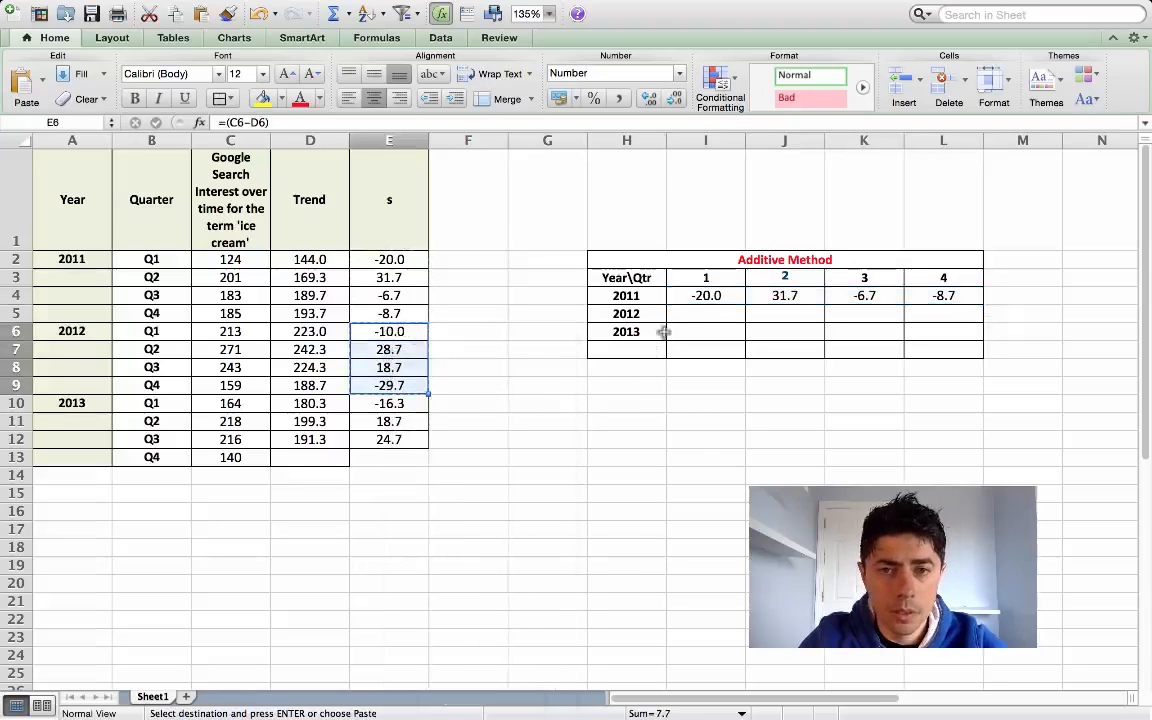
pyautogui.rightClick(705, 313)
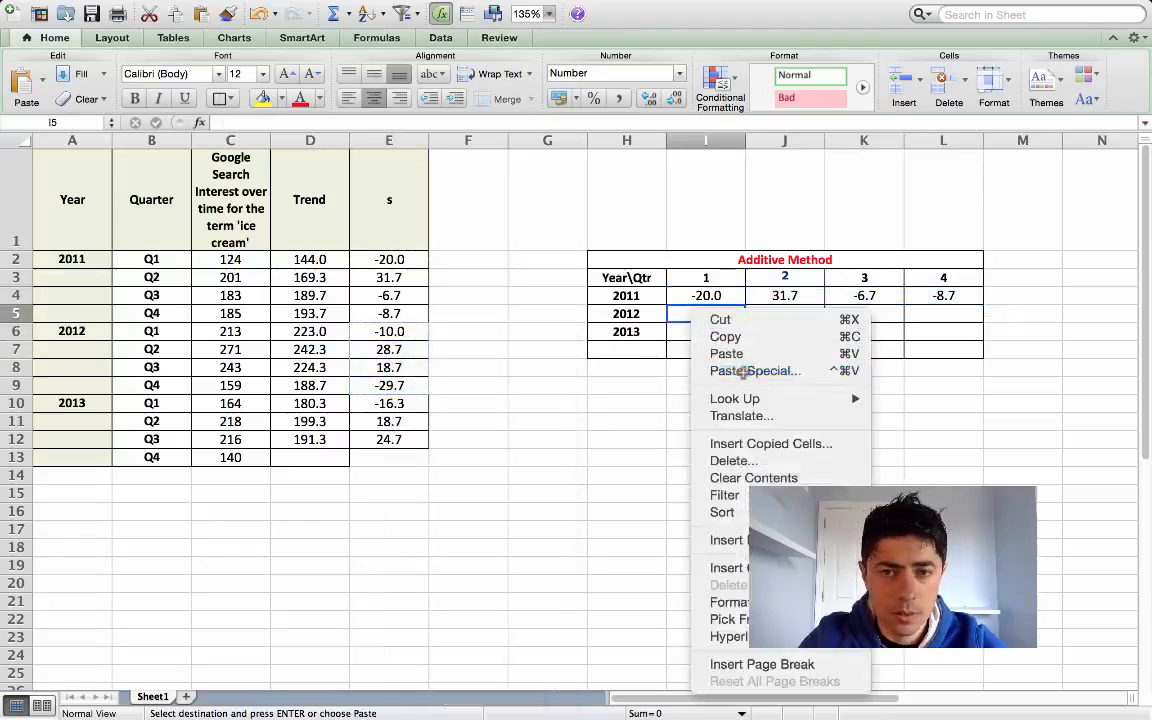
pyautogui.click(755, 371)
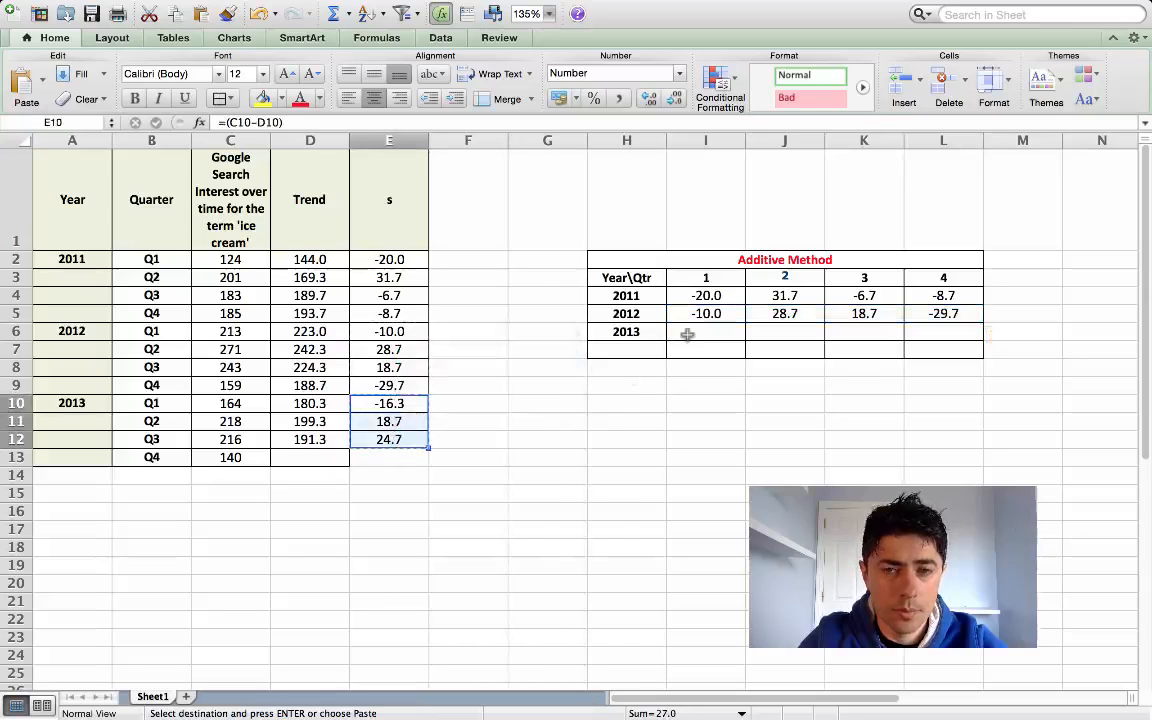
pyautogui.click(706, 331)
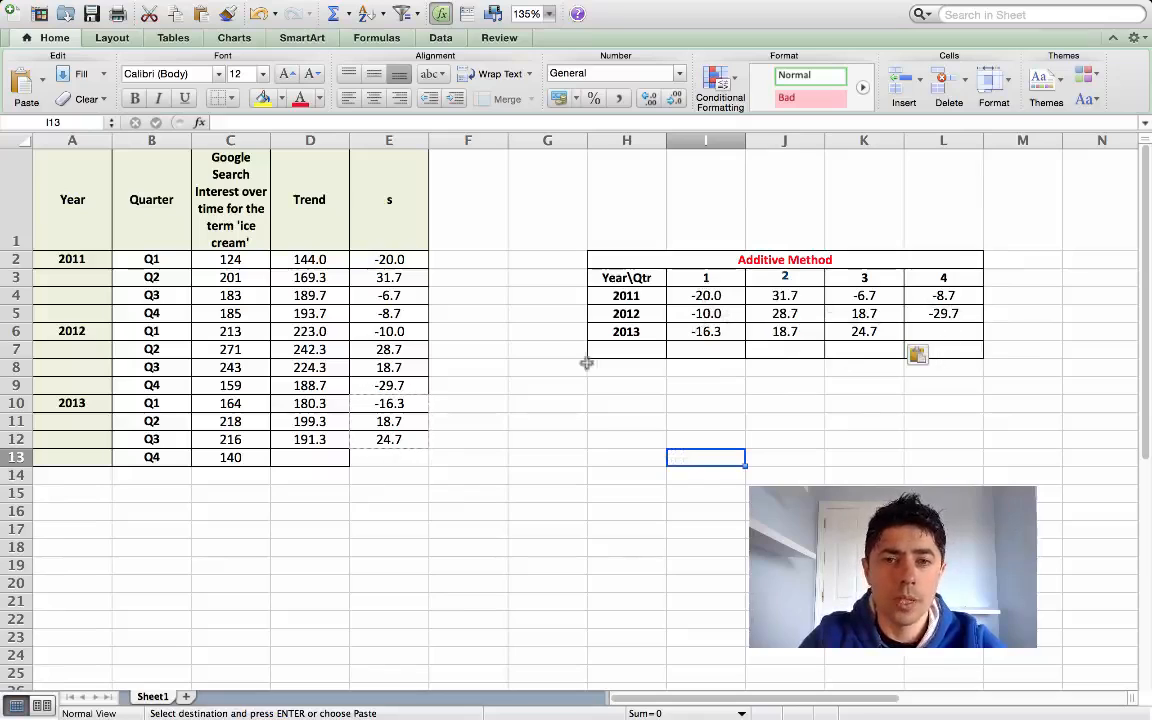
# - Label the Total row and enter =SUM(I4:I6) for quarter 1, filled across to L7
pyautogui.click(626, 349)
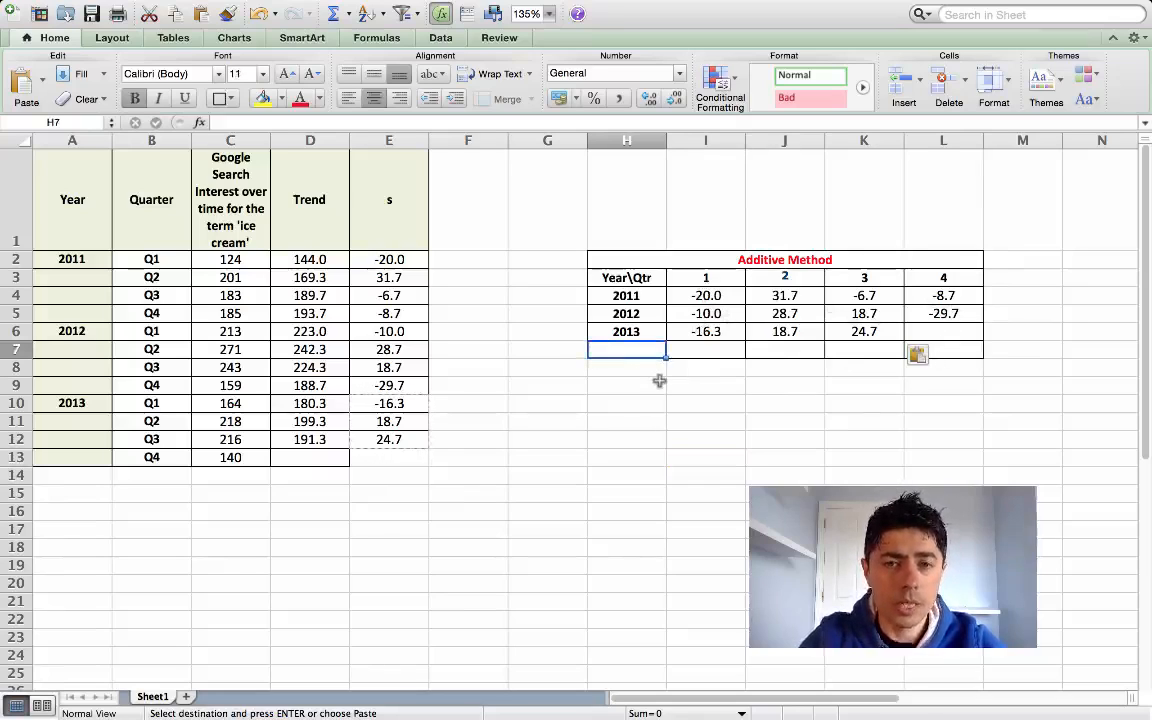
pyautogui.write('Total')
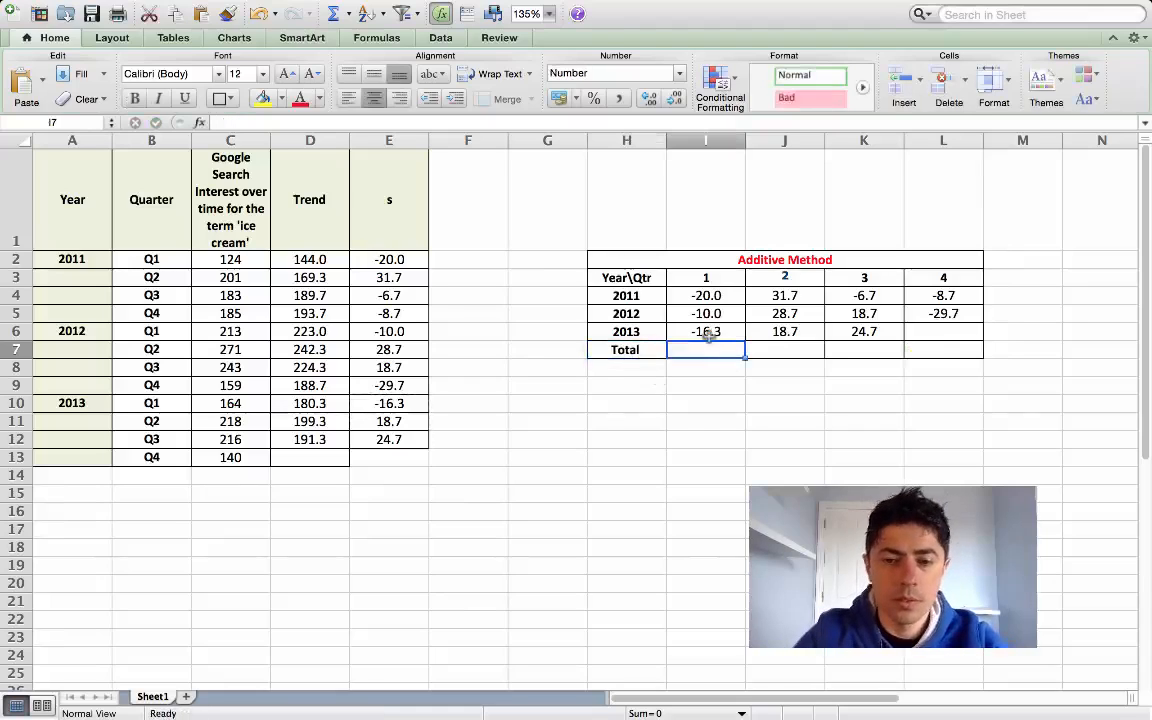
pyautogui.write('=Sum(')
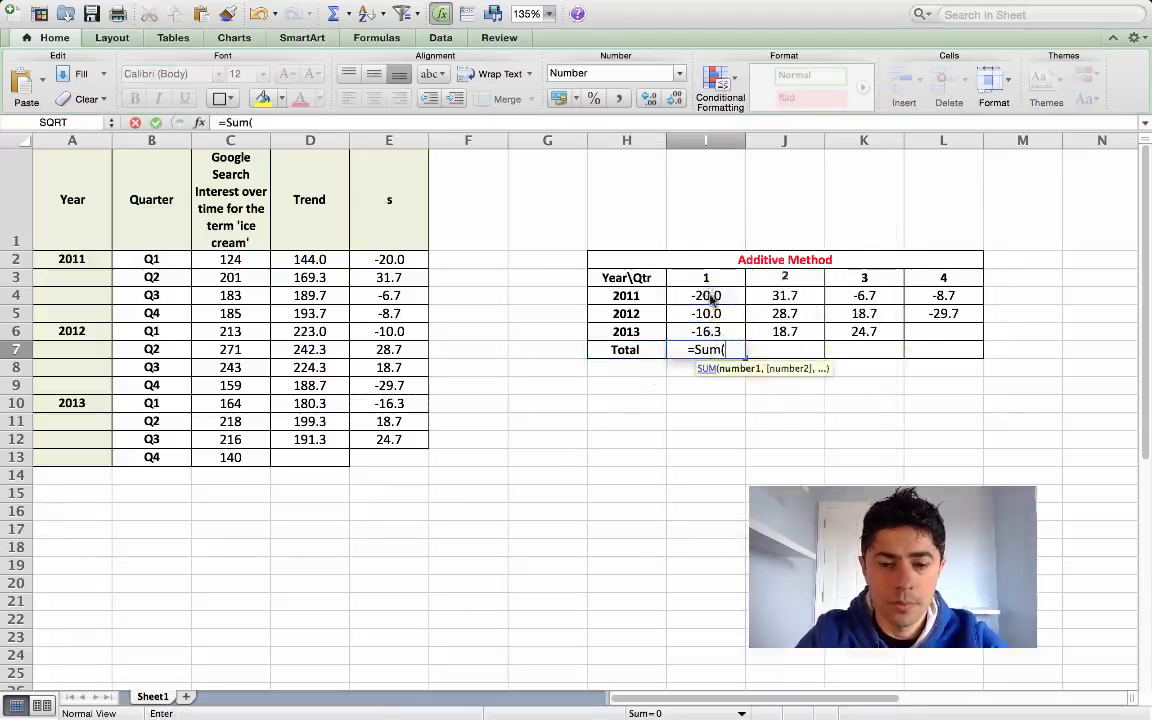
pyautogui.moveTo(705, 295); pyautogui.dragTo(705, 331)
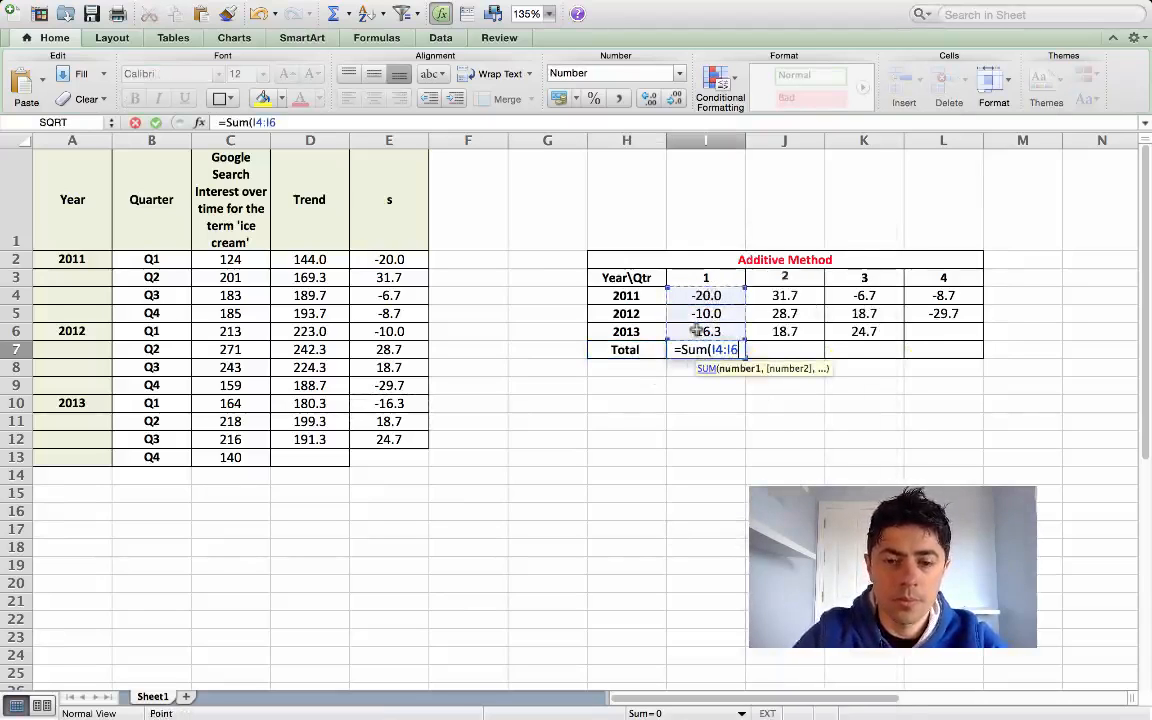
pyautogui.press('Return')
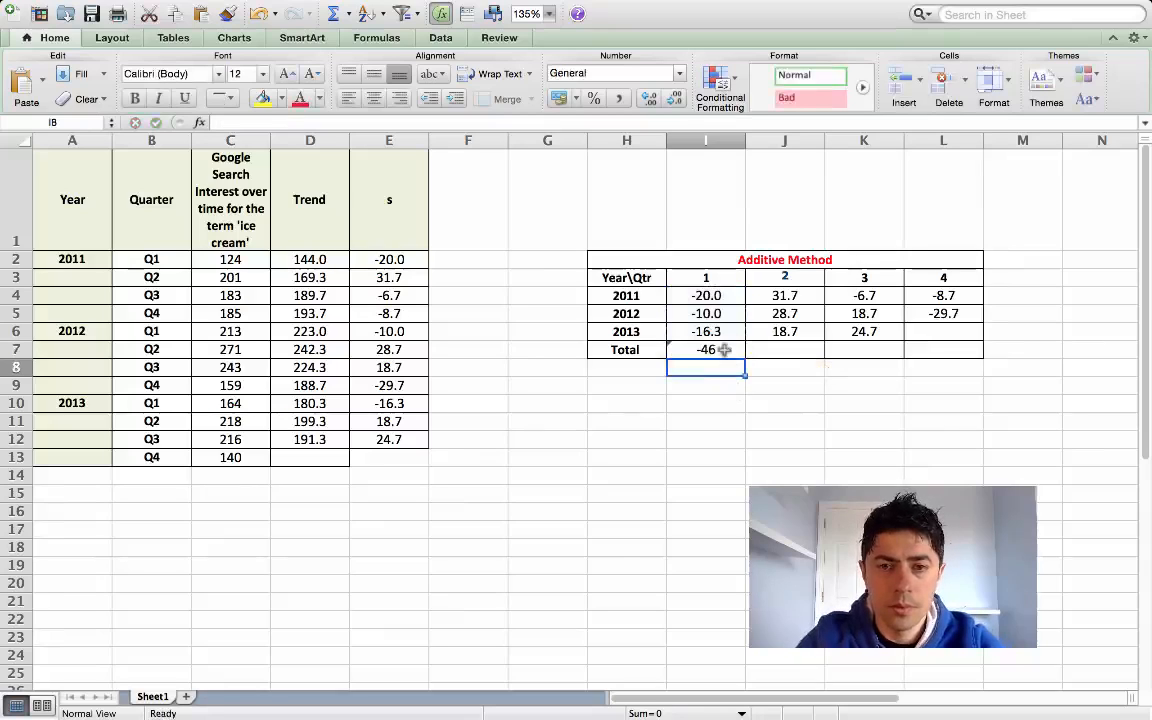
pyautogui.click(706, 349)
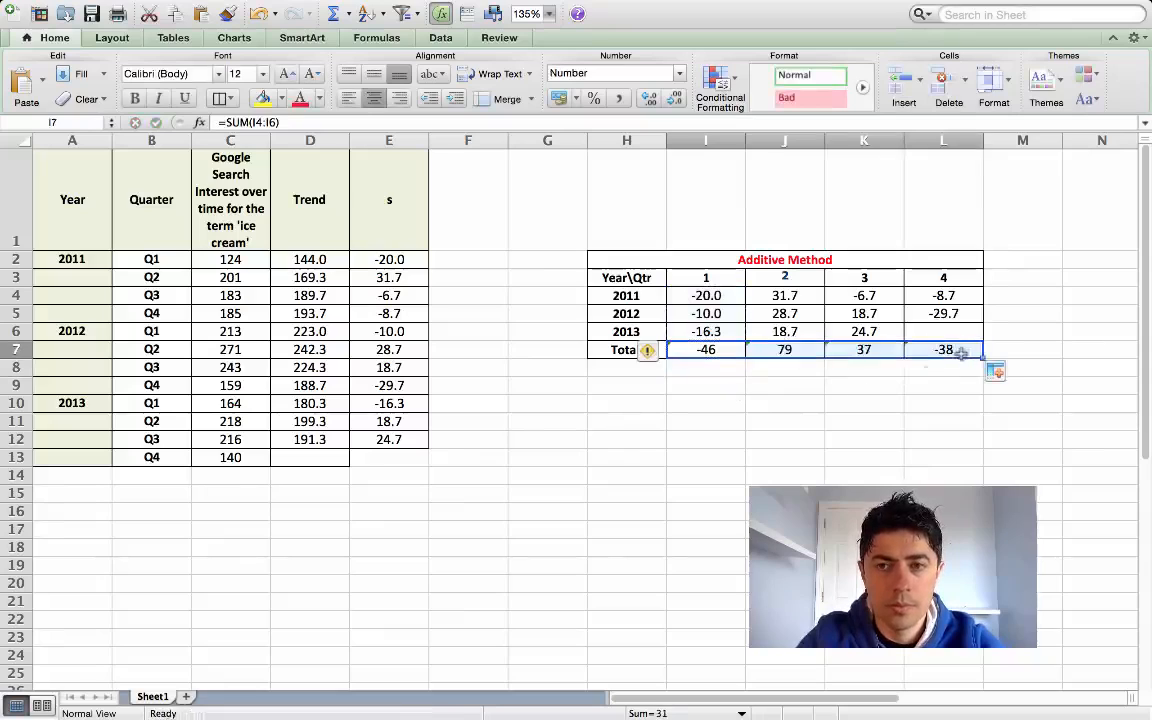
pyautogui.click(627, 367)
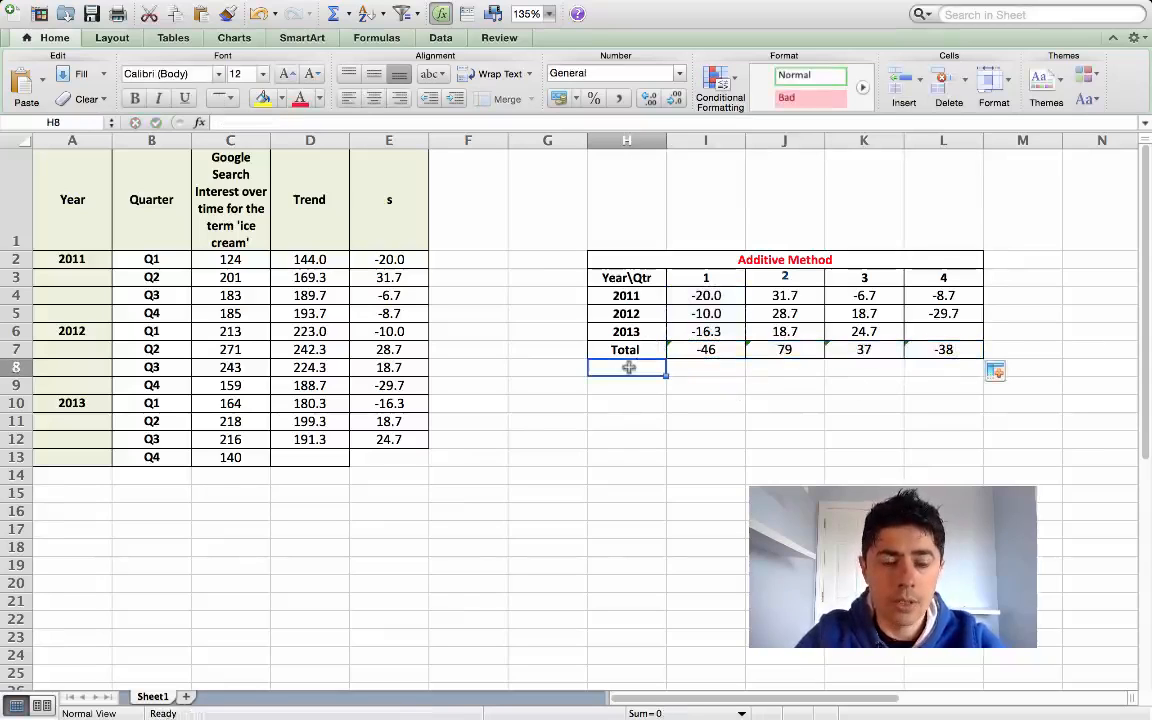
# - Label the row 'S average' and enter =(I7/3) for the quarter 1 average
pyautogui.write('S')
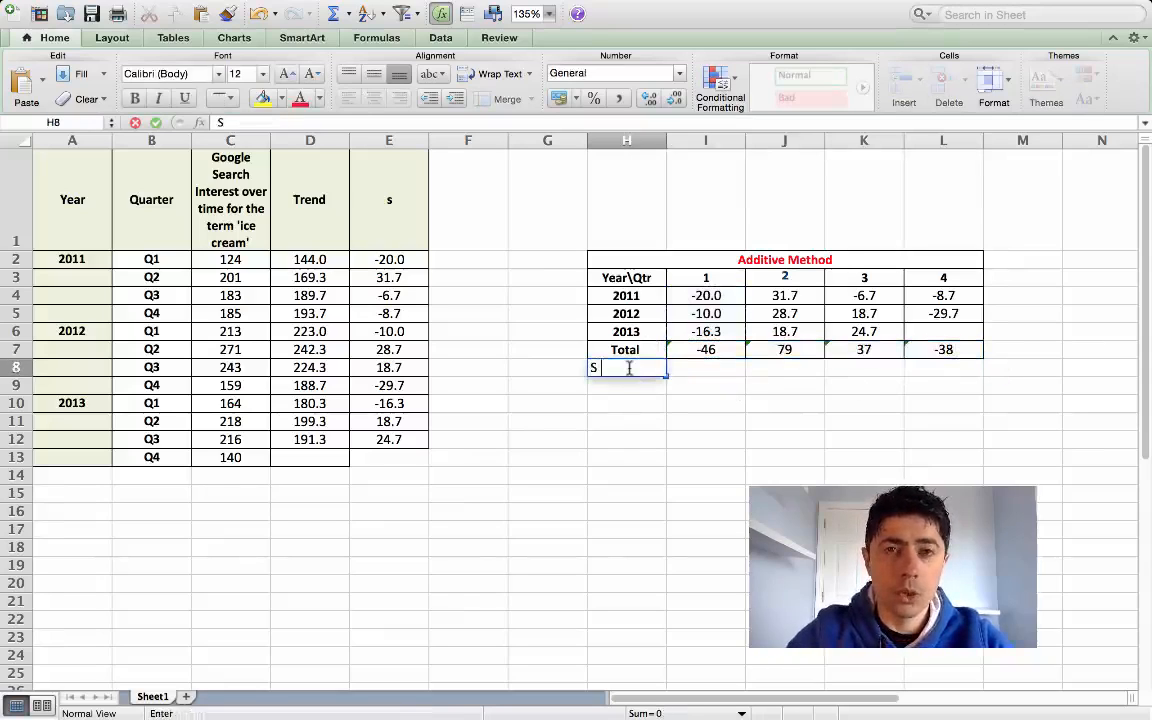
pyautogui.write('average')
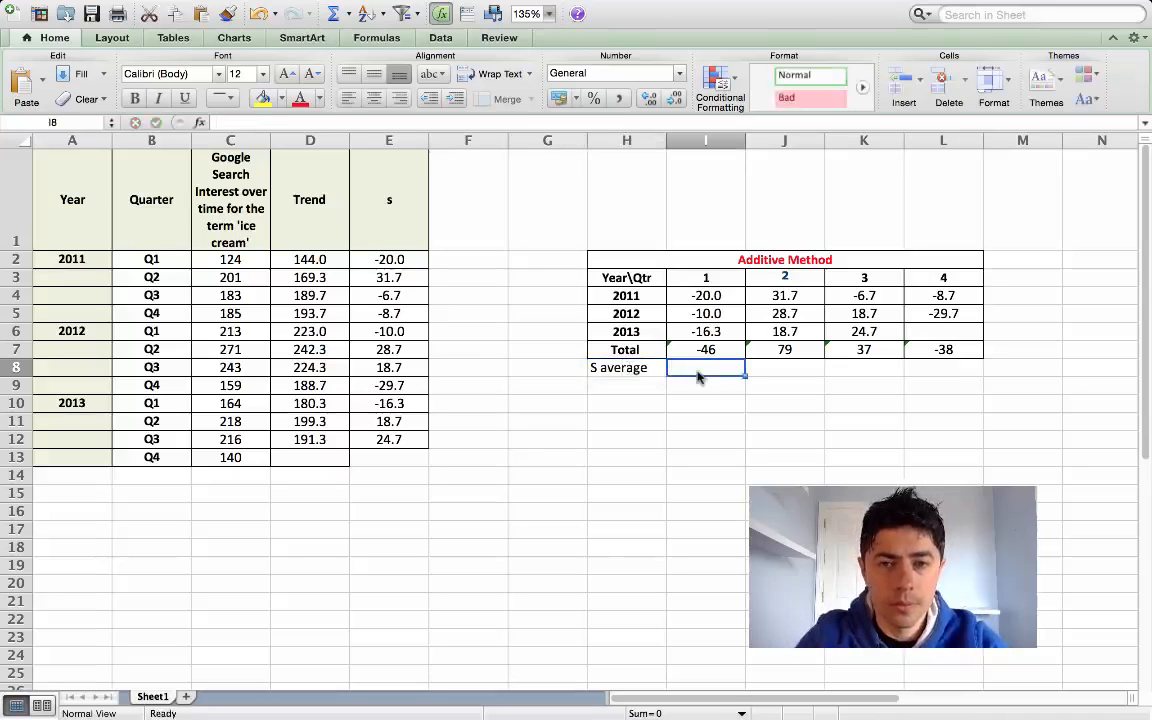
pyautogui.write('=(')
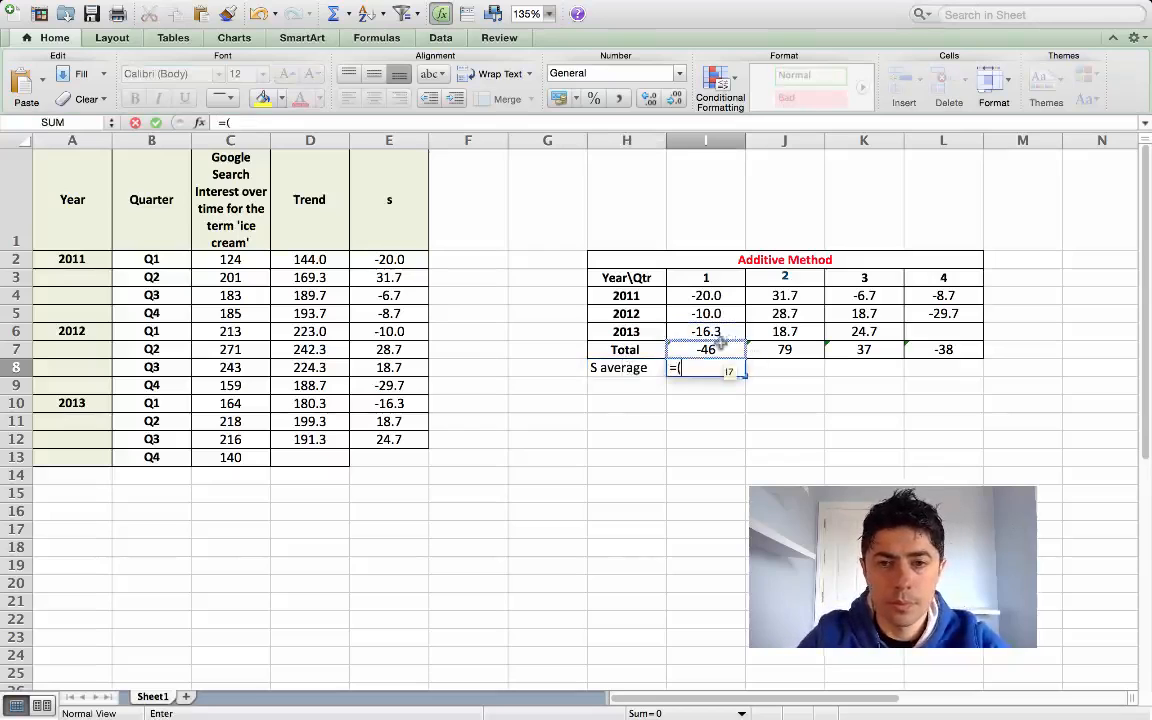
pyautogui.write('I7/3')
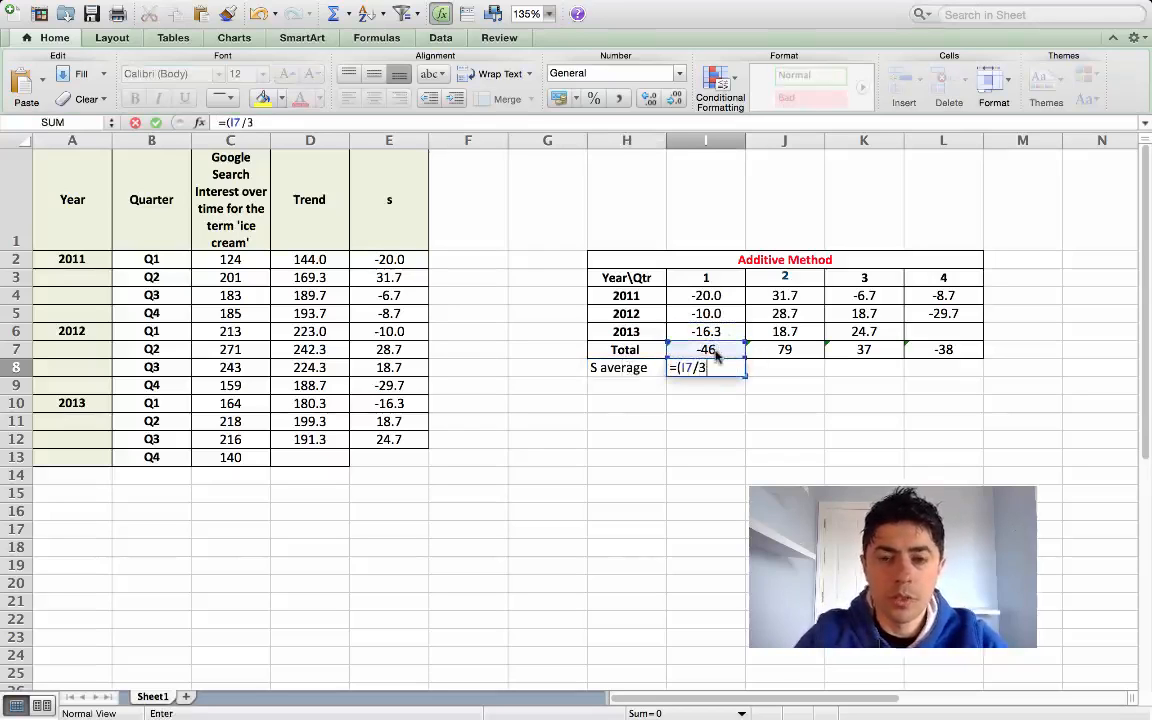
pyautogui.press('Return')
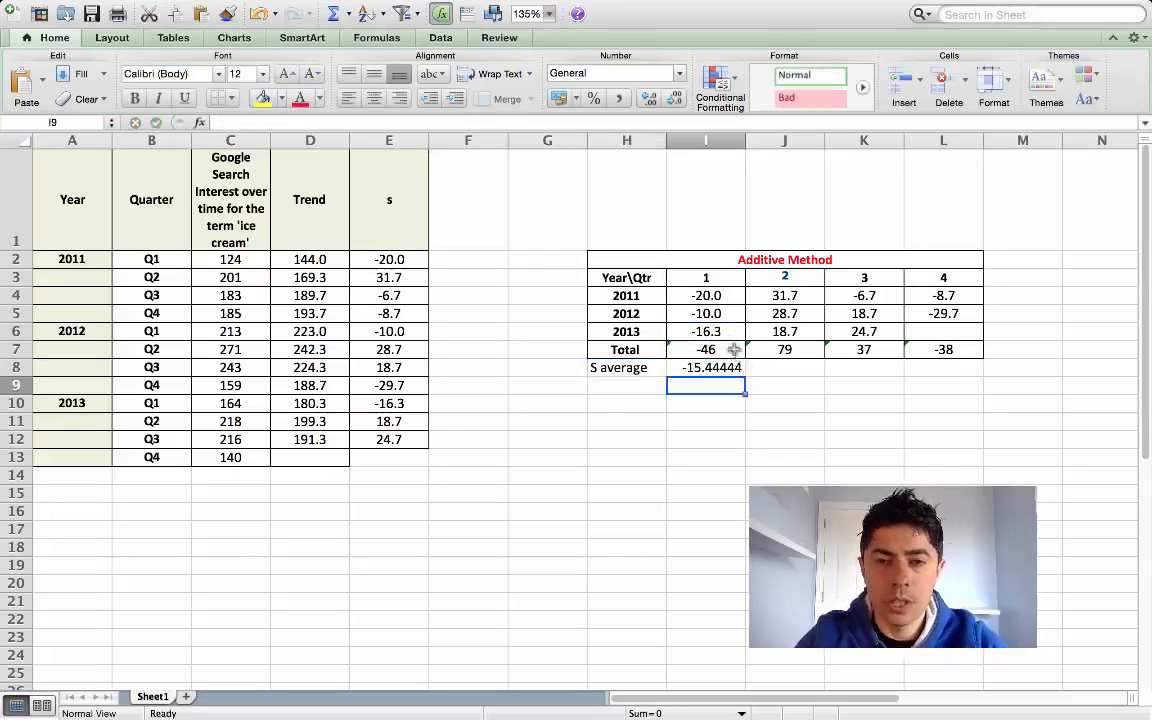
pyautogui.click(705, 367)
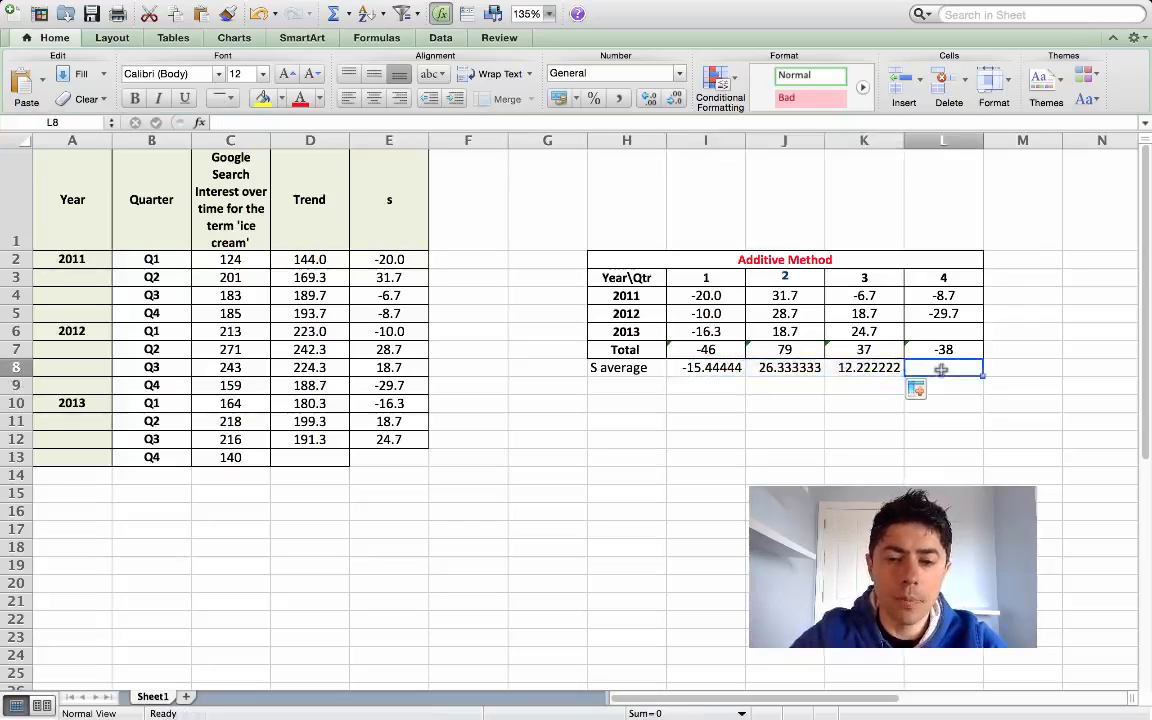
# - Enter =(L7/2) for the quarter 4 two-year average of -19.17
pyautogui.write('=')
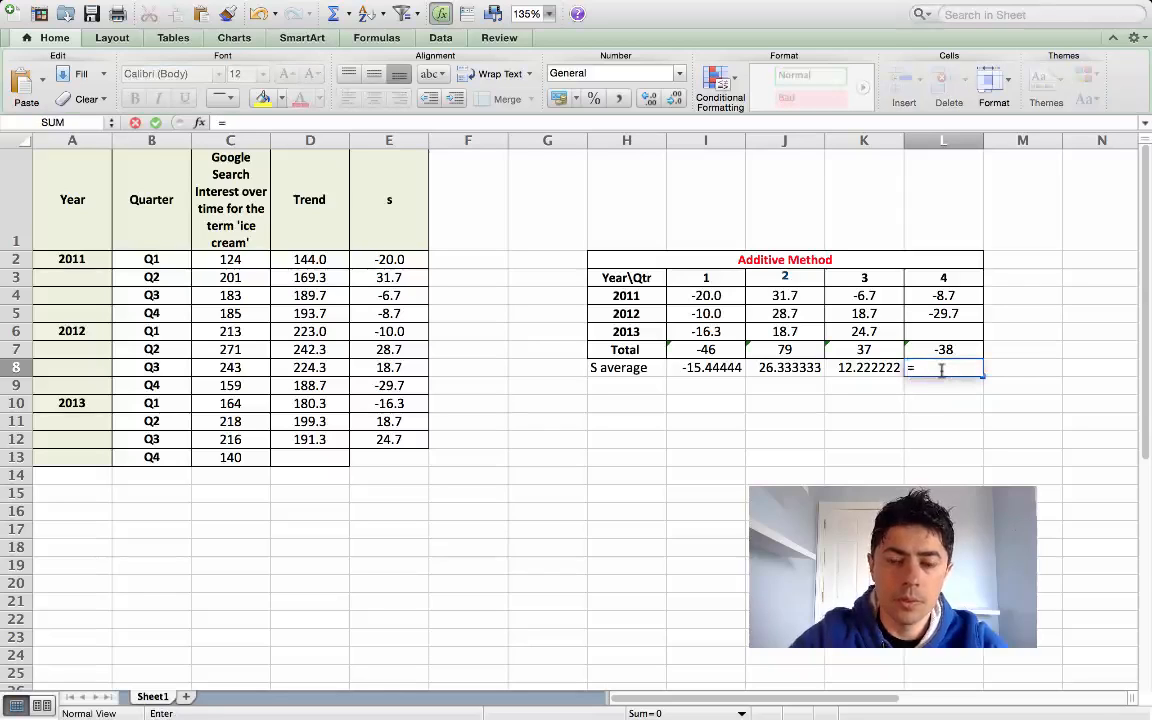
pyautogui.write('(')
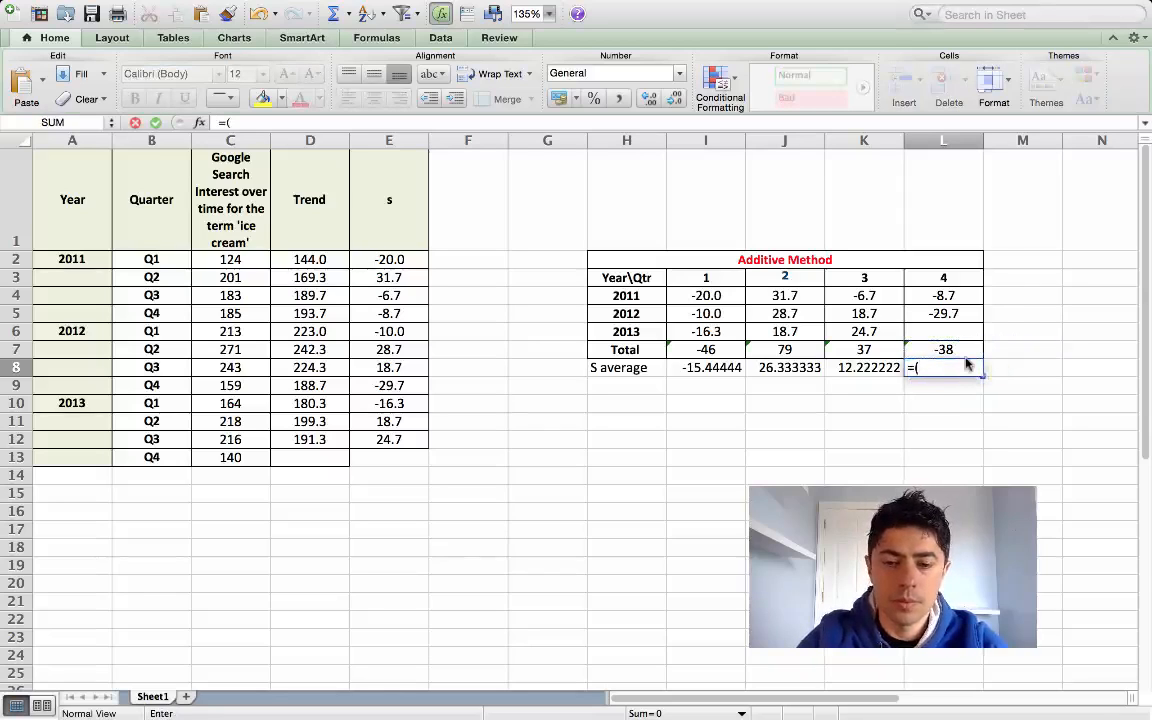
pyautogui.write('/2)')
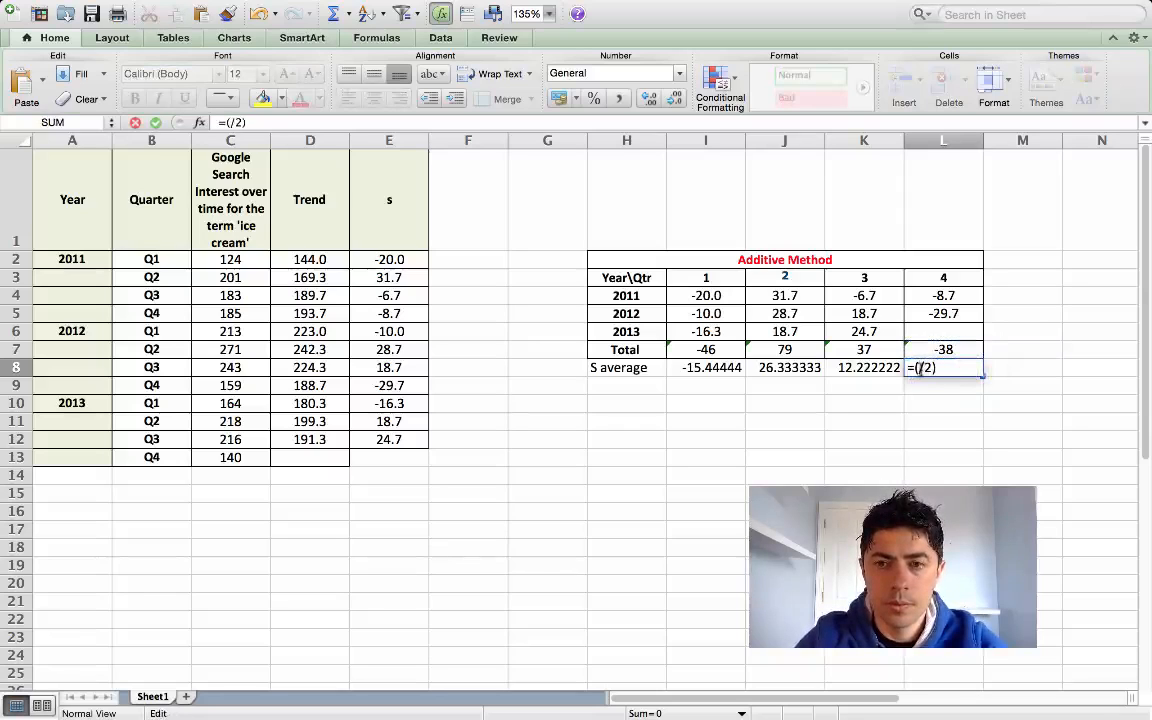
pyautogui.press('Return')
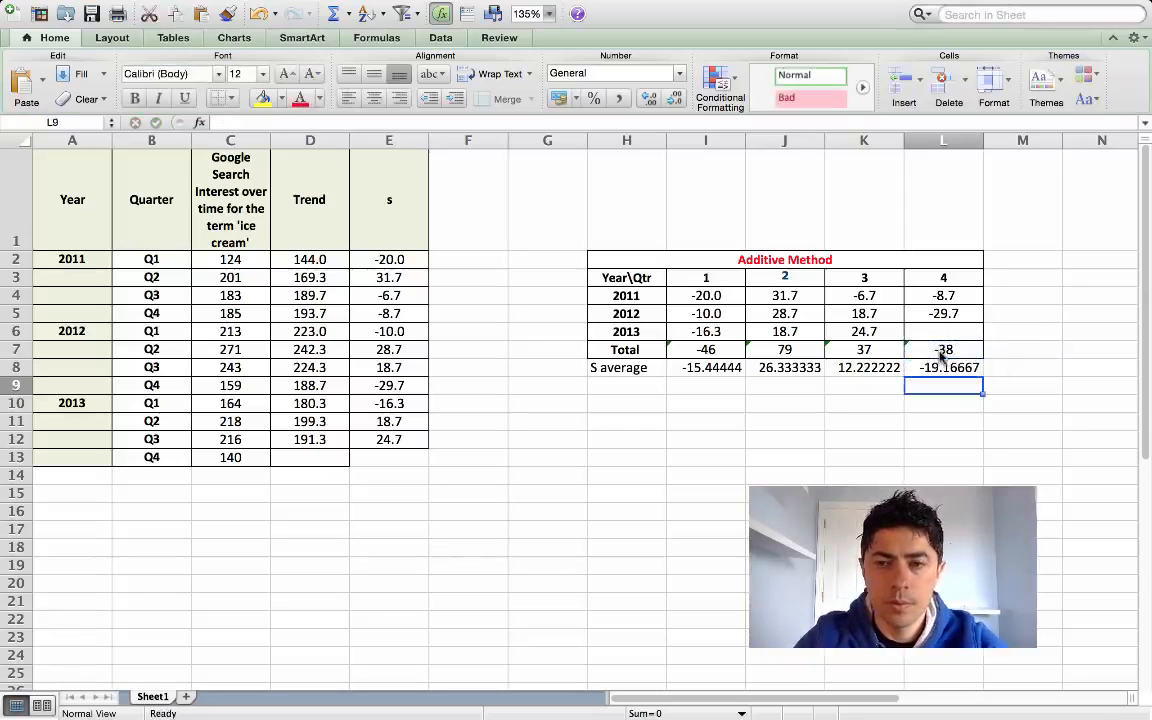
pyautogui.click(706, 420)
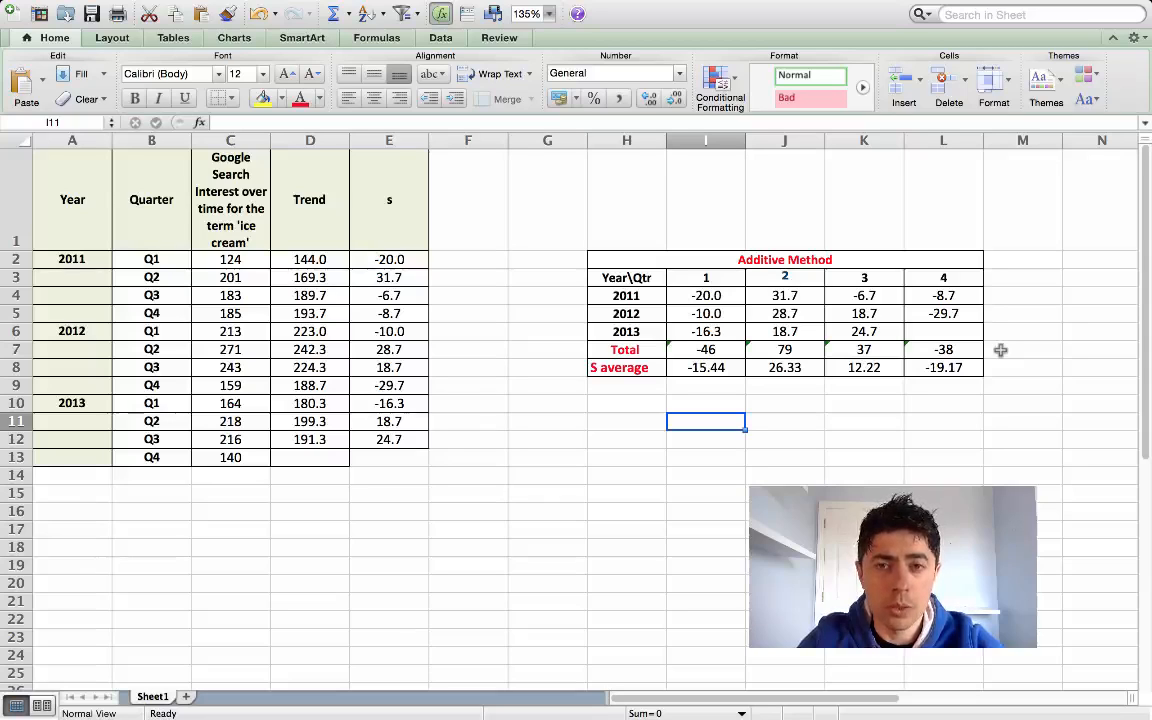
# - Add a Total label in M7 and sum the four S averages in M8
pyautogui.click(1022, 349)
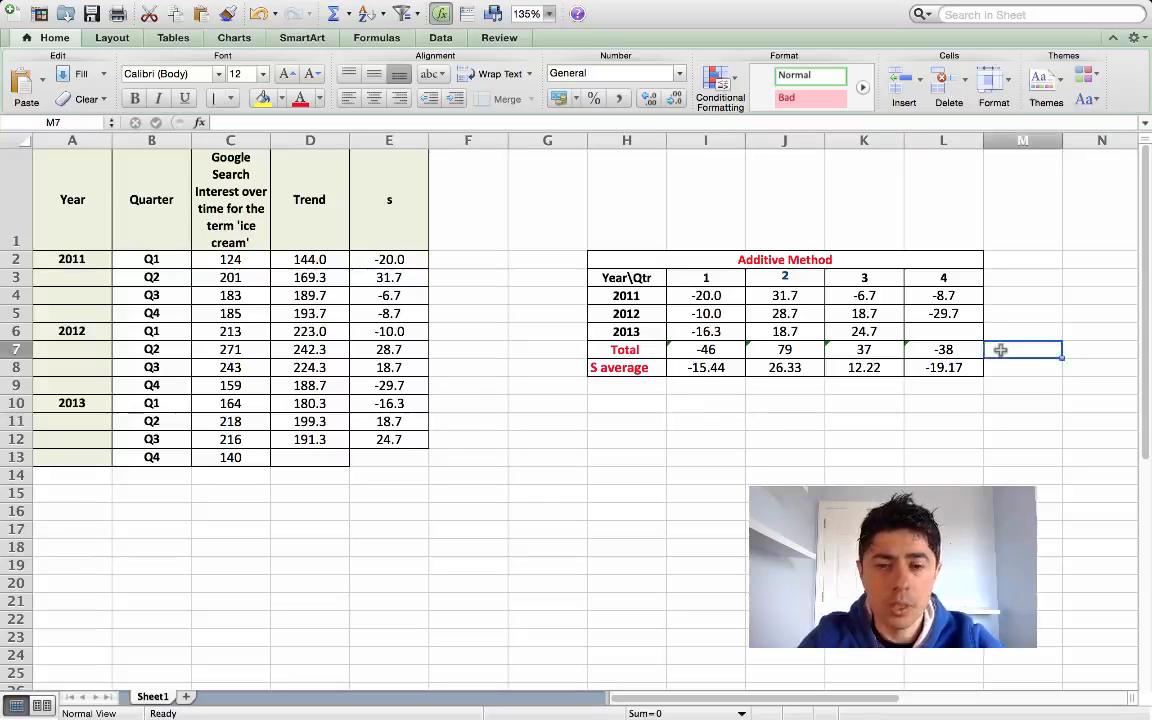
pyautogui.write('Total')
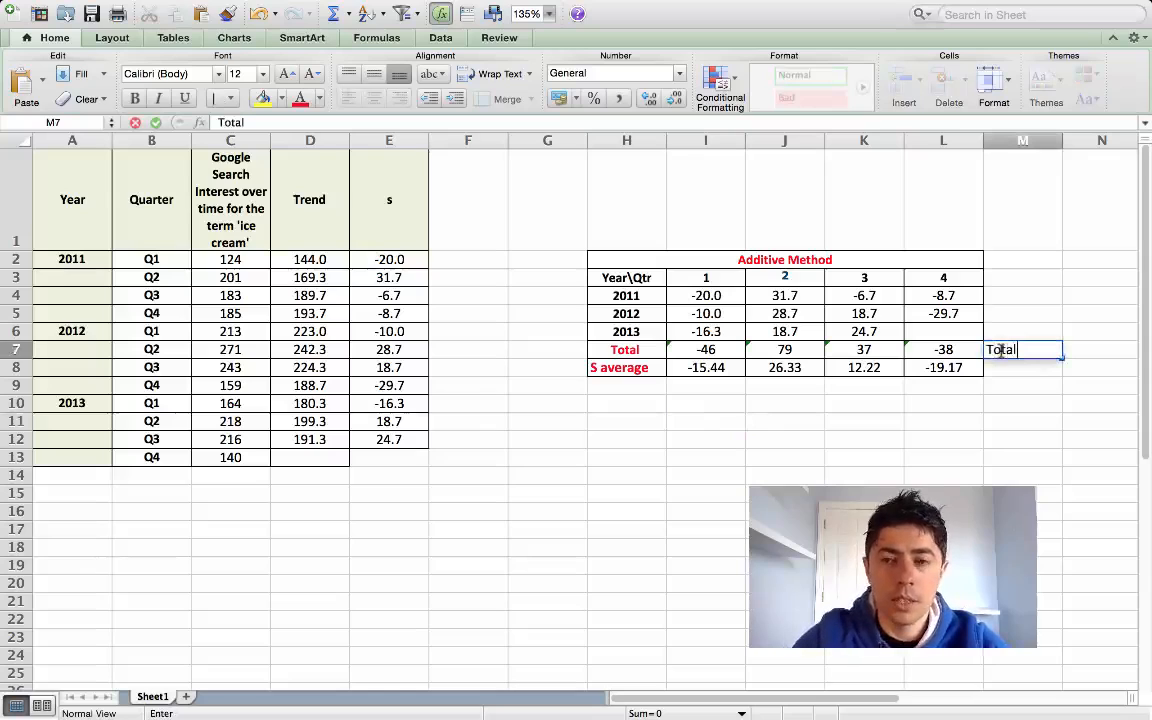
pyautogui.press('Return')
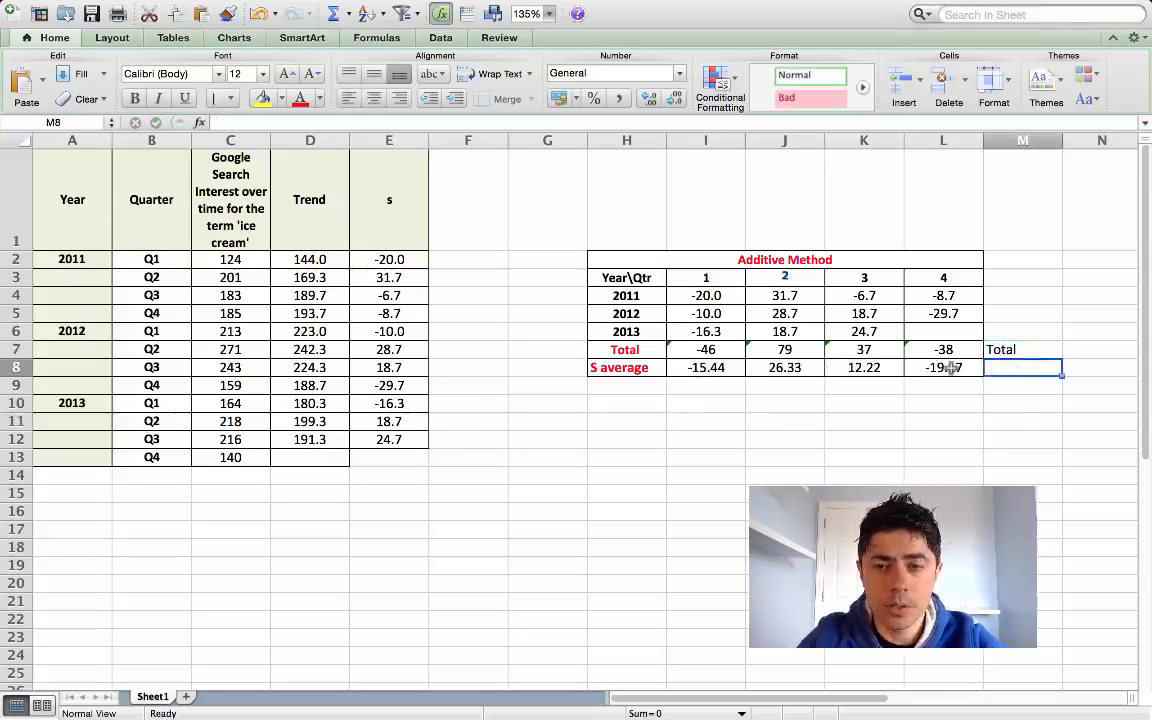
pyautogui.write('=(')
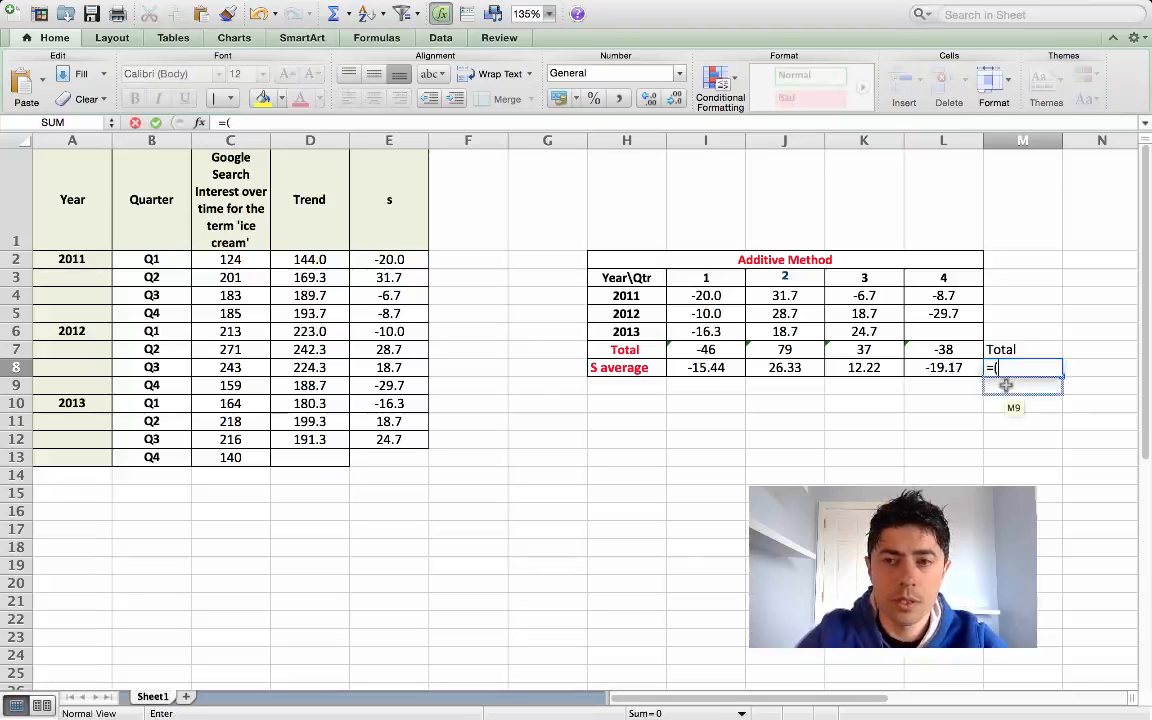
pyautogui.write('Sum')
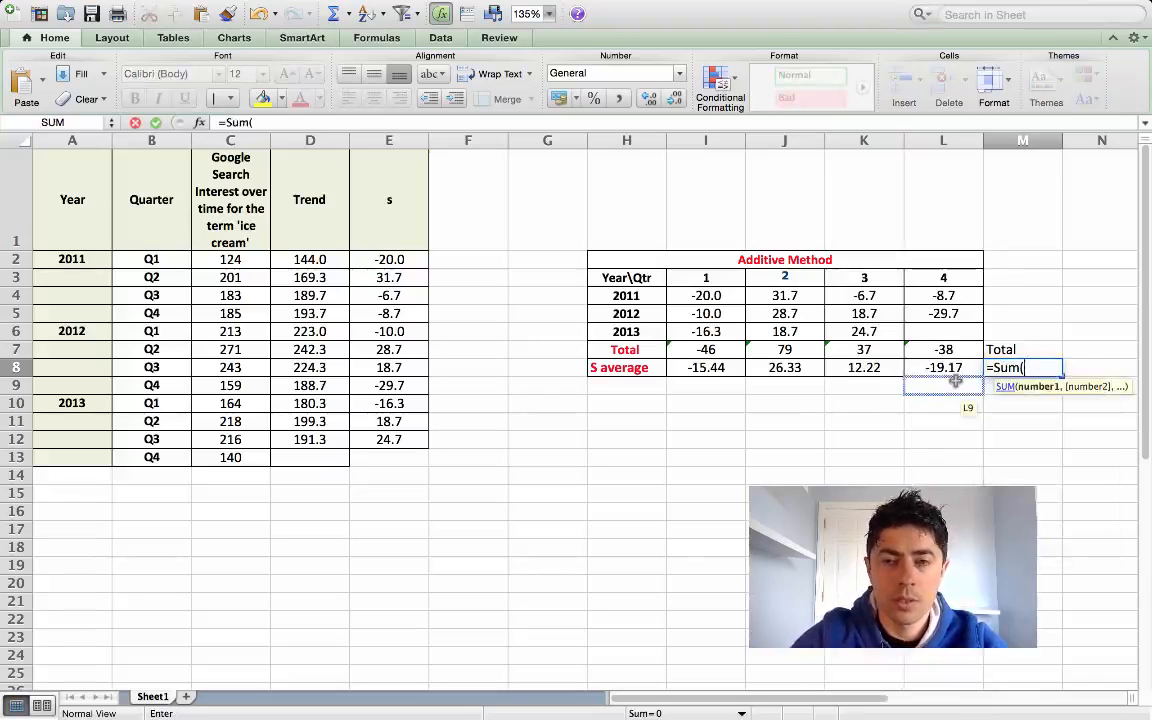
pyautogui.click(705, 367)
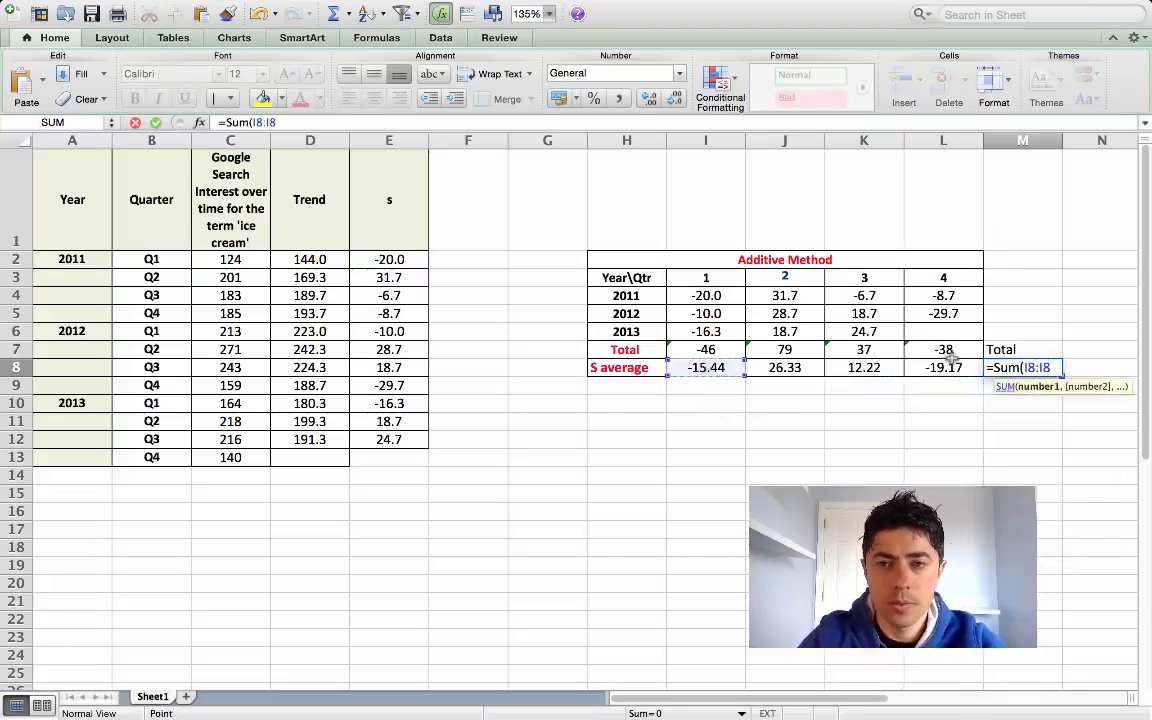
pyautogui.press('Return')
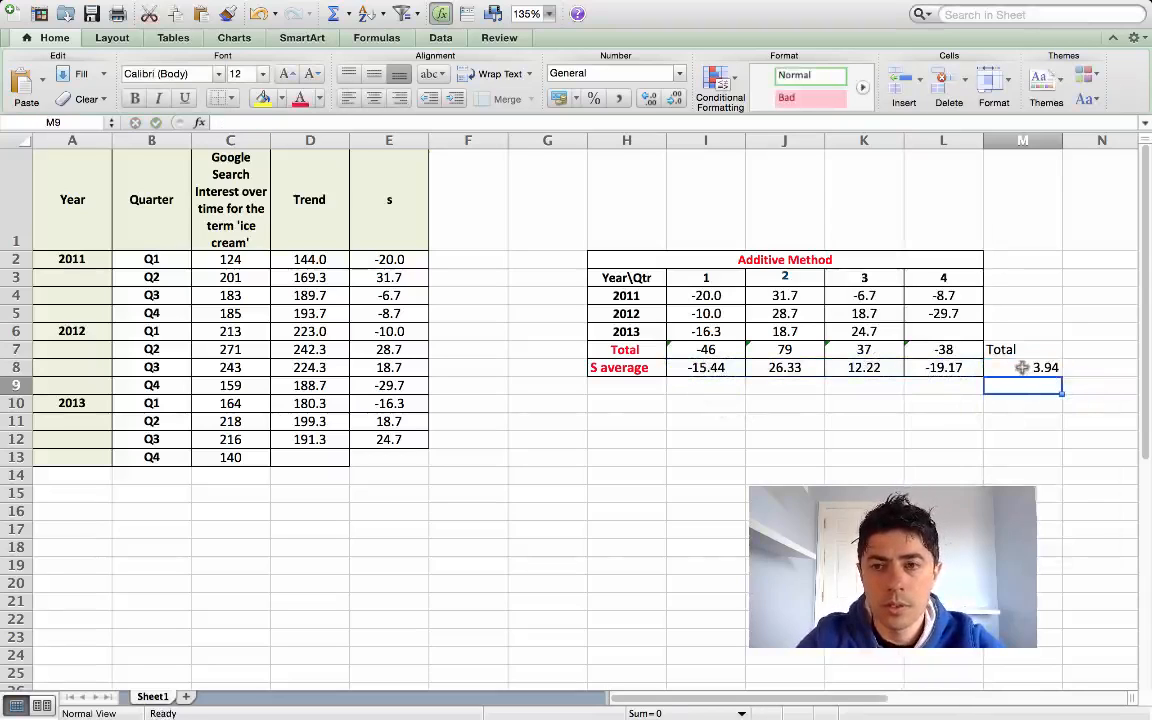
# - Colour the Total label red and enter -3.94 below the 3.94 total
pyautogui.click(1022, 367)
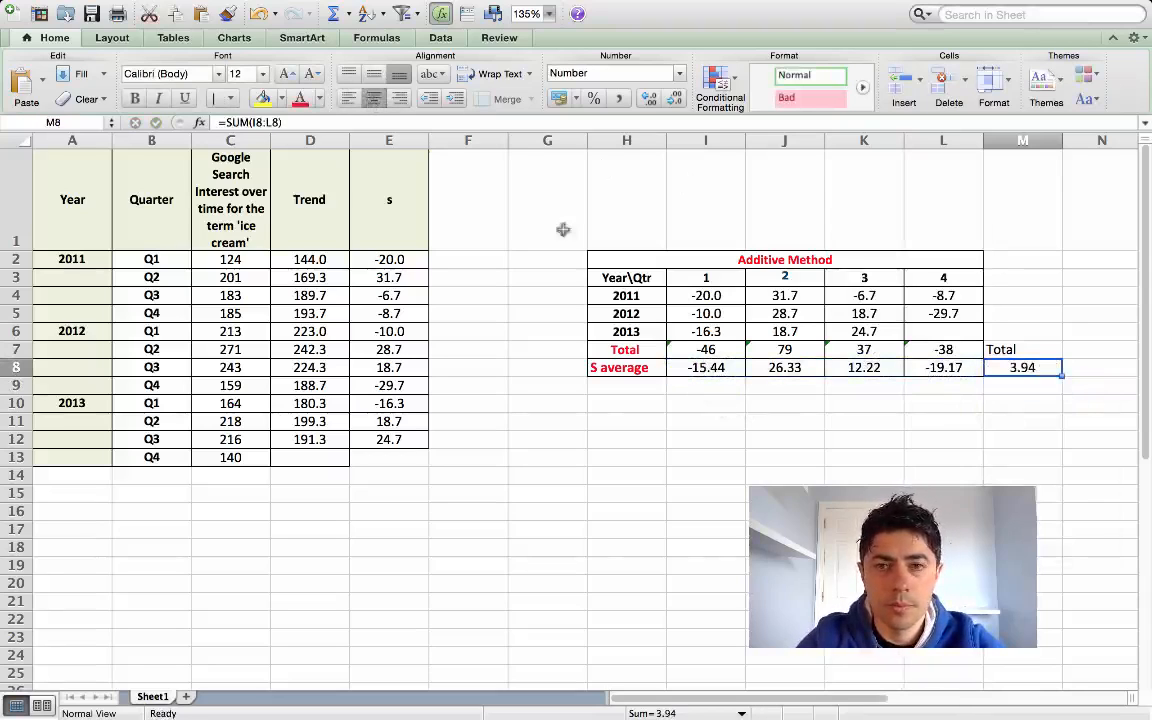
pyautogui.moveTo(1012, 349)
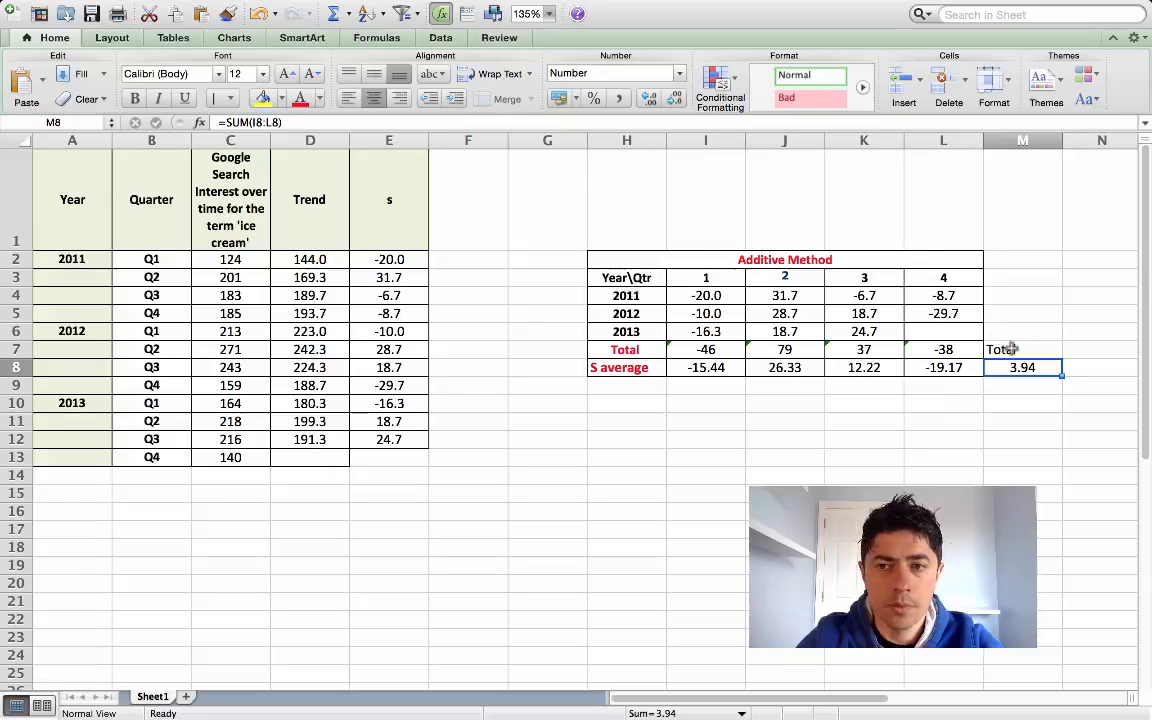
pyautogui.click(1022, 349)
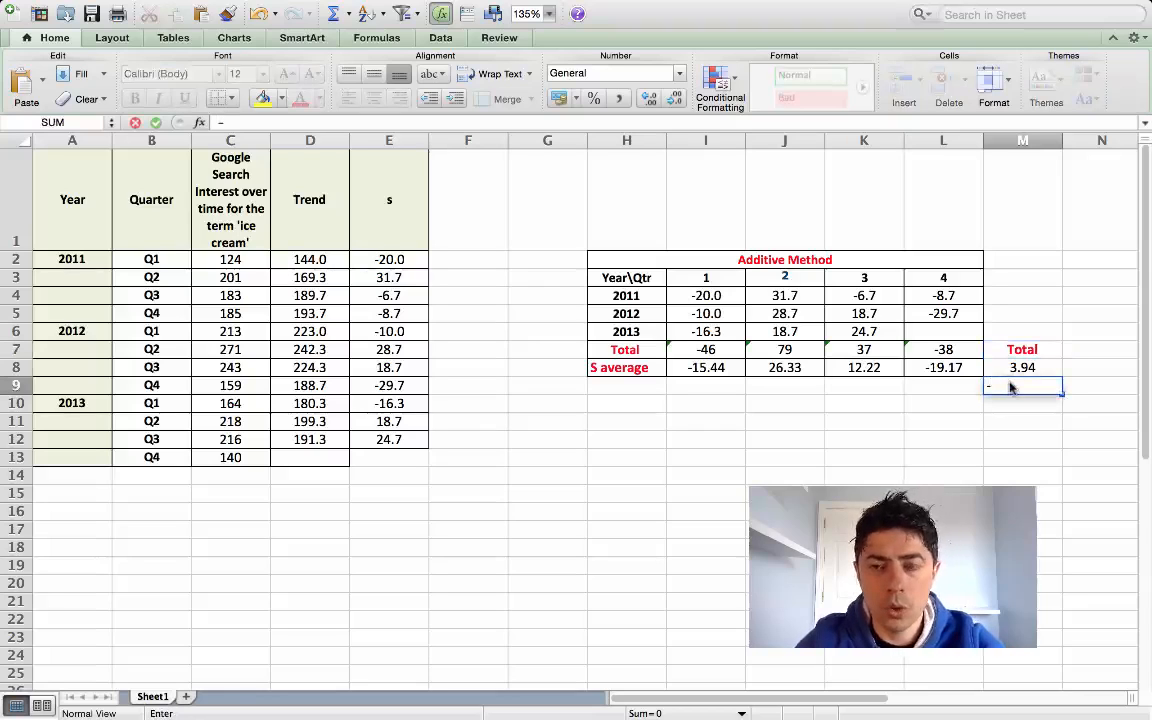
pyautogui.write('-3.')
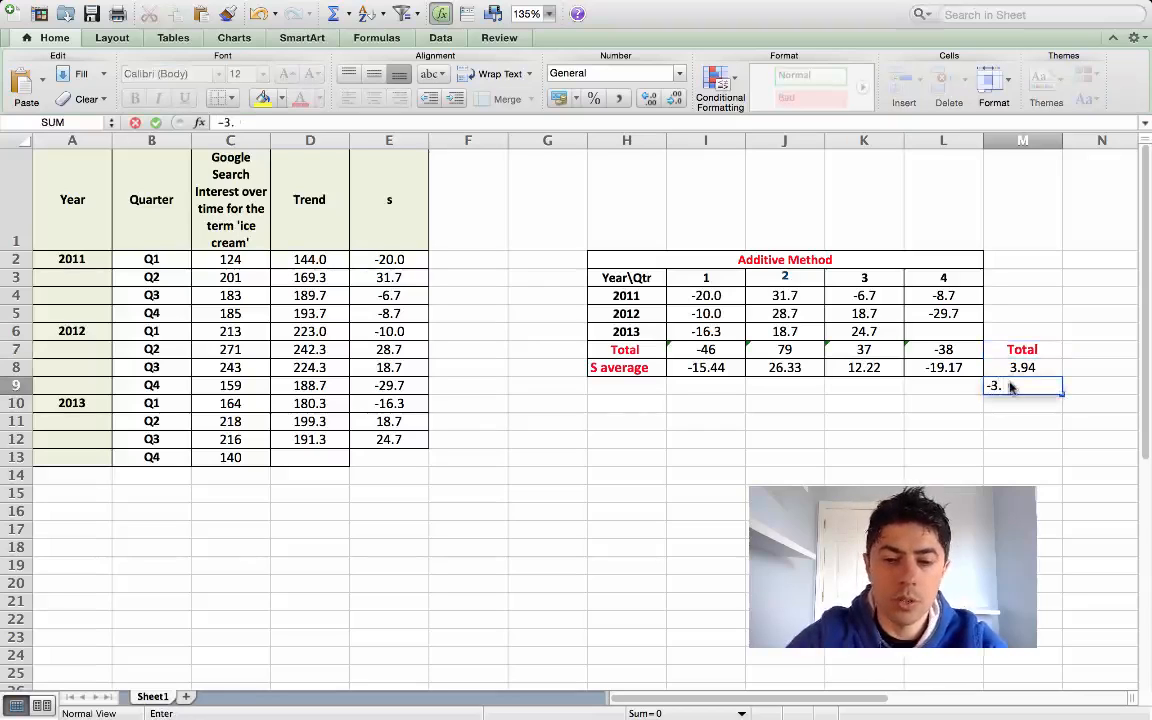
pyautogui.press('Return')
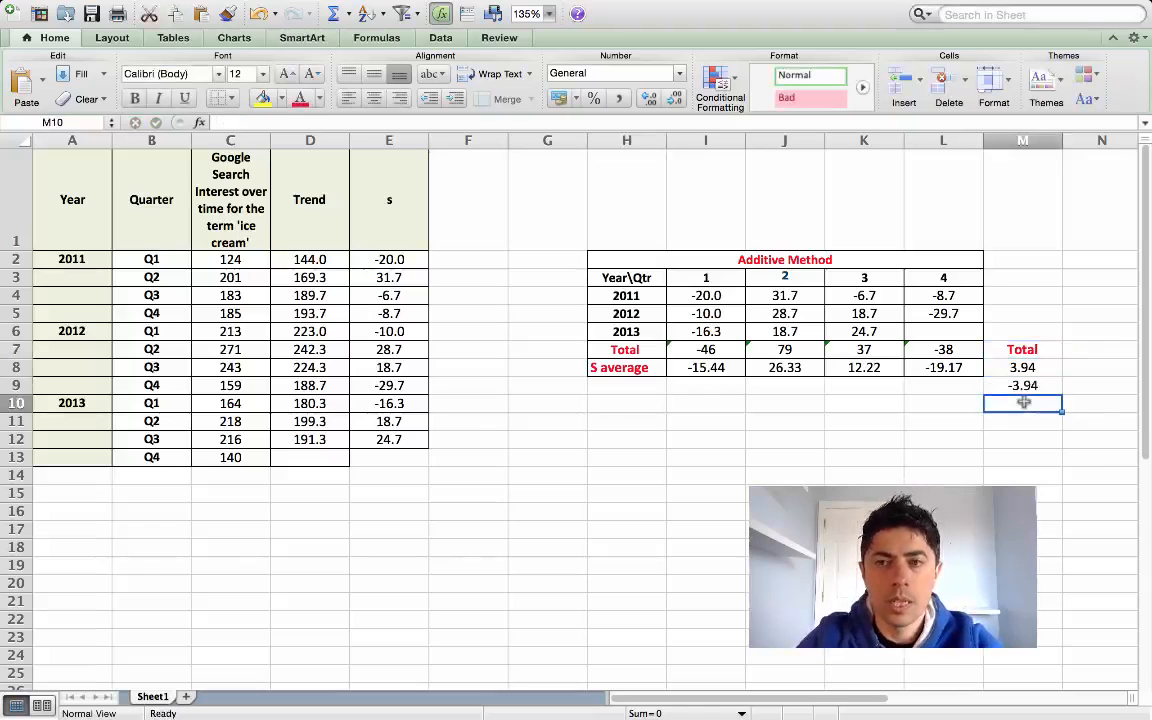
# - Label the adjustment row and enter -1, -1, -0.94 and -1 for quarters 1–4
pyautogui.click(626, 420)
pyautogui.write('adju')
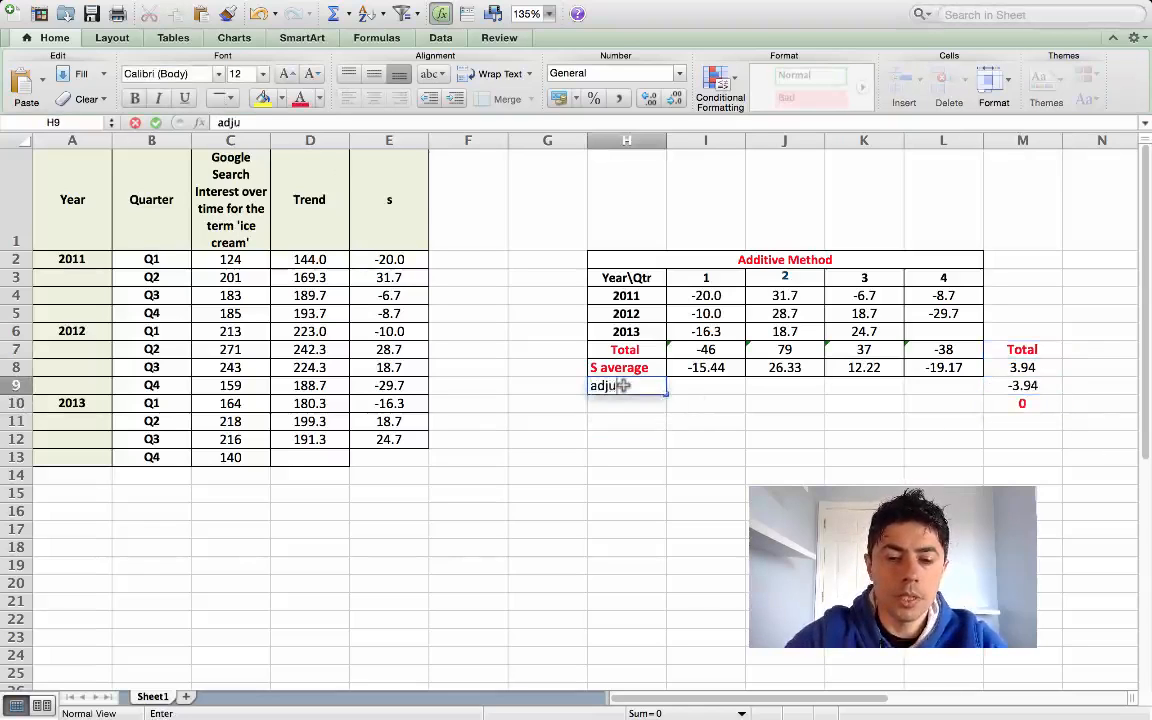
pyautogui.write('stment')
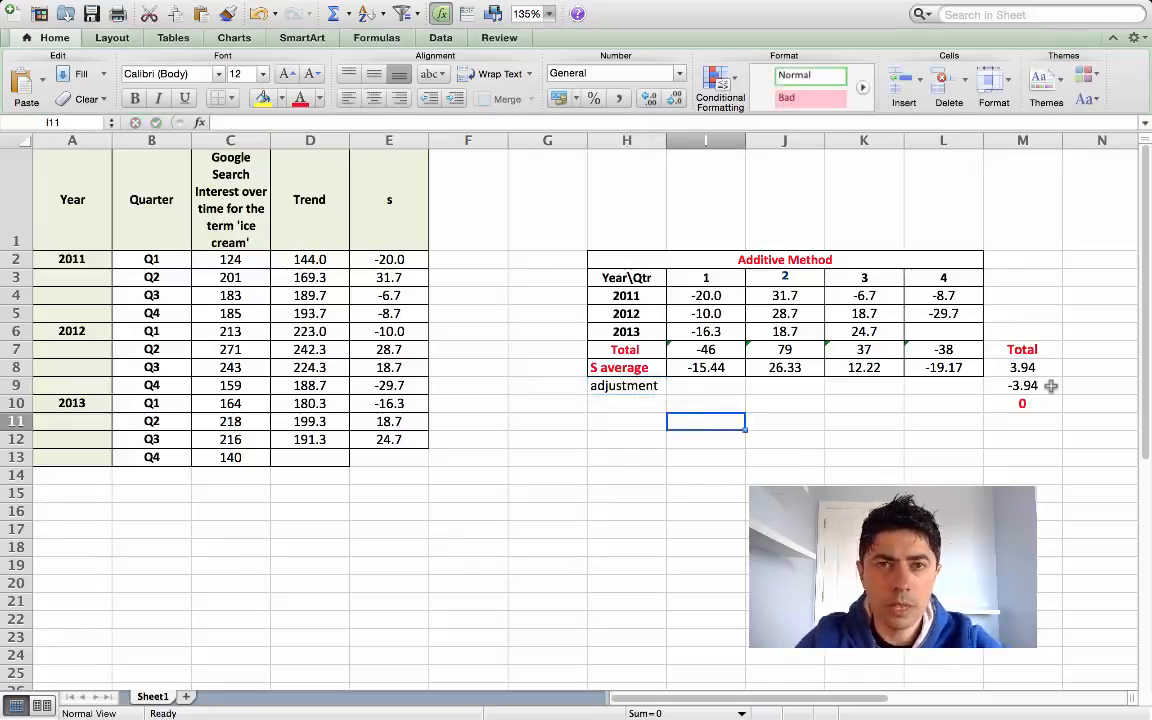
pyautogui.moveTo(1040, 388)
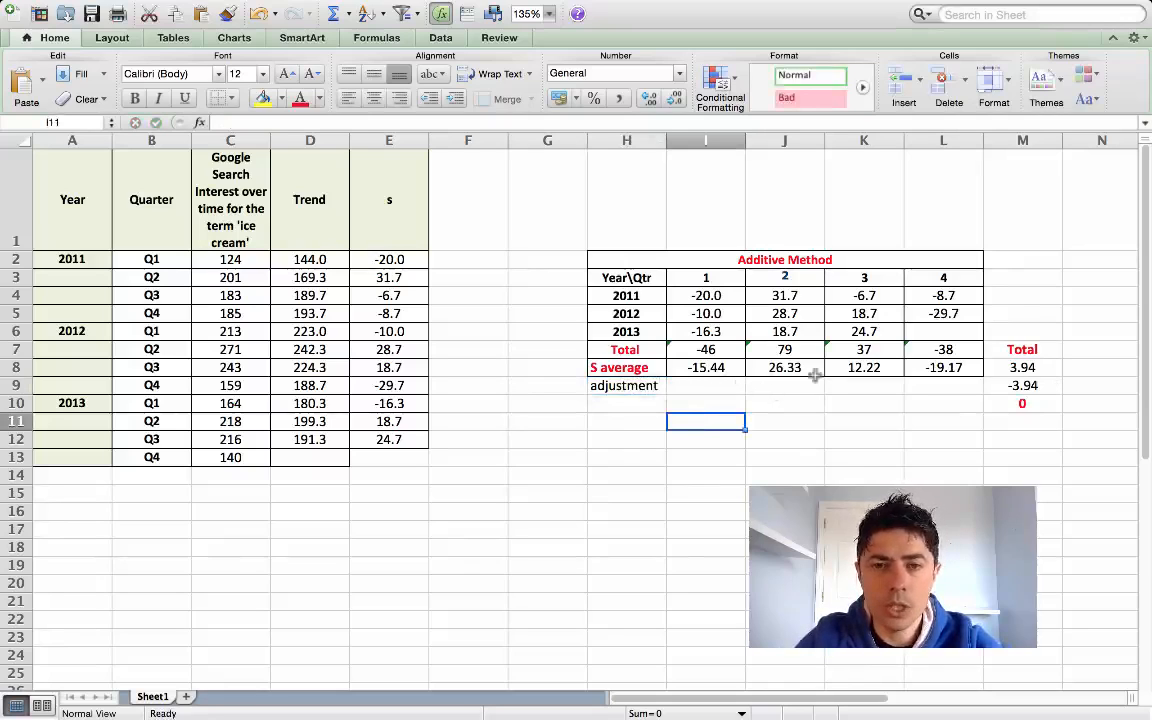
pyautogui.moveTo(953, 392)
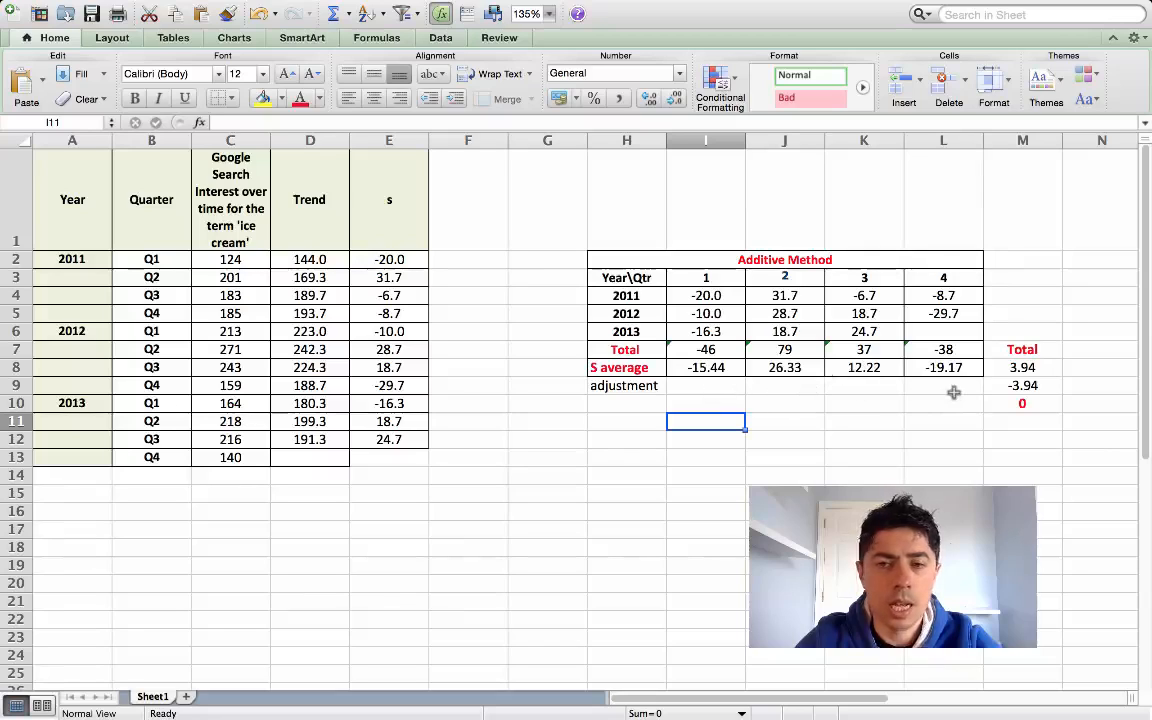
pyautogui.moveTo(748, 385)
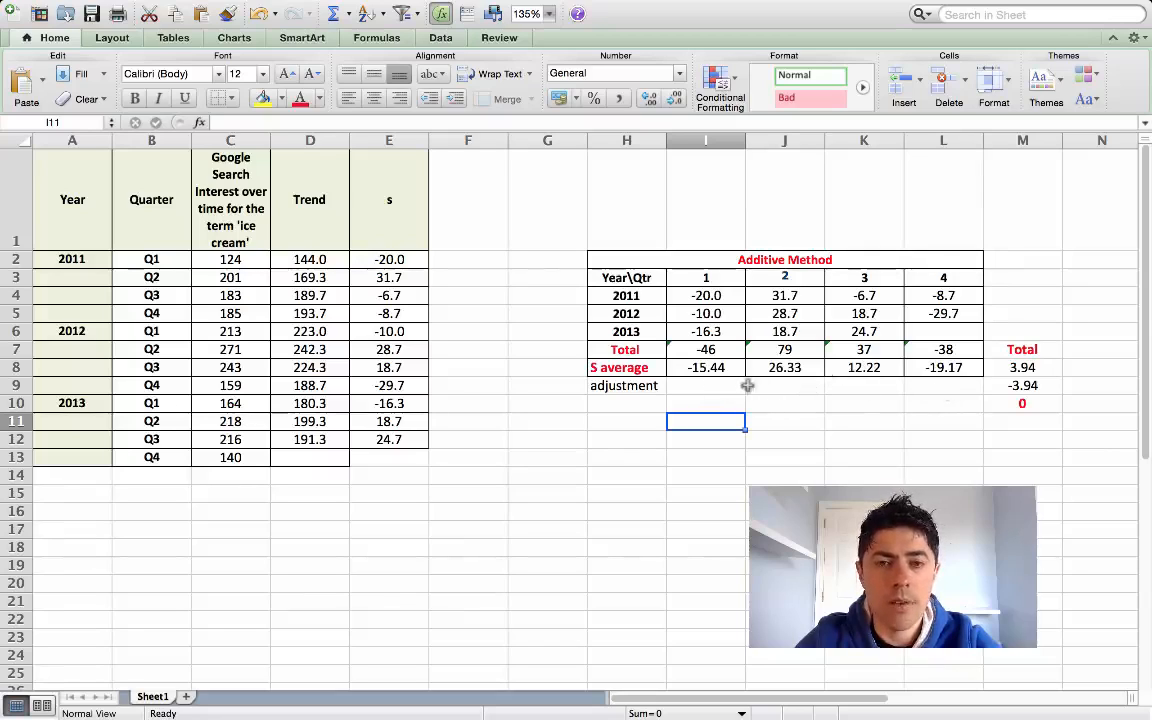
pyautogui.moveTo(930, 385)
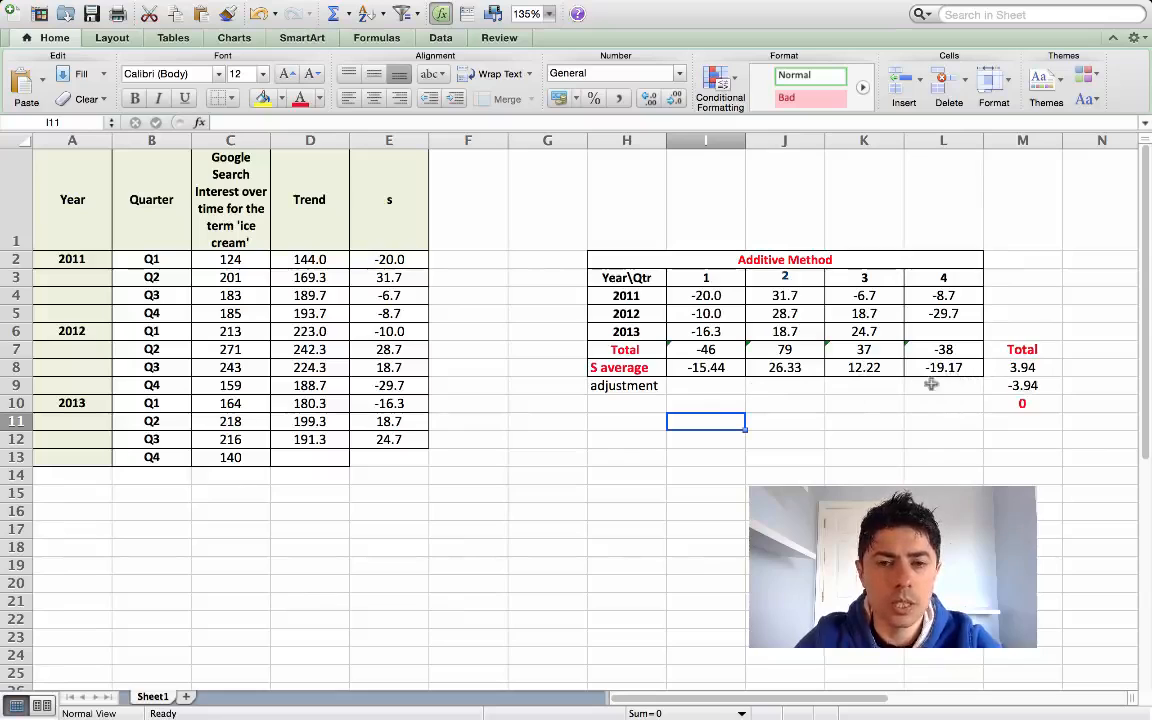
pyautogui.moveTo(918, 375)
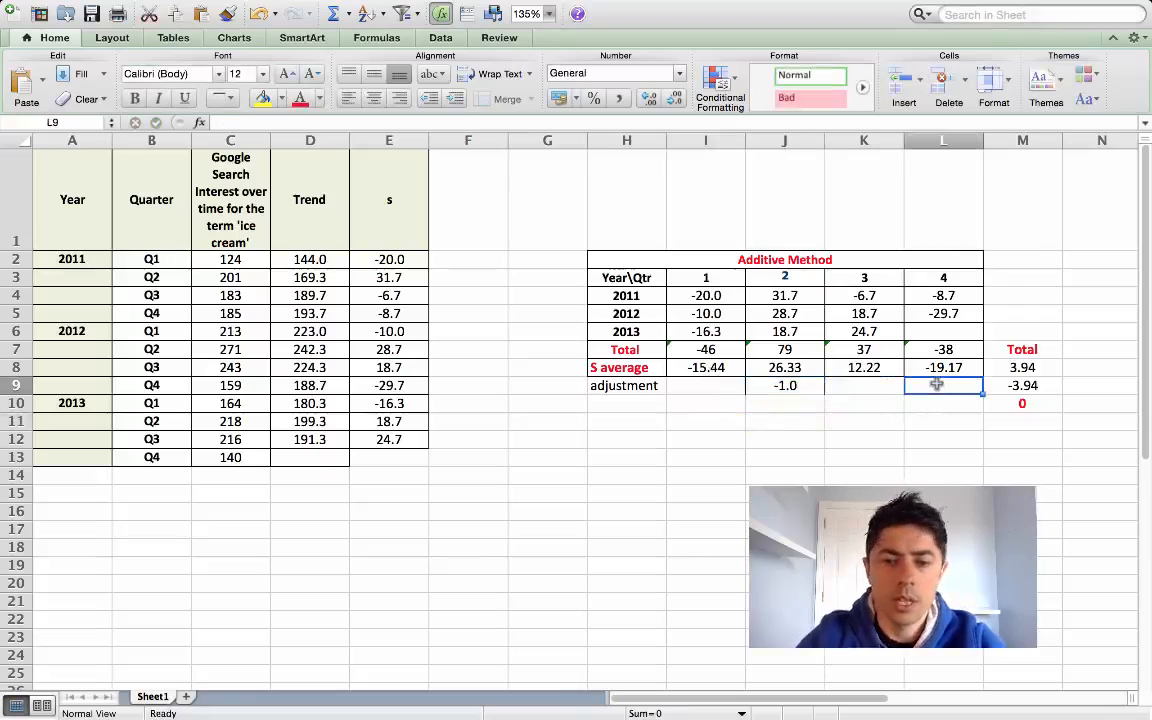
pyautogui.write('-1.0')
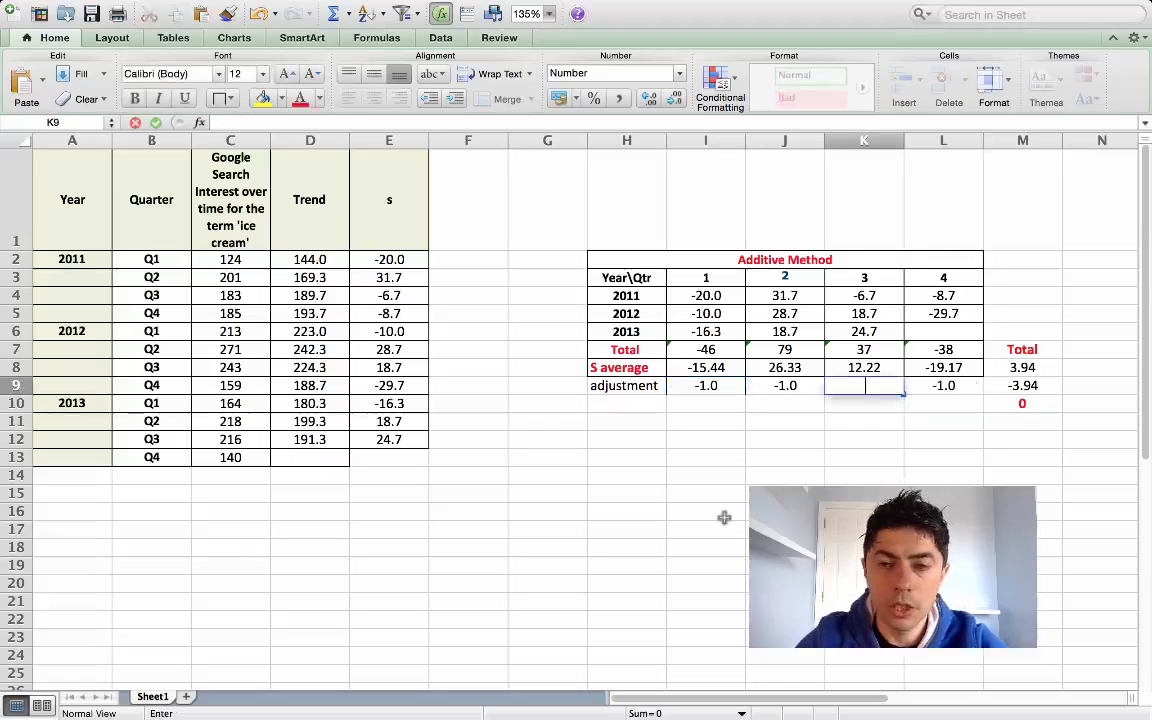
pyautogui.write('-.9')
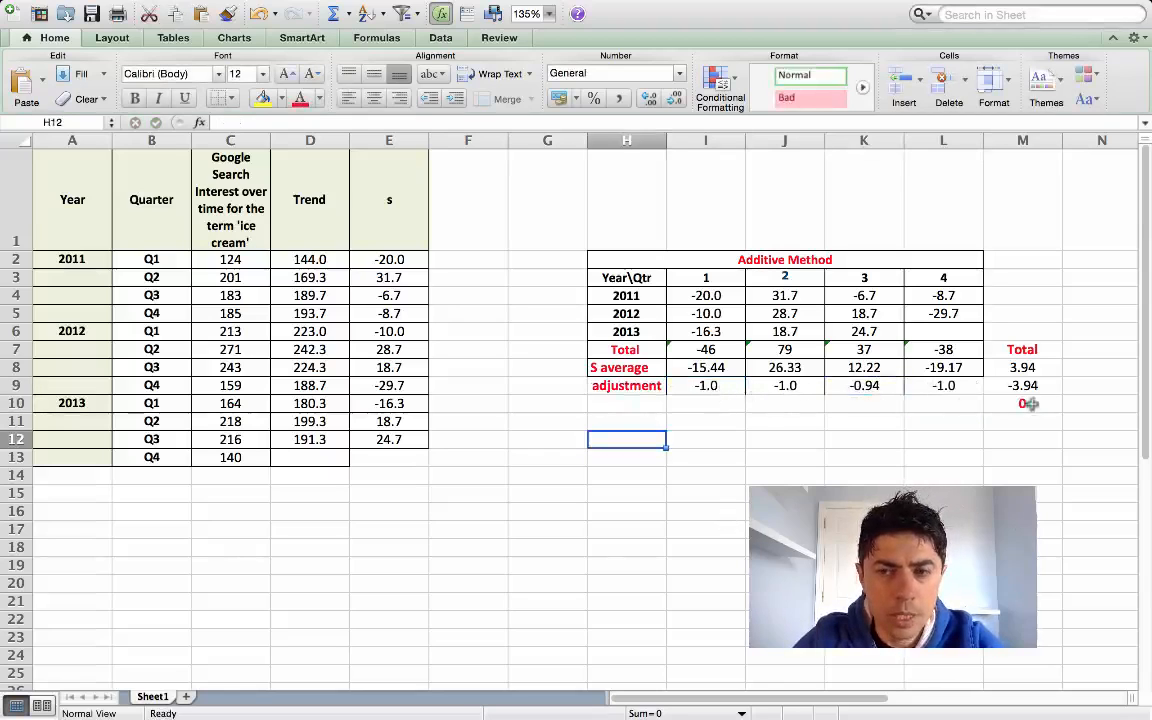
# - Label the row 'Adj. s avg' and enter =(I8+I9) as average plus adjustment
pyautogui.click(627, 403)
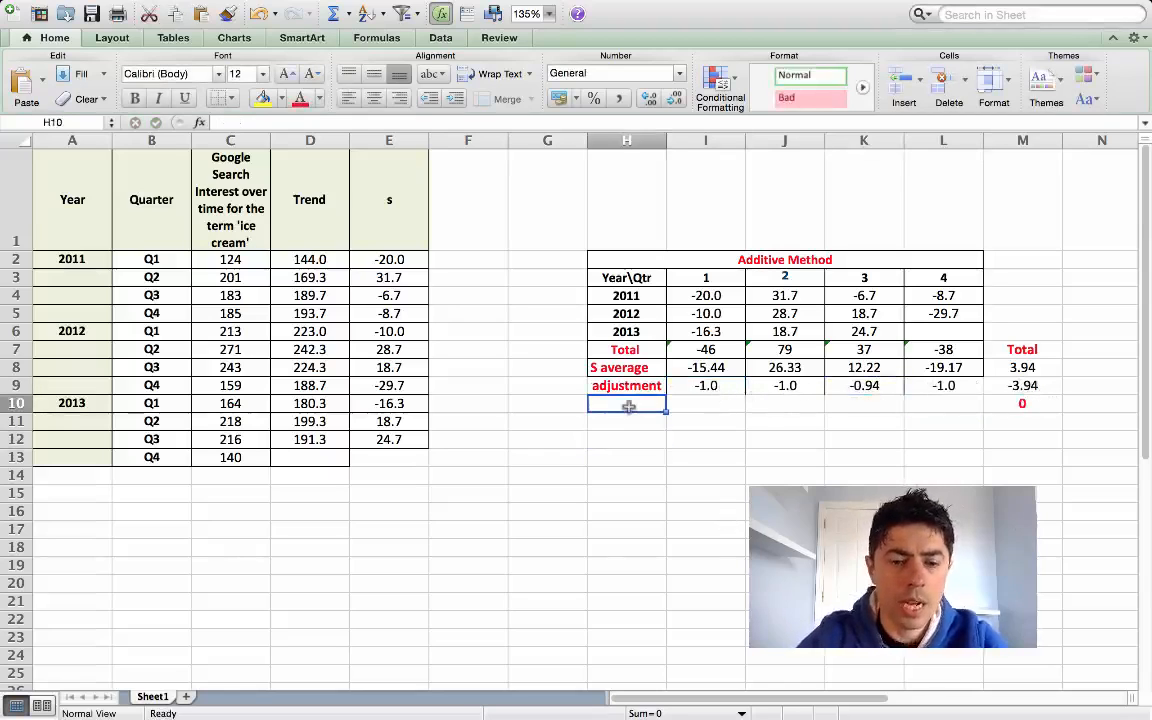
pyautogui.write('A')
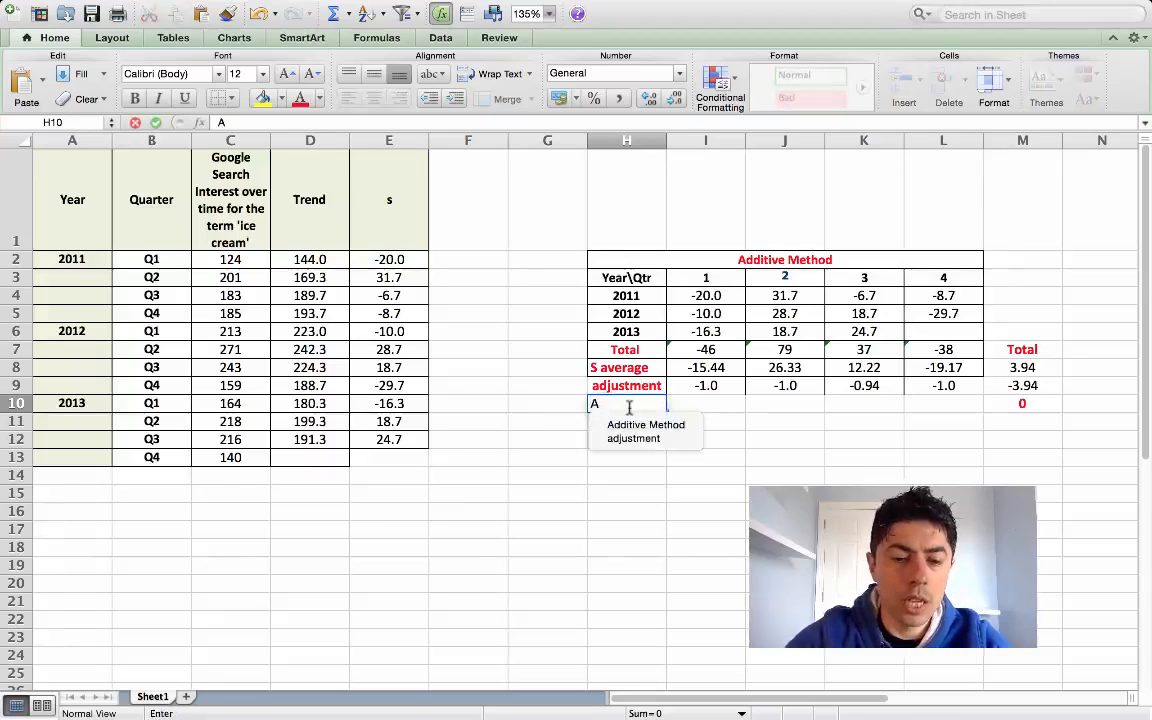
pyautogui.write('dj.')
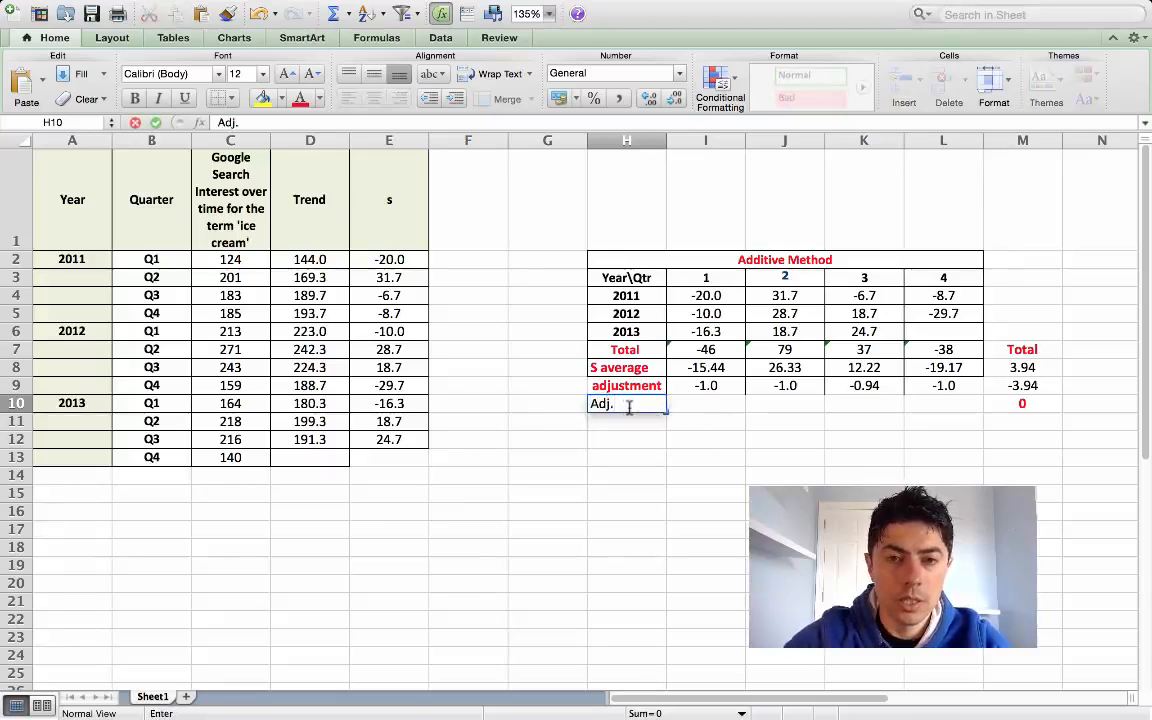
pyautogui.write('s avg')
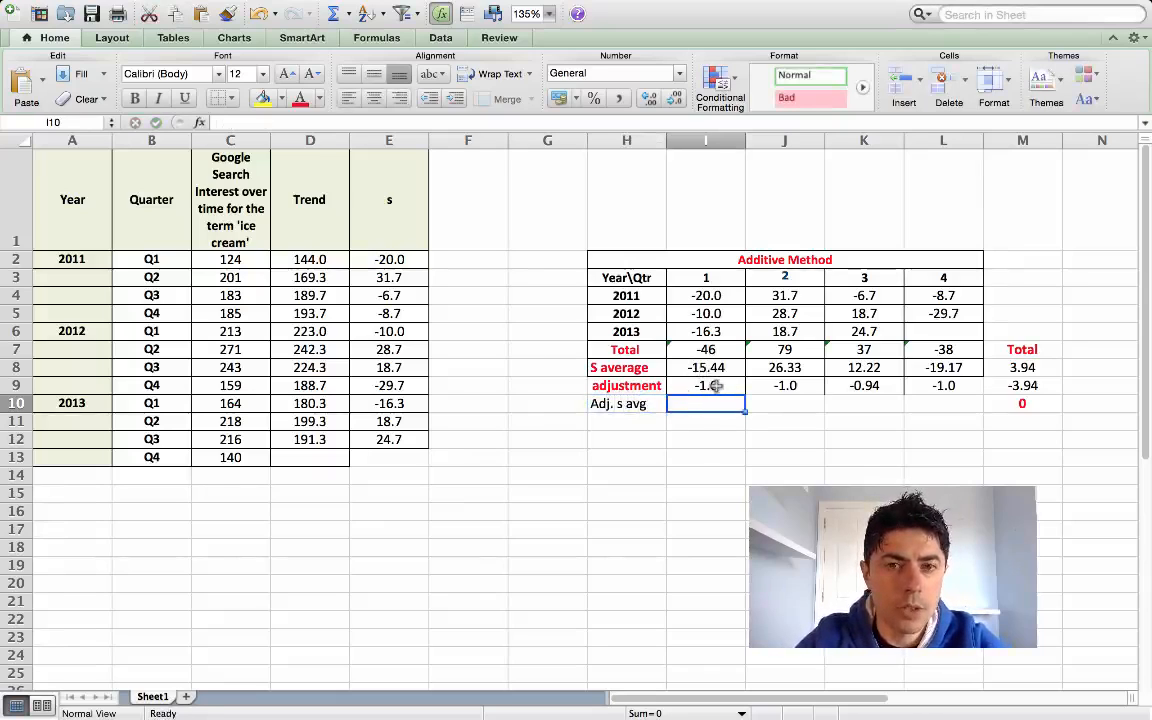
pyautogui.write('=')
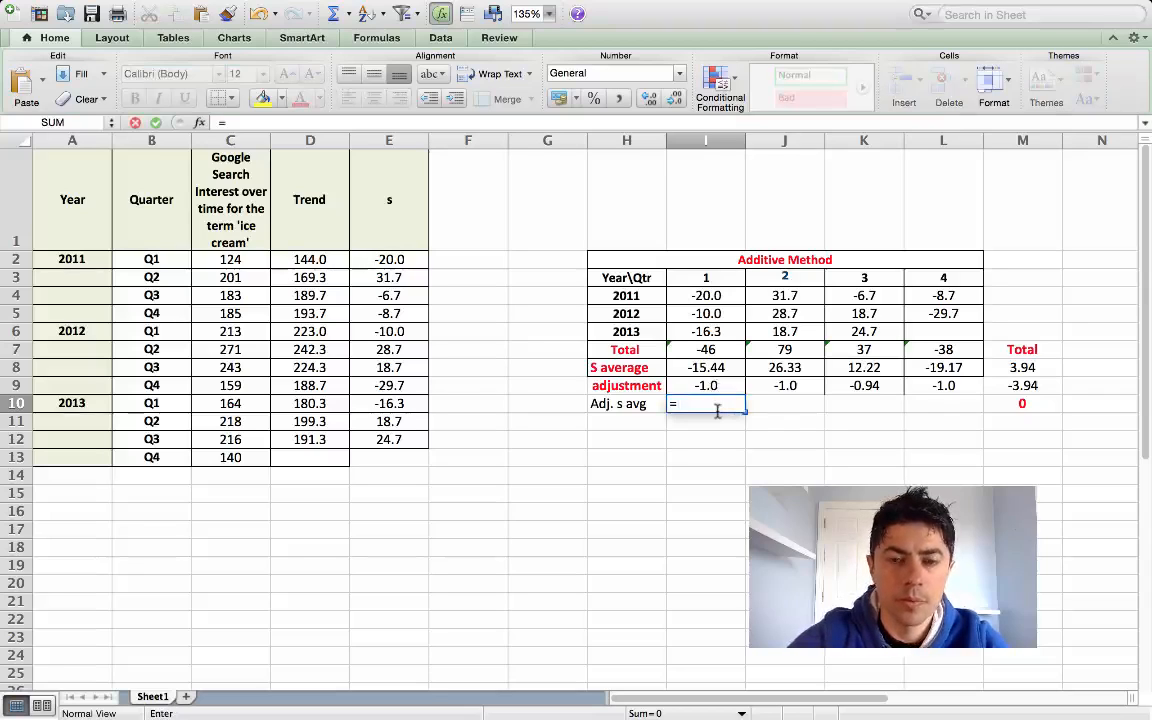
pyautogui.write('(I8+')
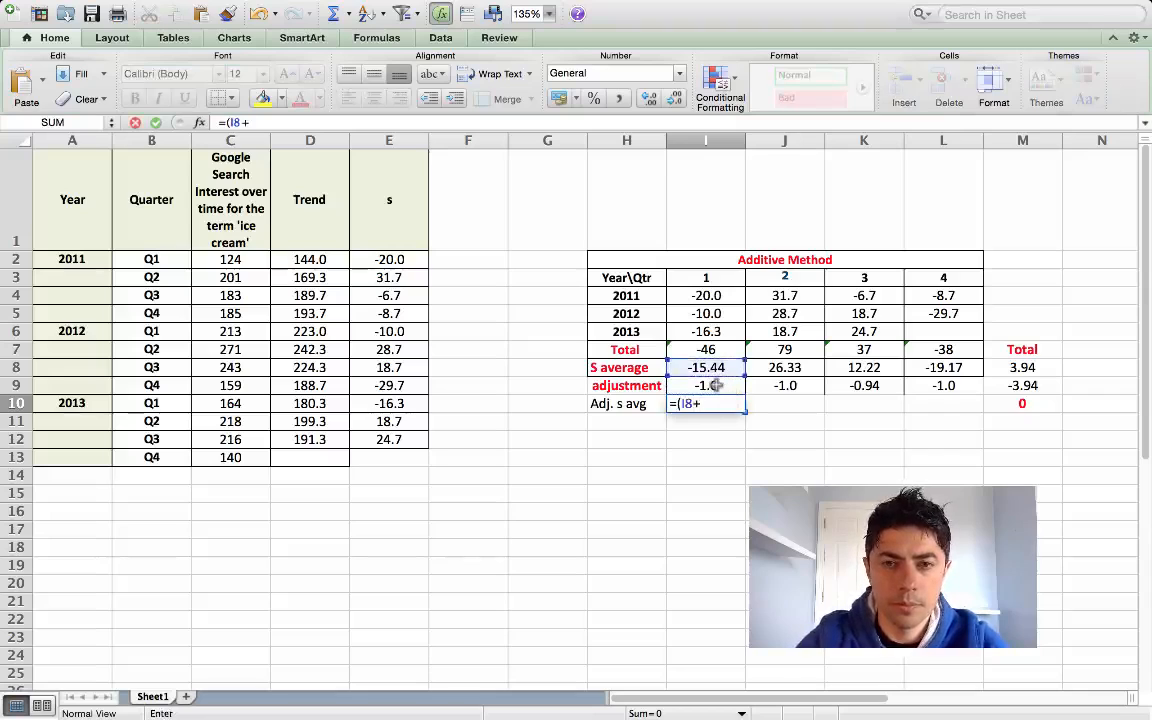
pyautogui.press('Return')
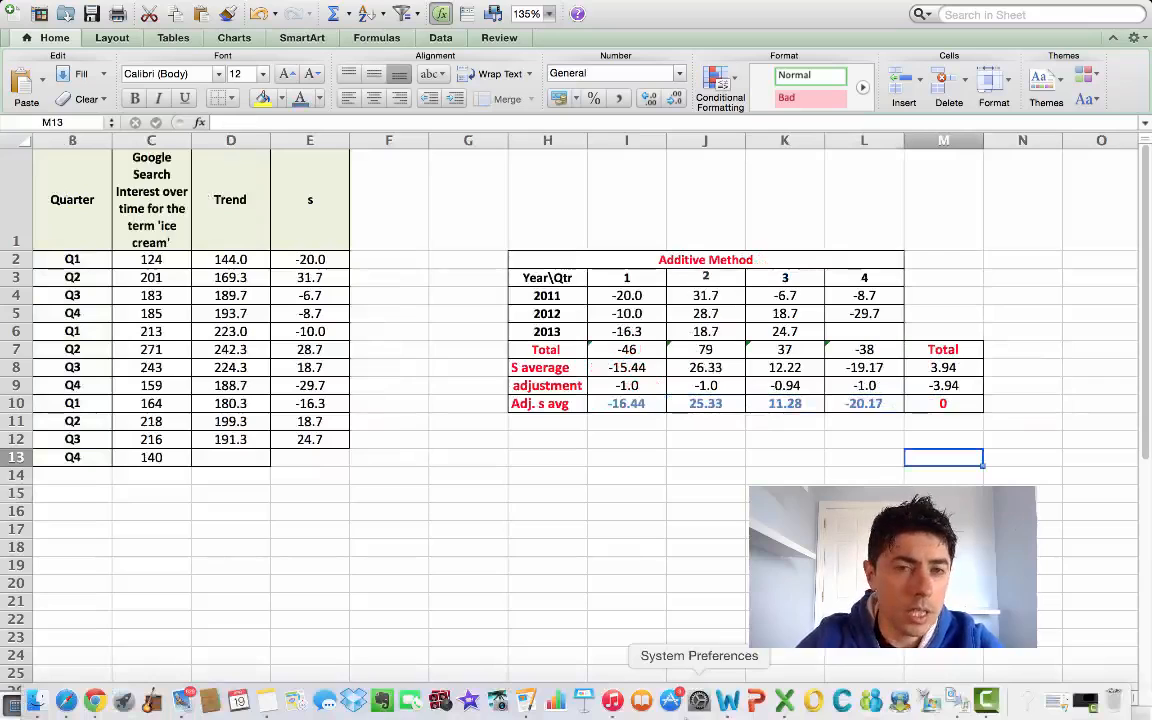
pyautogui.moveTo(841, 700)
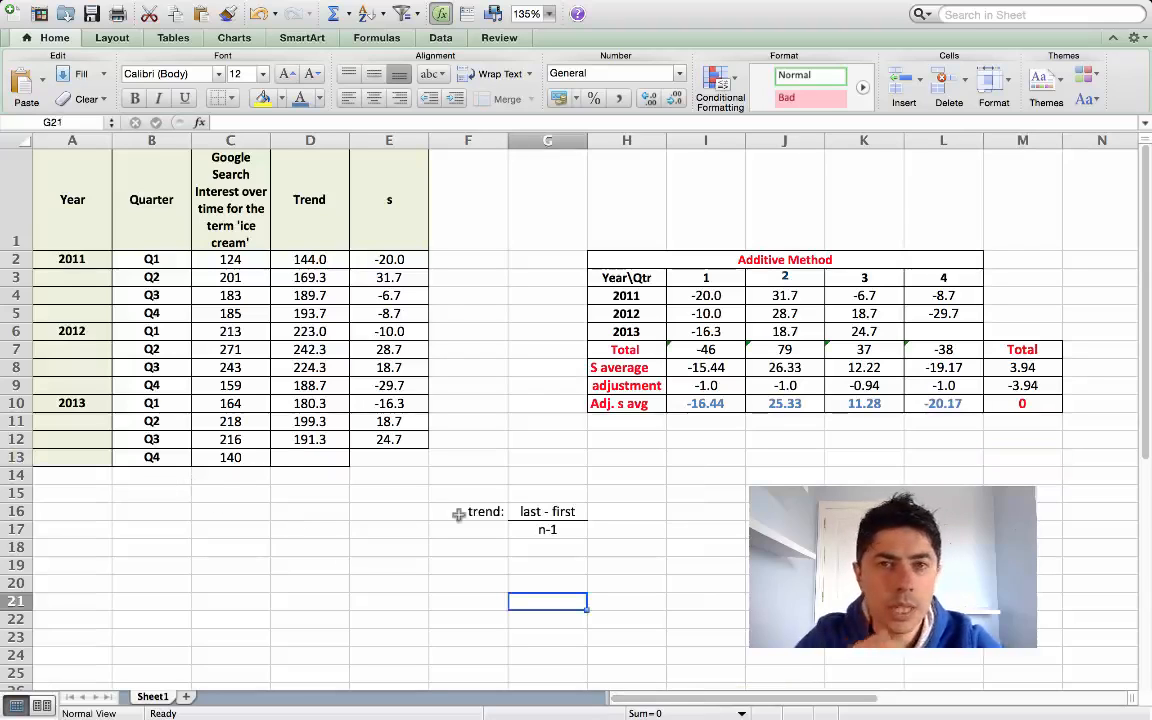
pyautogui.moveTo(540, 523)
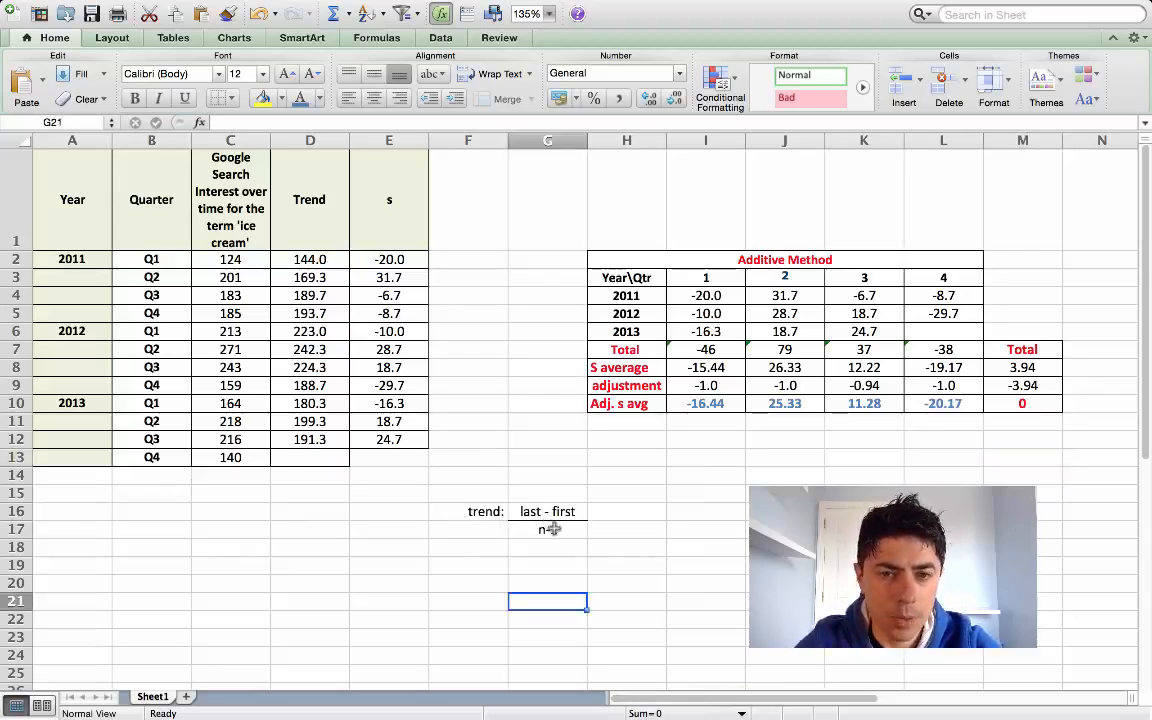
# - Enter last minus first trend =(D12-D2) as 47.3 and n-1 as 10
pyautogui.click(705, 511)
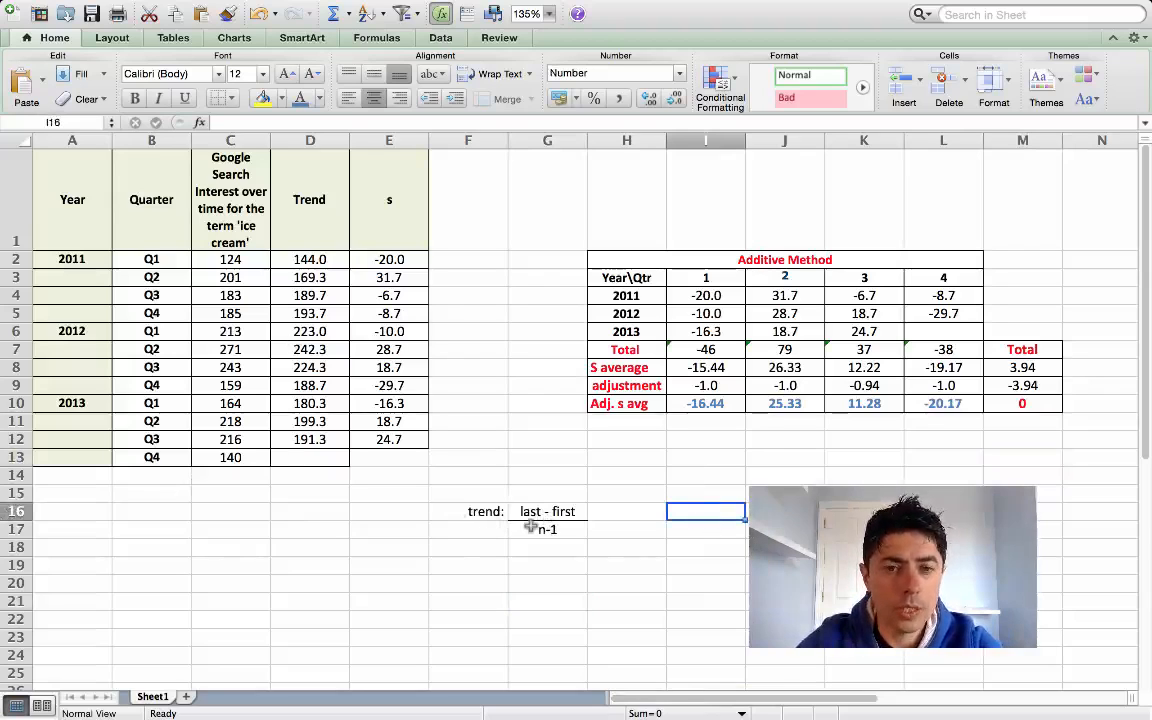
pyautogui.write('=')
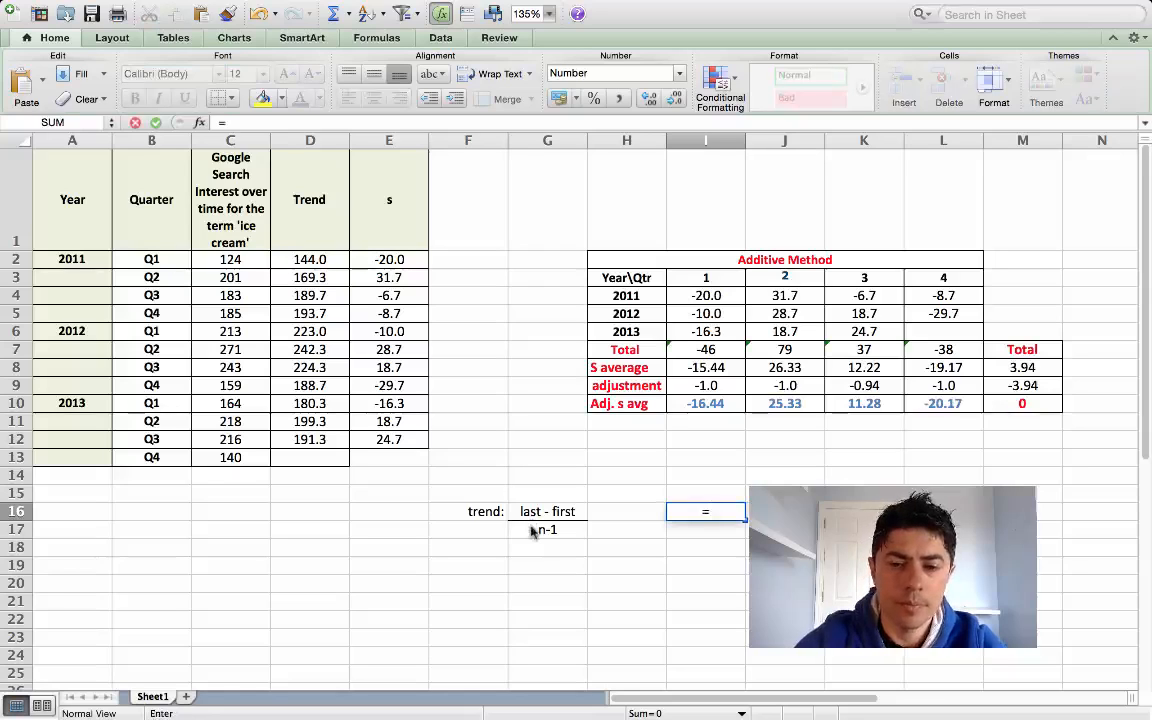
pyautogui.write('(')
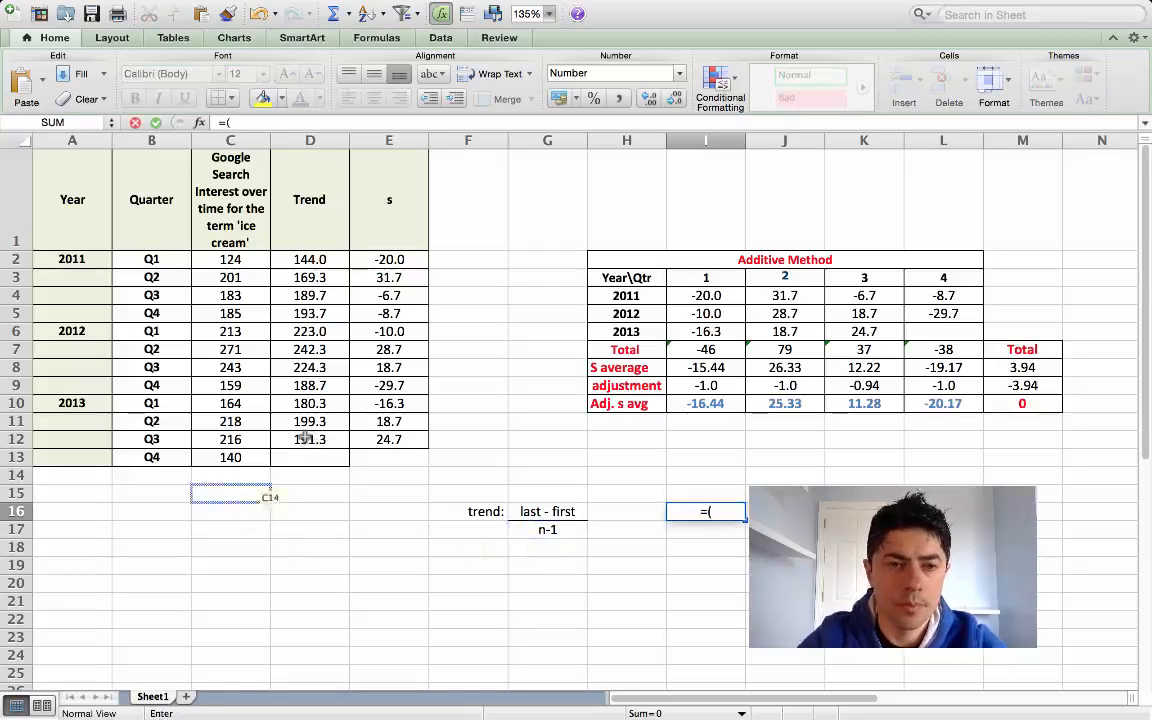
pyautogui.click(309, 439)
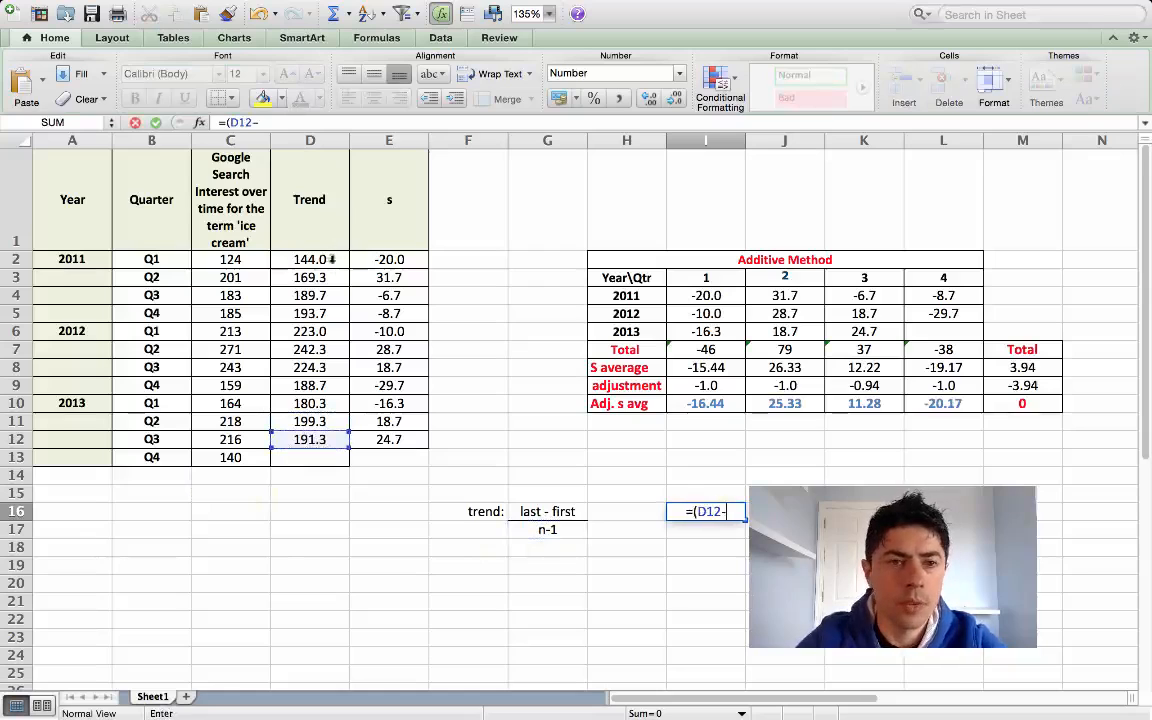
pyautogui.write('D2)')
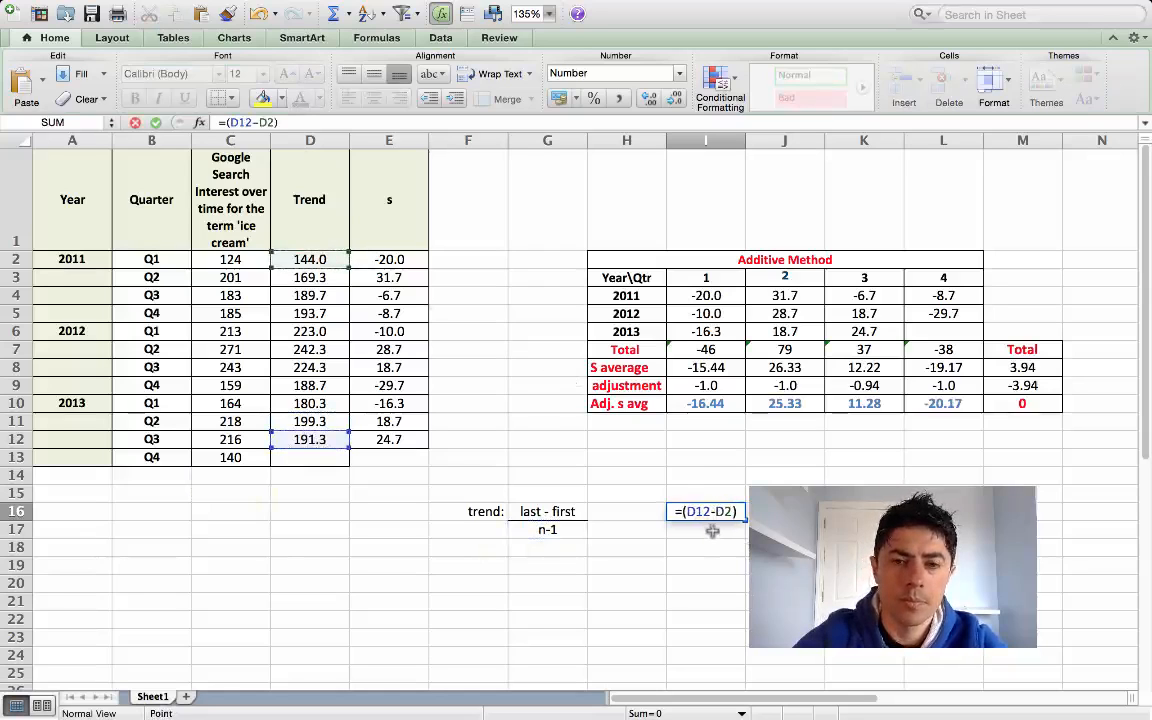
pyautogui.press('Return')
pyautogui.write('=(')
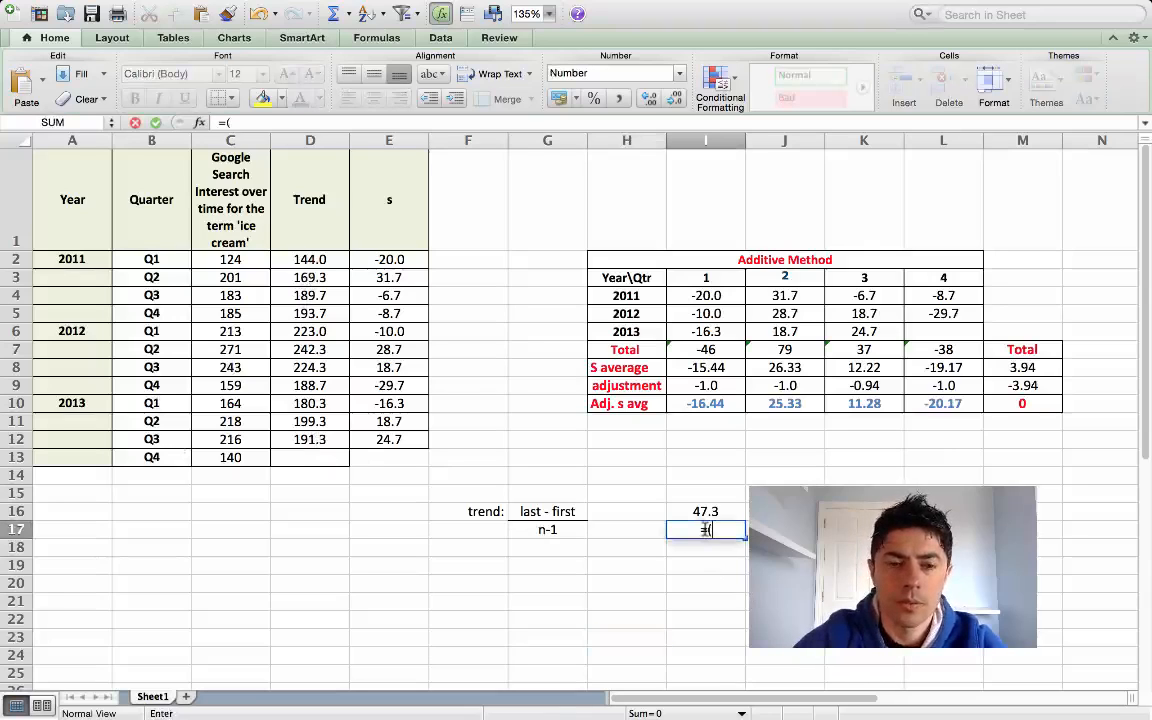
pyautogui.press('Return')
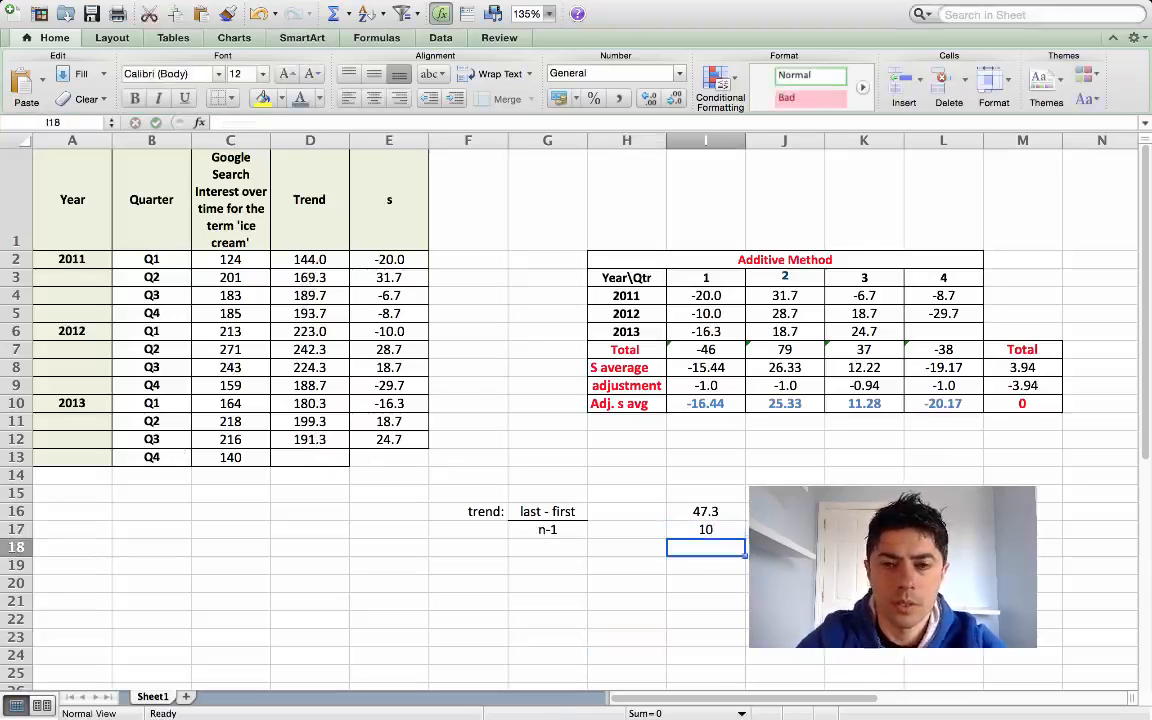
# - Divide the 47.3 difference by n-1 with =(I16/I17) in J16
pyautogui.write('=')
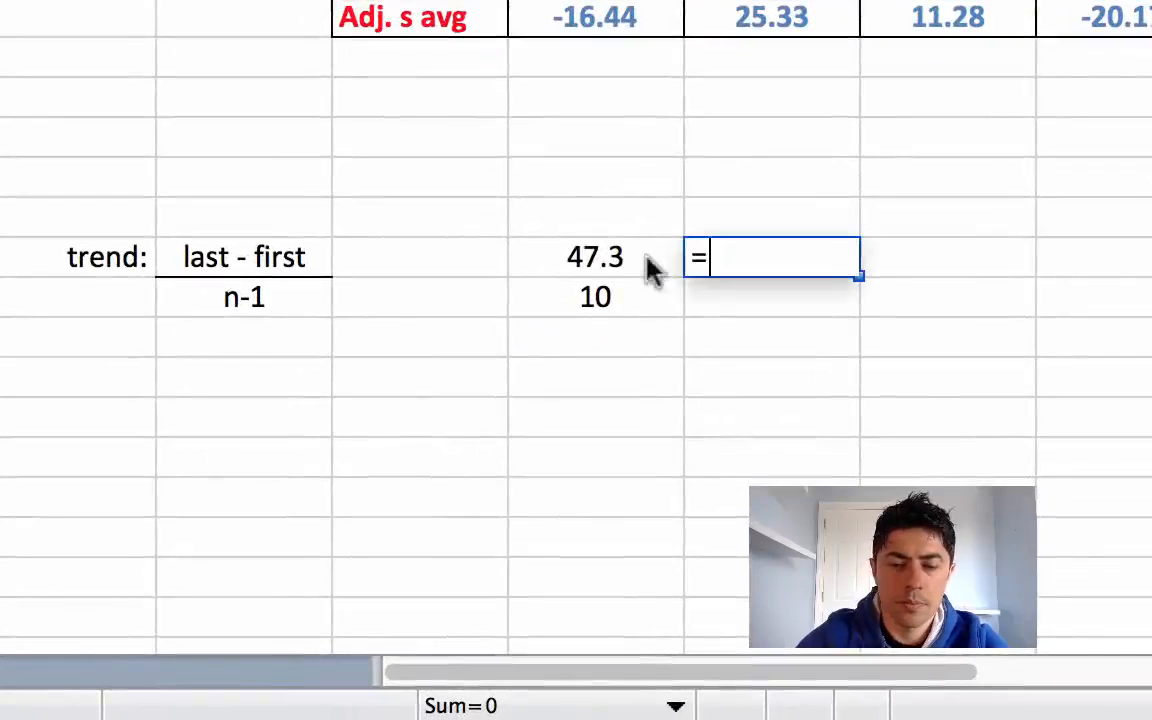
pyautogui.click(595, 257)
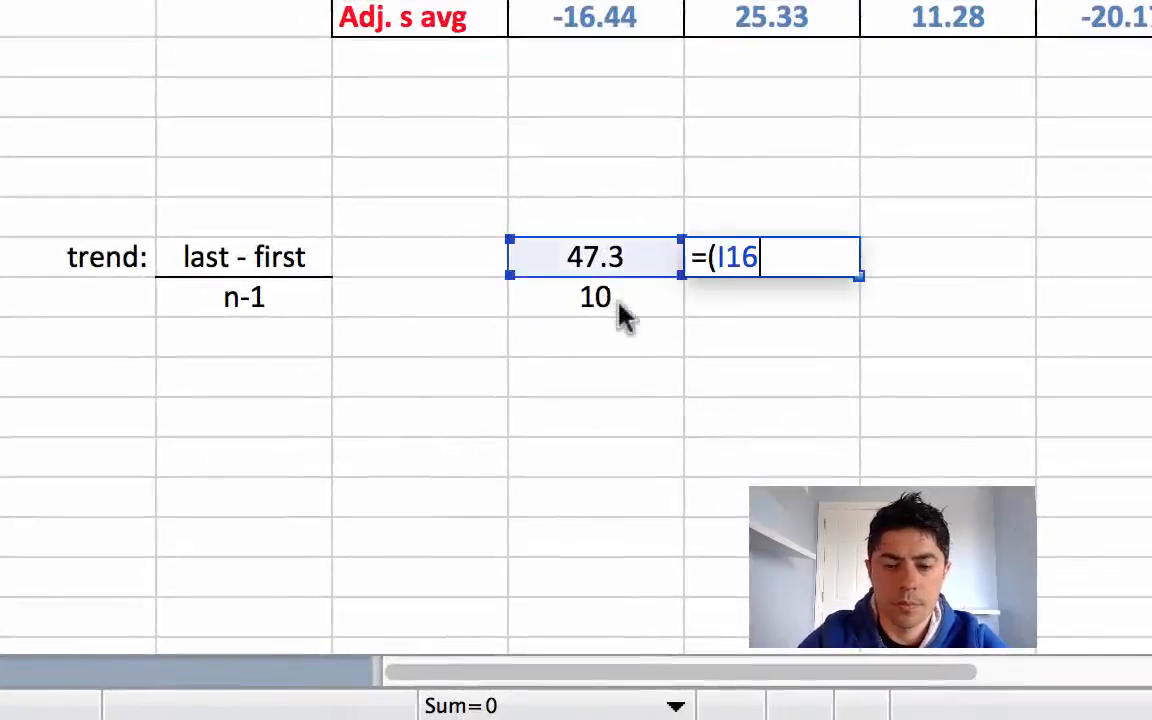
pyautogui.write('/I17)')
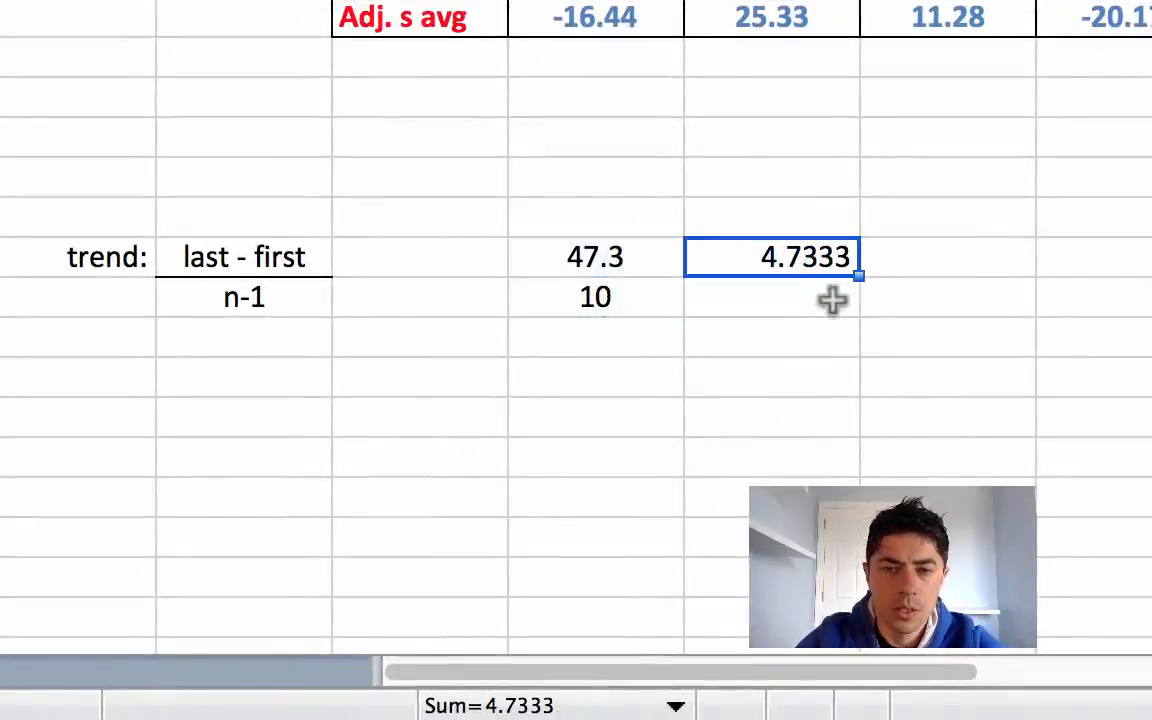
pyautogui.click(772, 338)
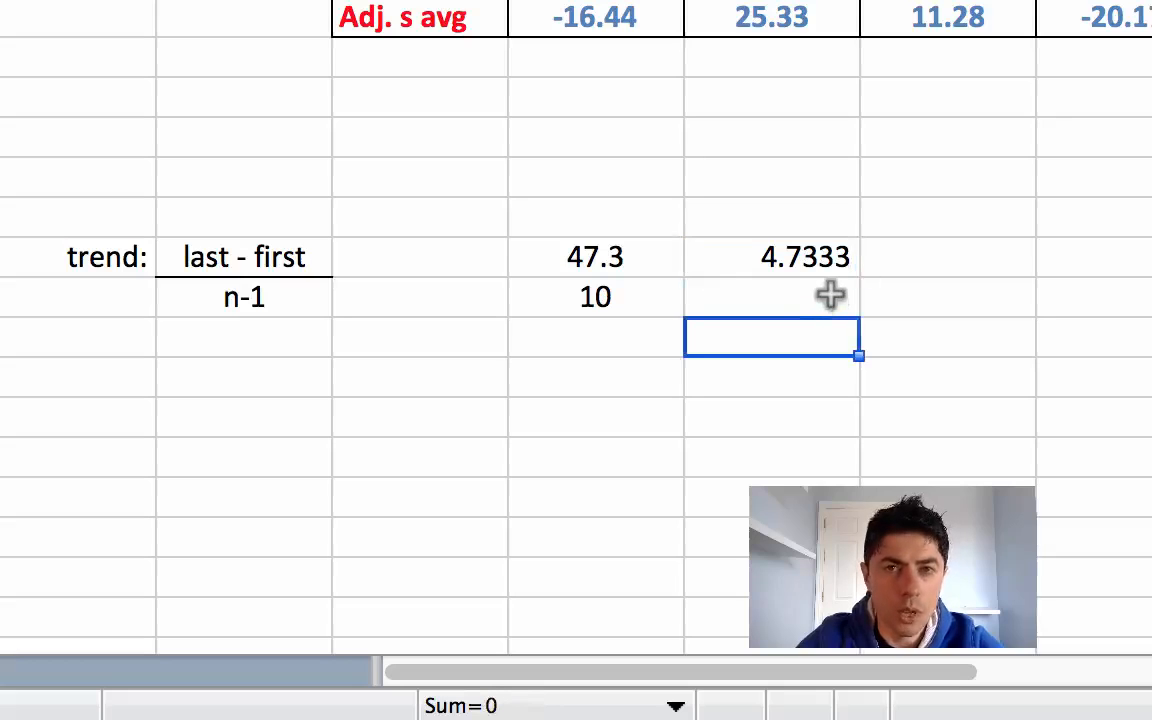
pyautogui.moveTo(805, 260)
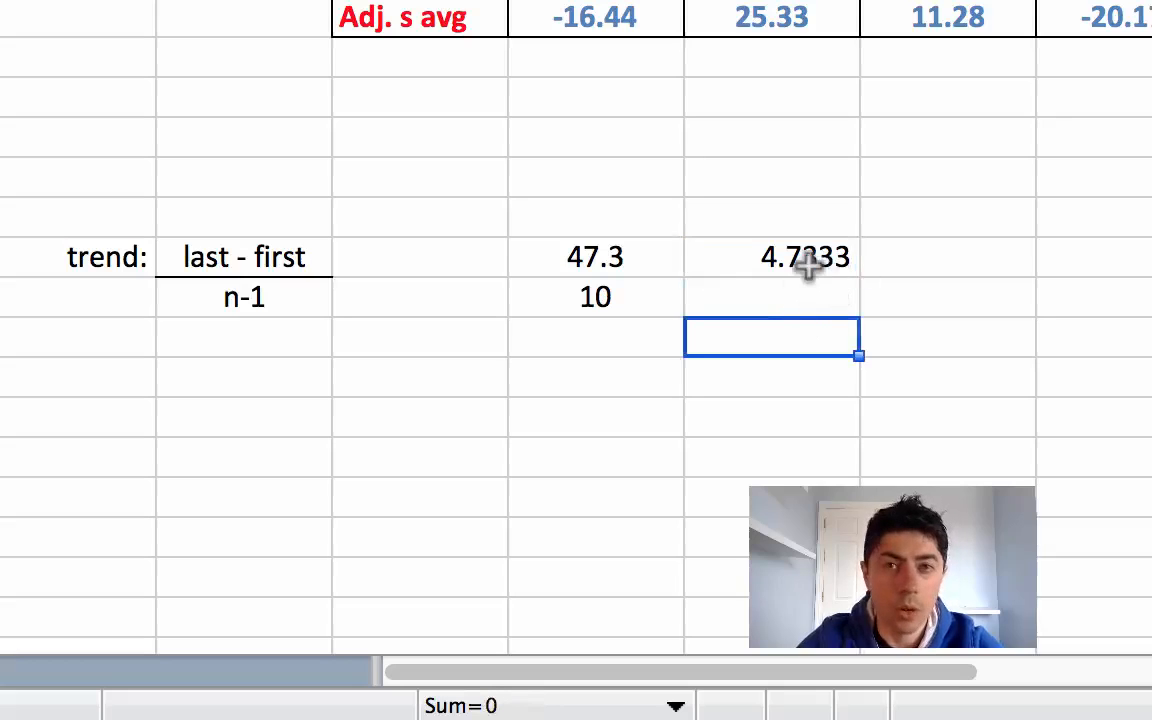
pyautogui.moveTo(806, 258)
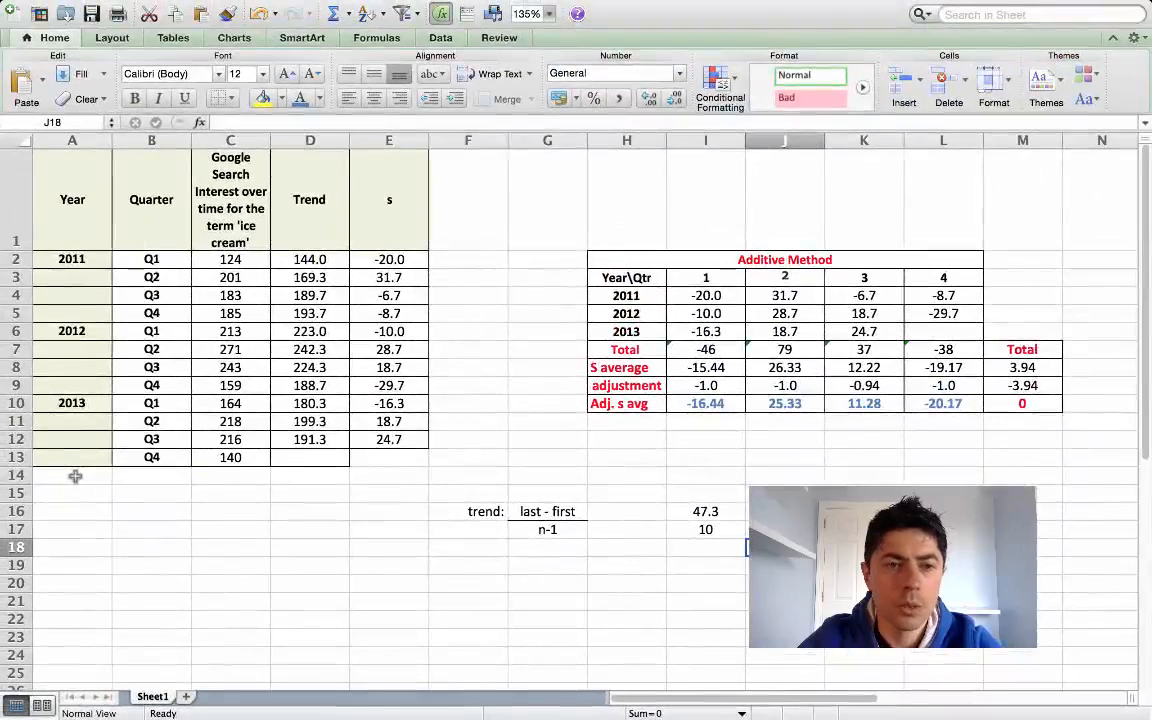
# - Add year 2014 below 2013 with copied Q1–Q4 quarter labels
pyautogui.write('2014')
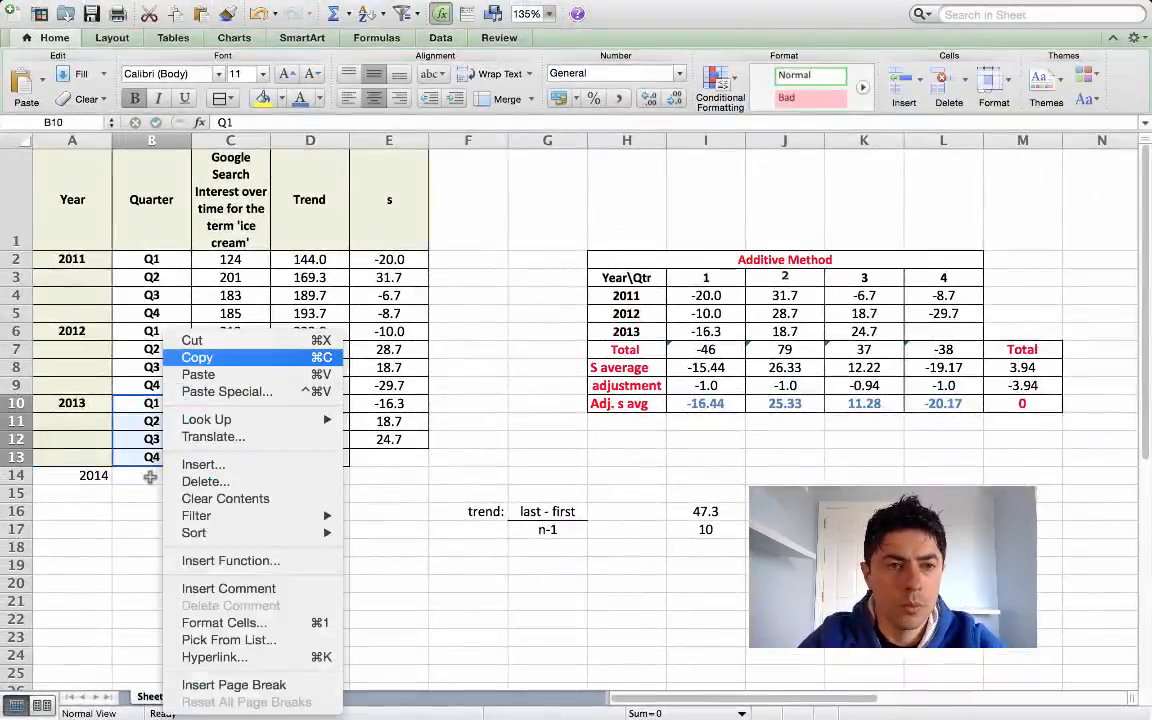
pyautogui.click(197, 357)
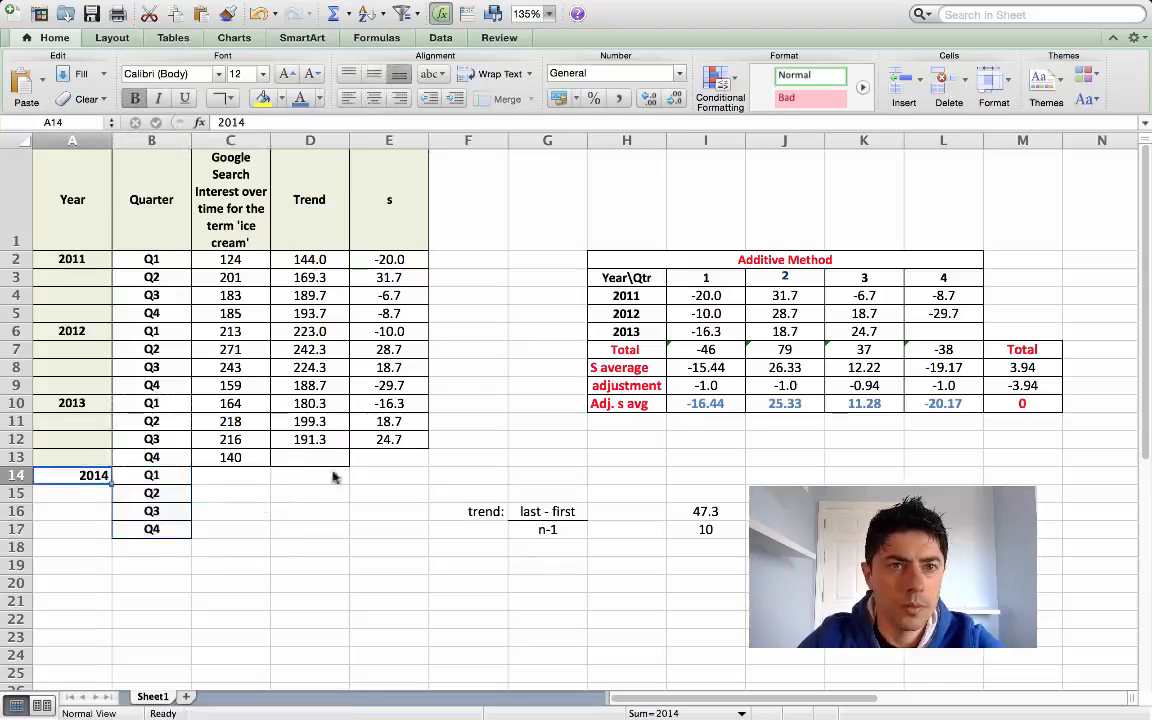
pyautogui.click(310, 457)
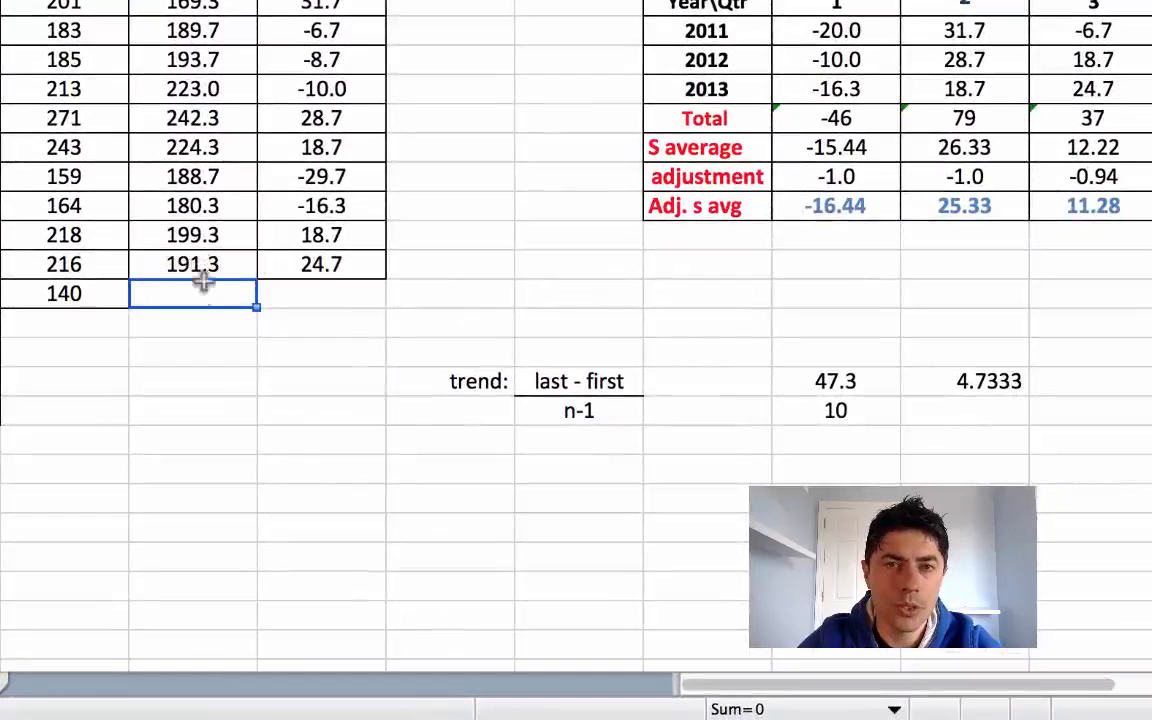
# - Enter the 2013 Q4 trend formula =(D12+$J$16), giving 196.07
pyautogui.write('=(')
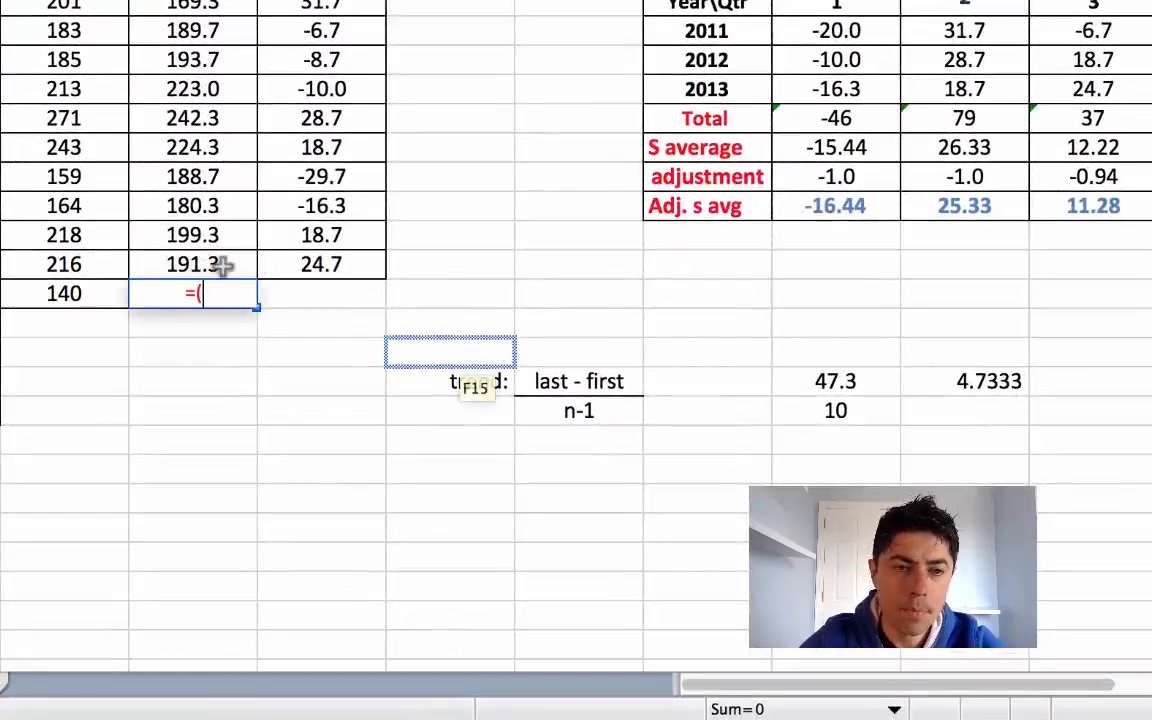
pyautogui.click(192, 264)
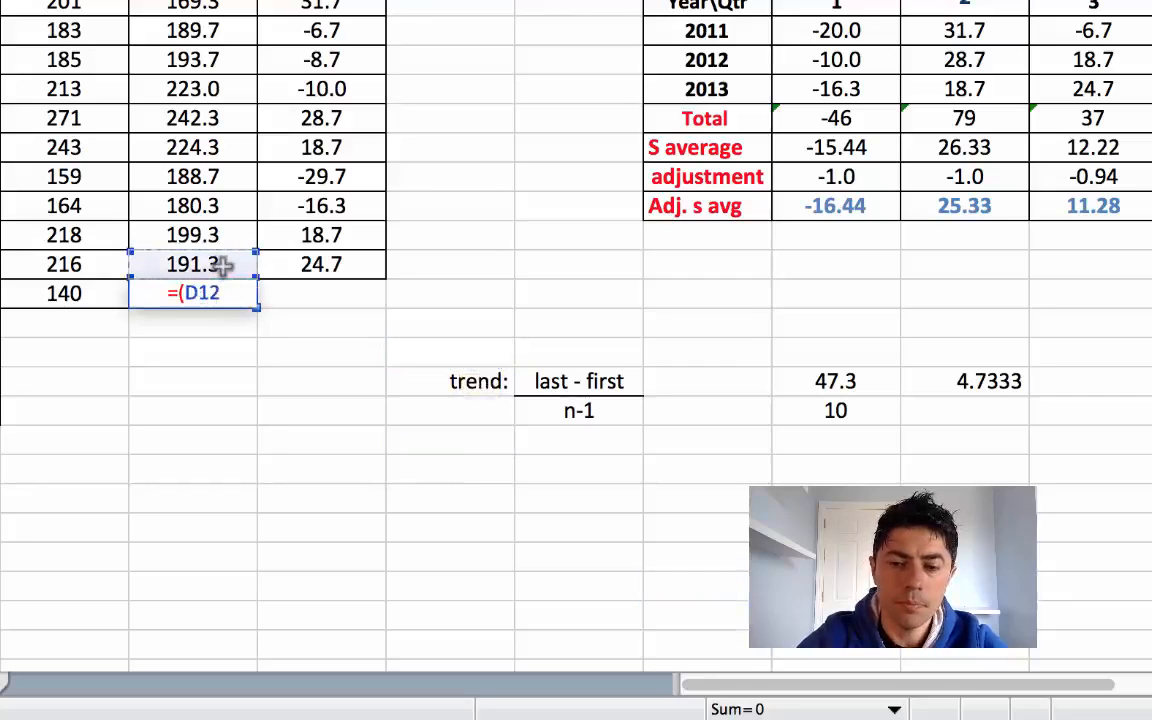
pyautogui.write('+')
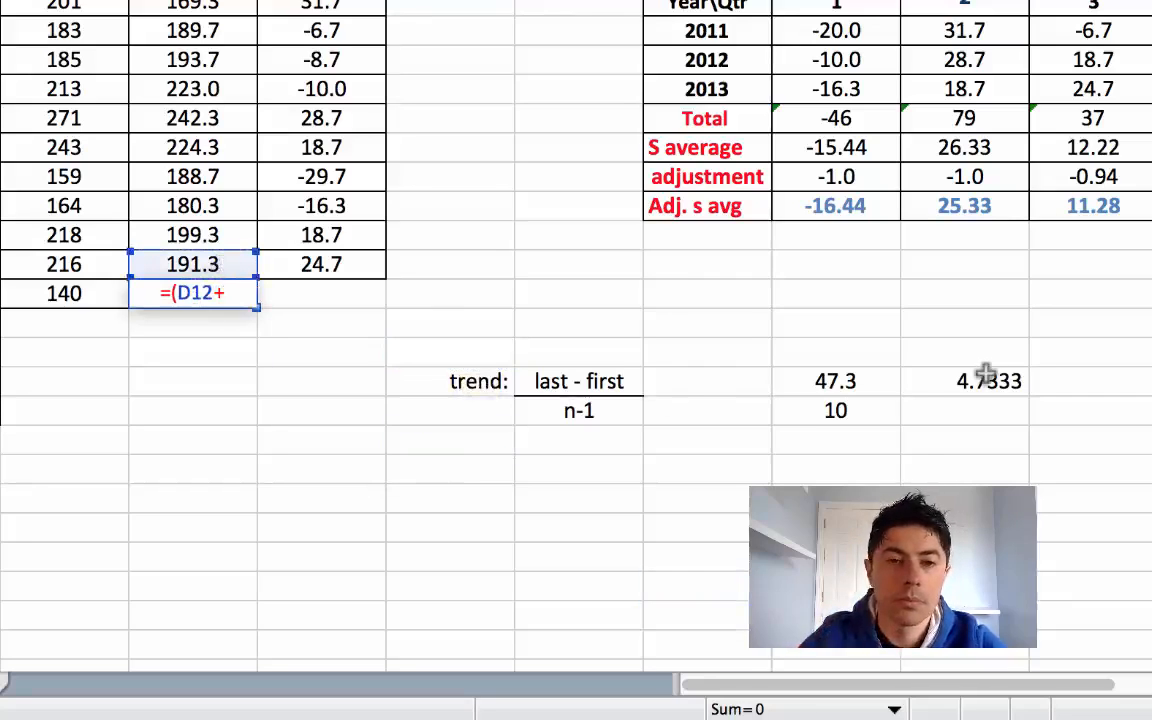
pyautogui.click(964, 381)
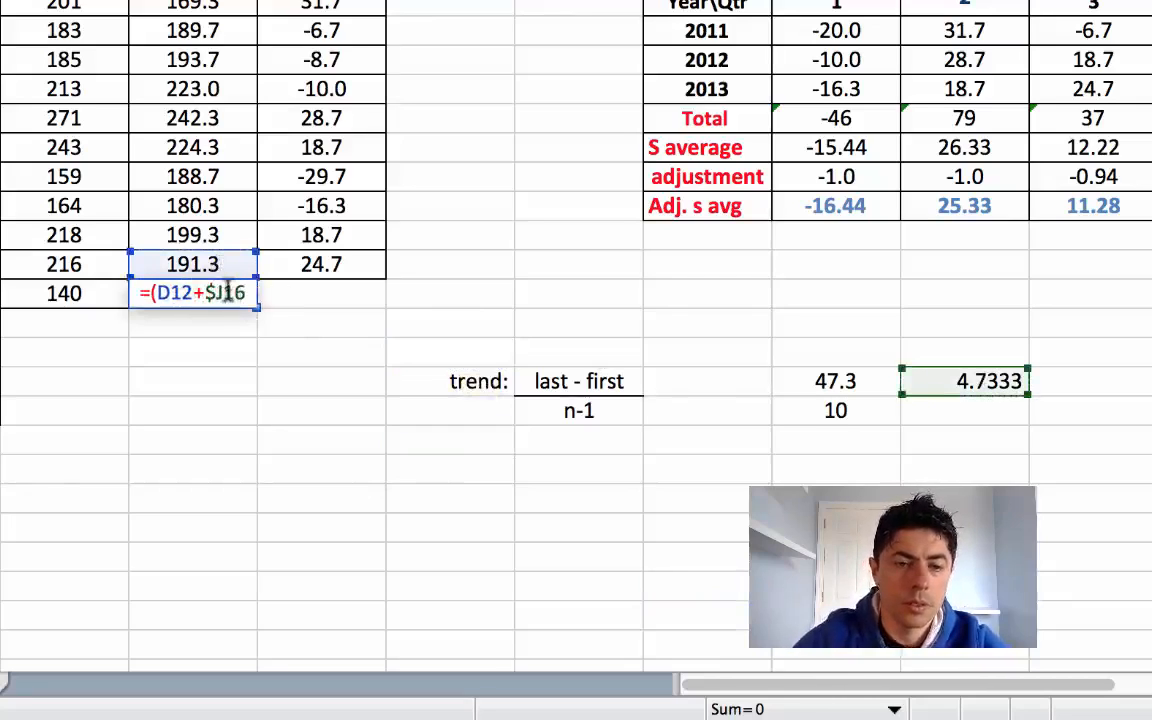
pyautogui.write('$')
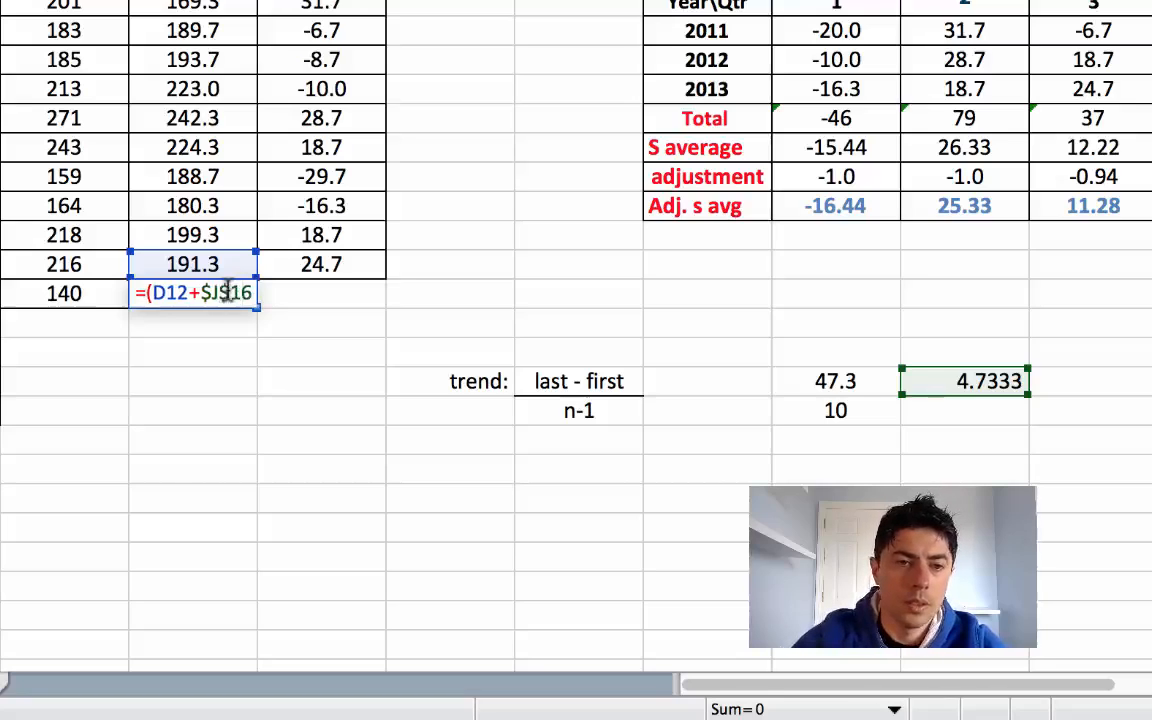
pyautogui.press('Return')
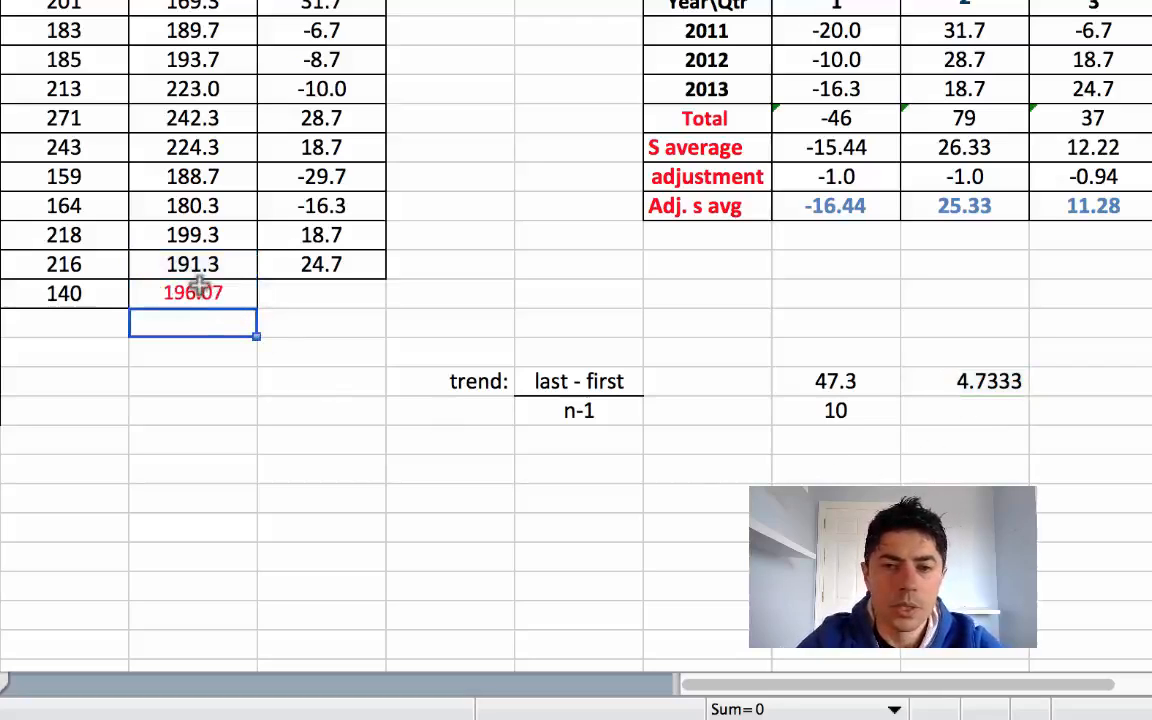
pyautogui.moveTo(258, 388)
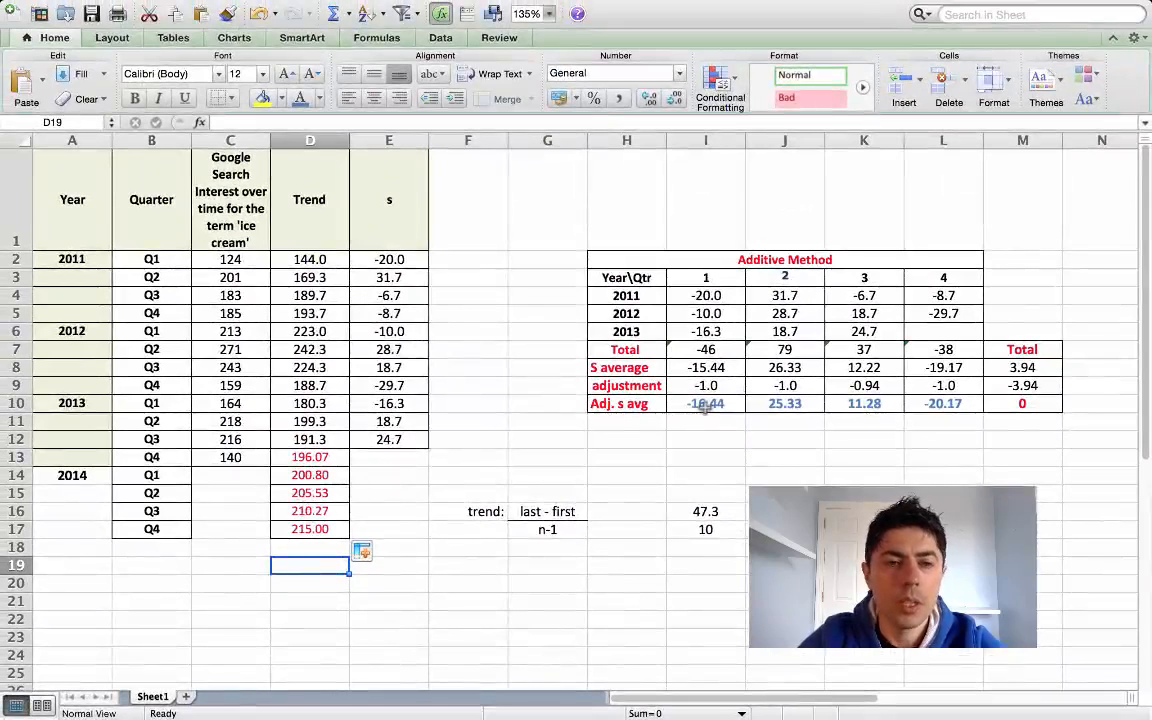
# - Paste the adjusted seasonal averages transposed into column E from E14 (-16.44, 25.33, 11.28, -20.17)
pyautogui.click(705, 403)
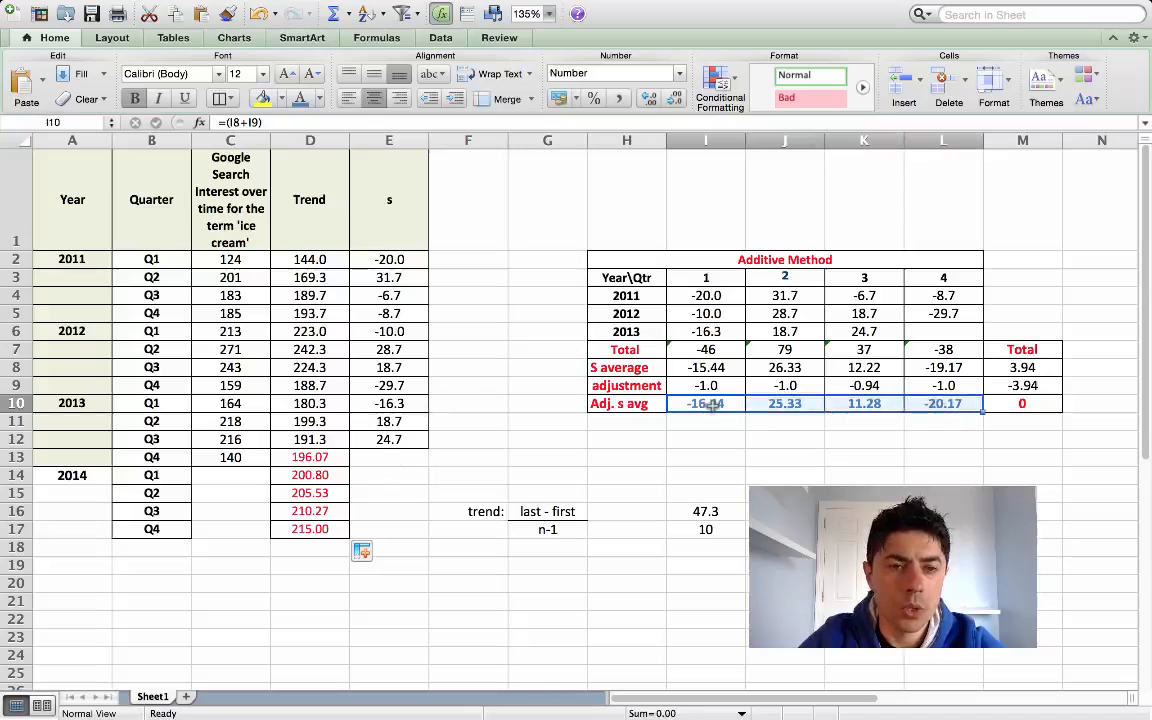
pyautogui.rightClick(705, 403)
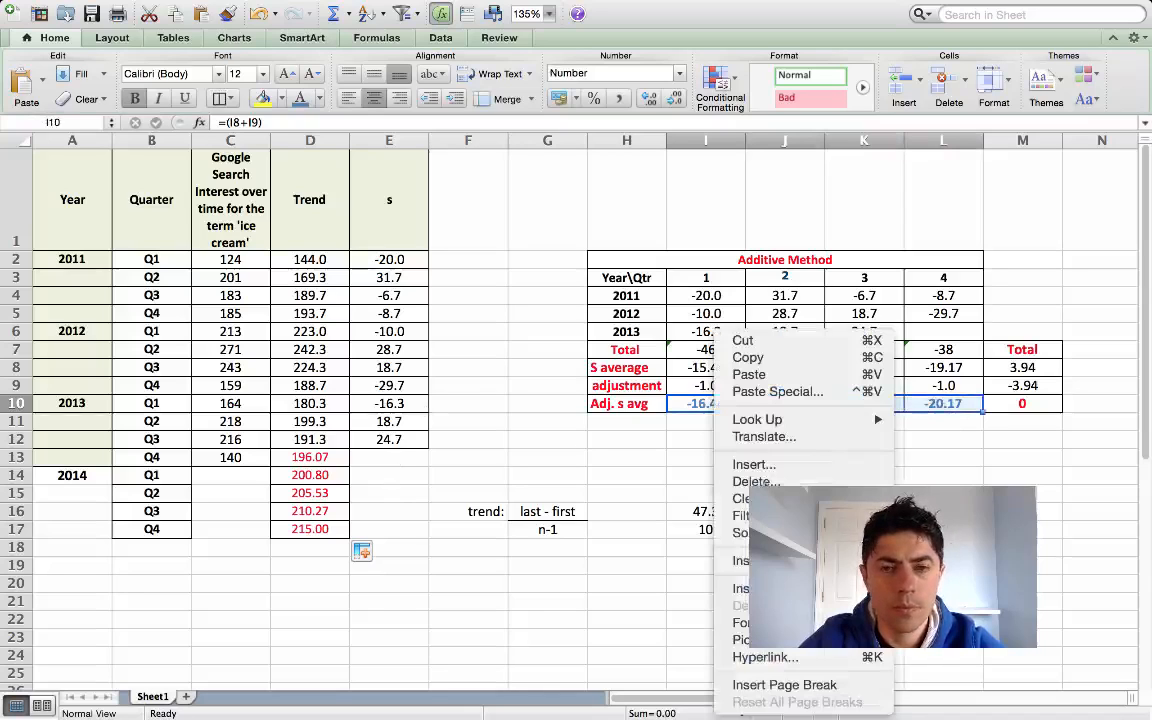
pyautogui.moveTo(777, 391)
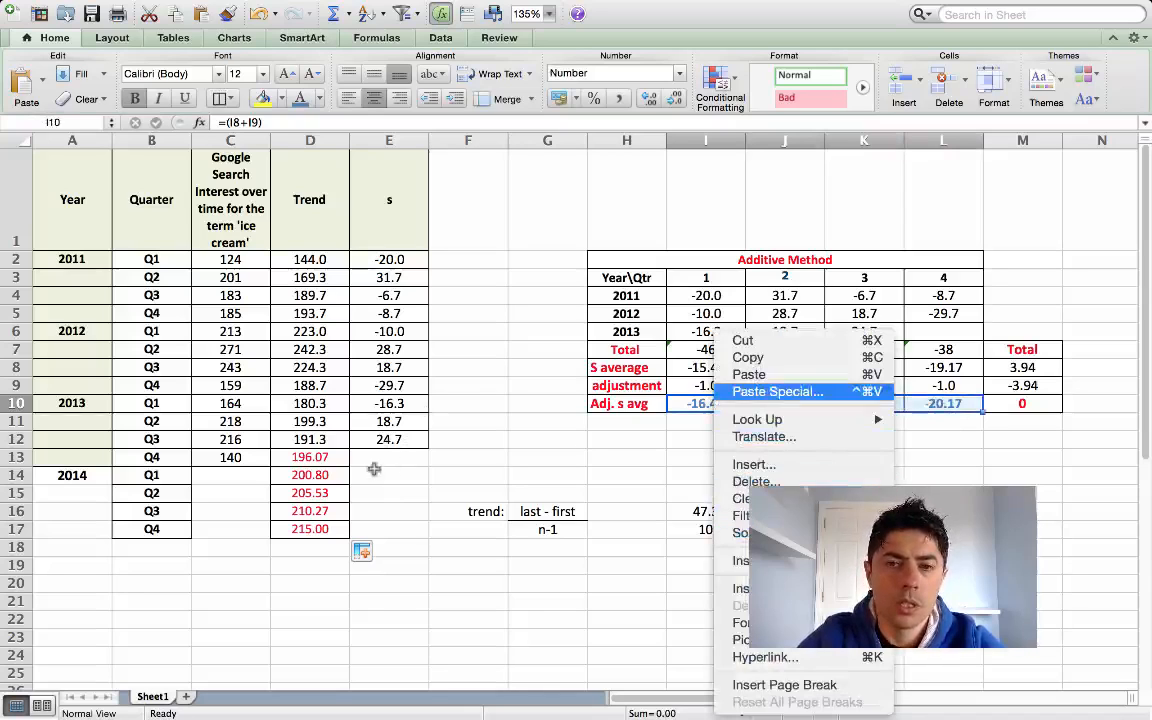
pyautogui.click(777, 391)
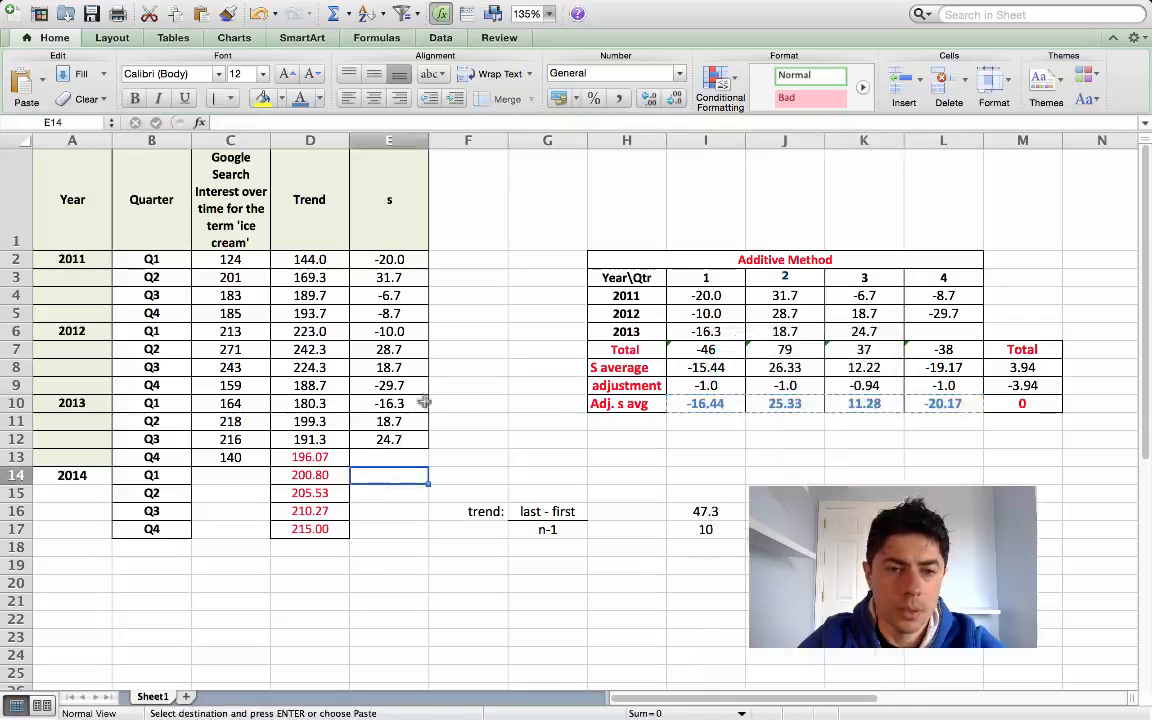
pyautogui.rightClick(389, 474)
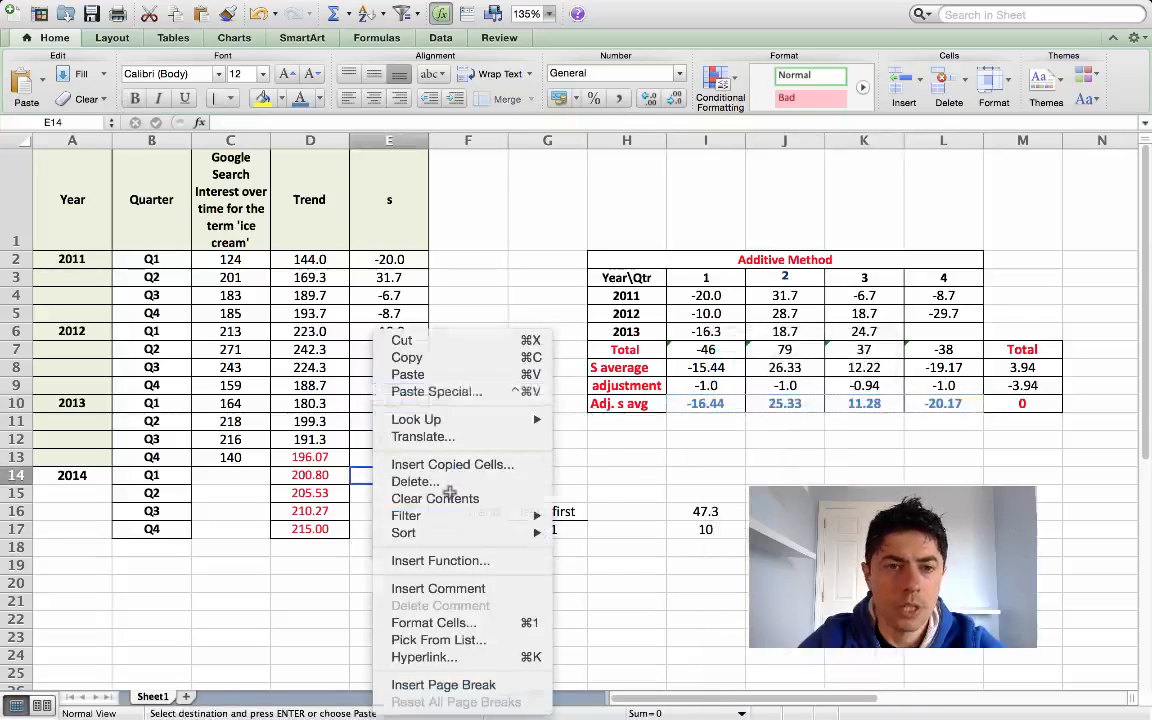
pyautogui.click(435, 391)
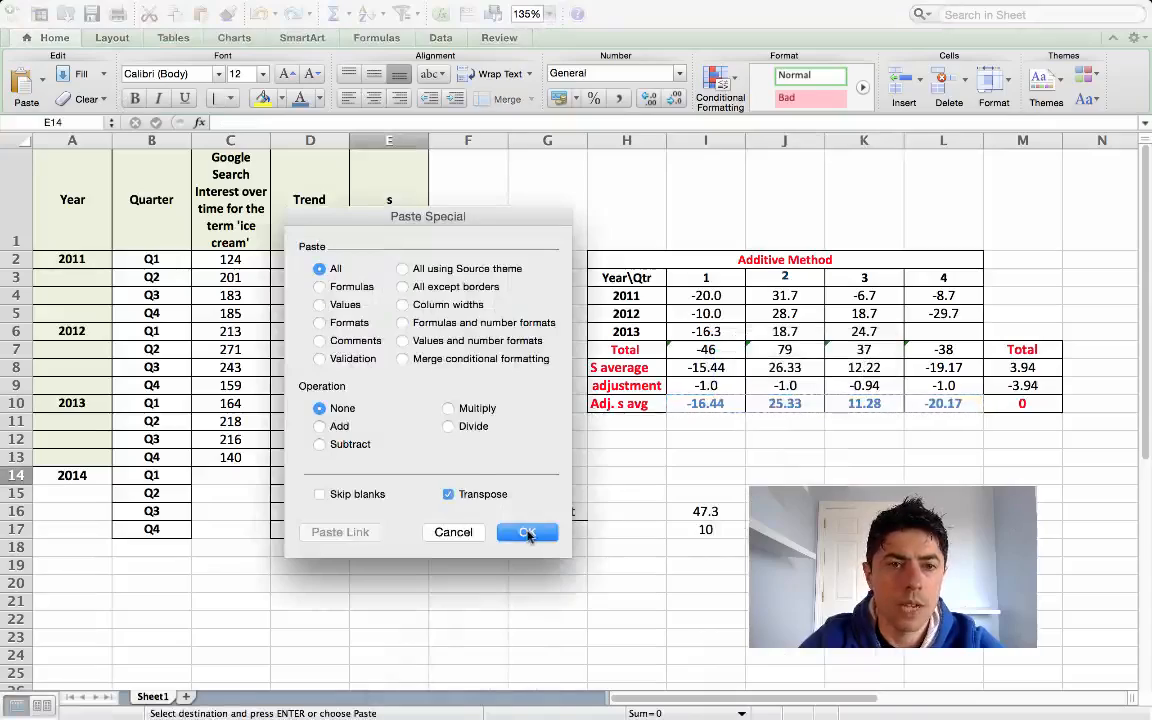
pyautogui.click(527, 531)
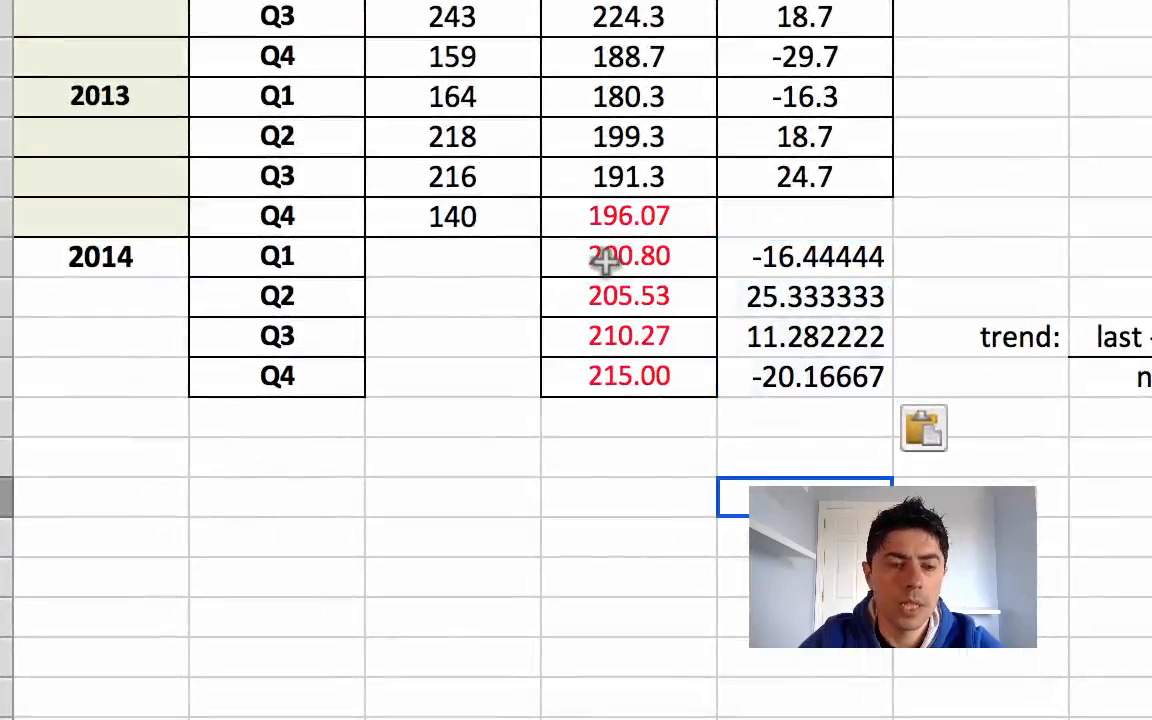
pyautogui.moveTo(448, 248)
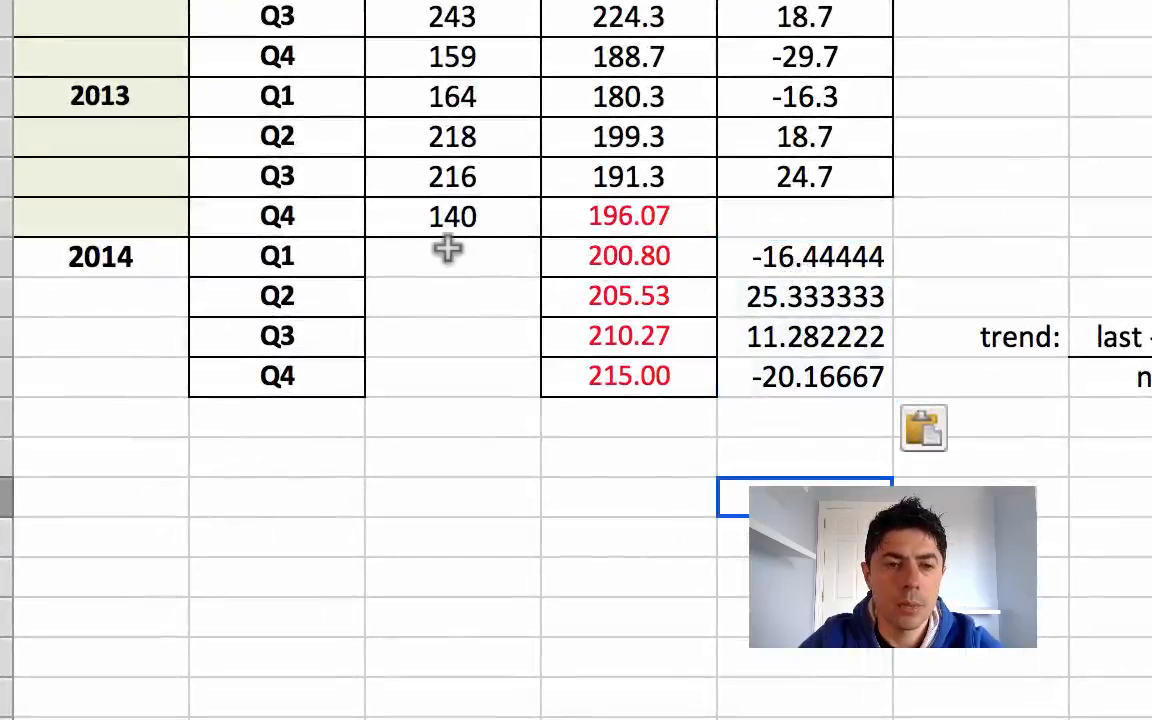
# - Enter the 2014 forecast formula =(D14+E14) for Q1–Q4 (184.36, 230.87, 221.55, 194.83)
pyautogui.write('=(D14+E14')
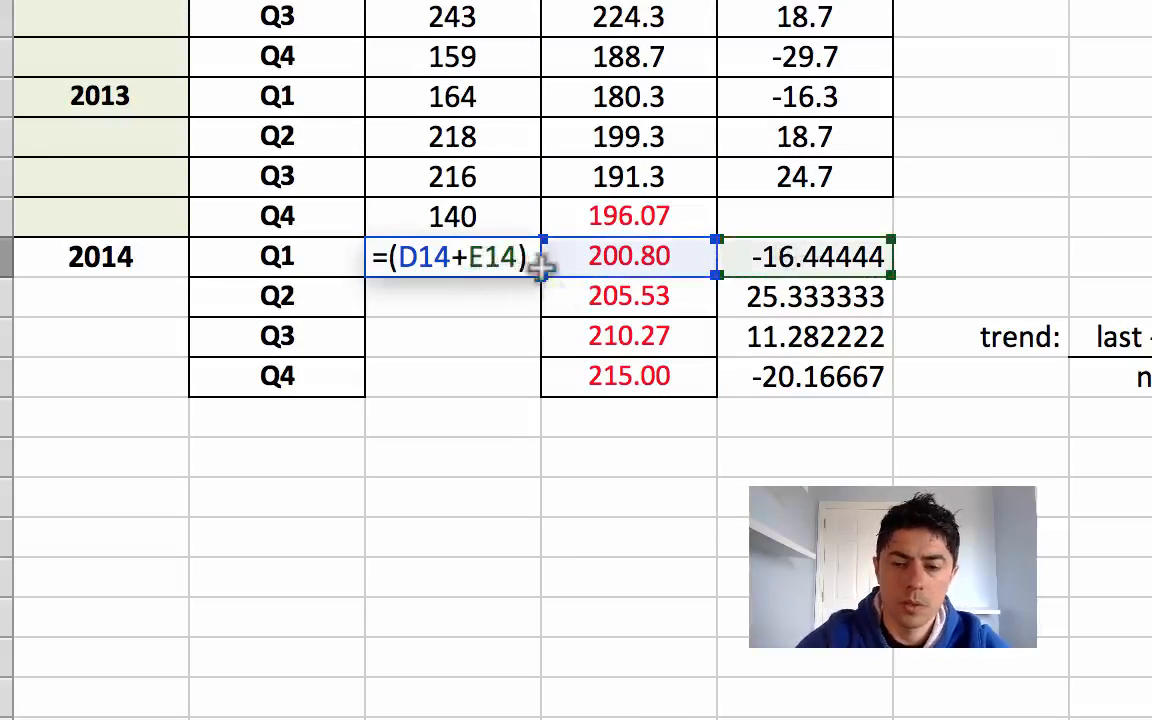
pyautogui.press('Return')
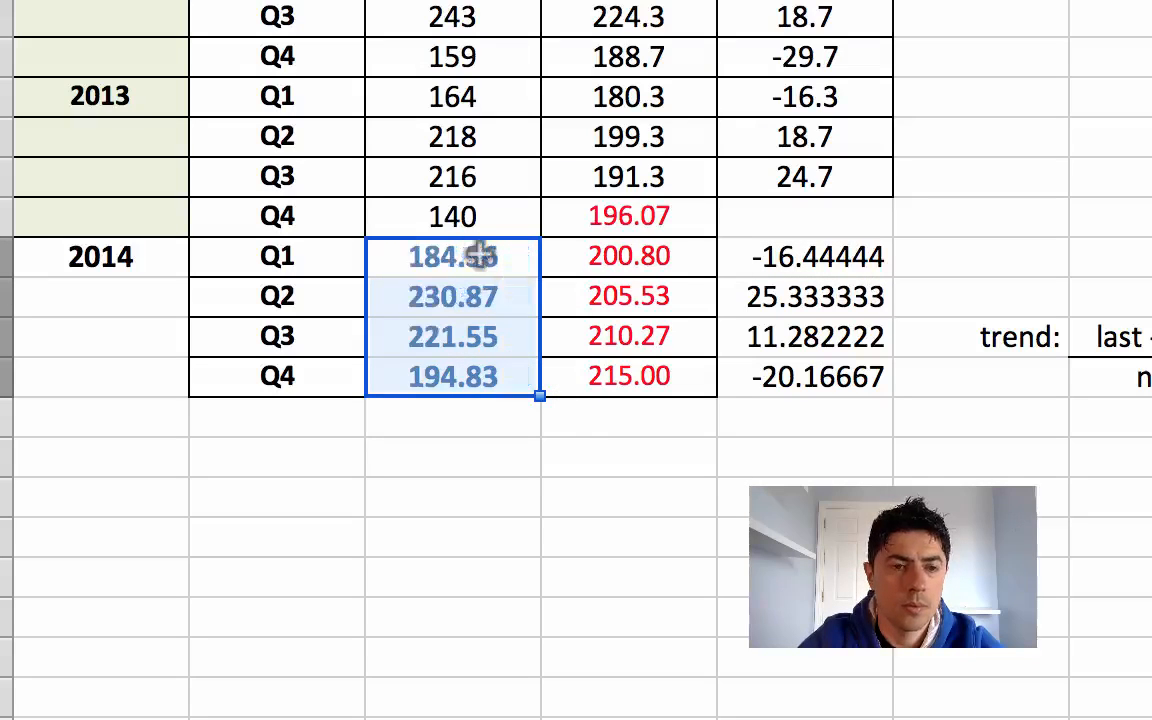
pyautogui.click(628, 375)
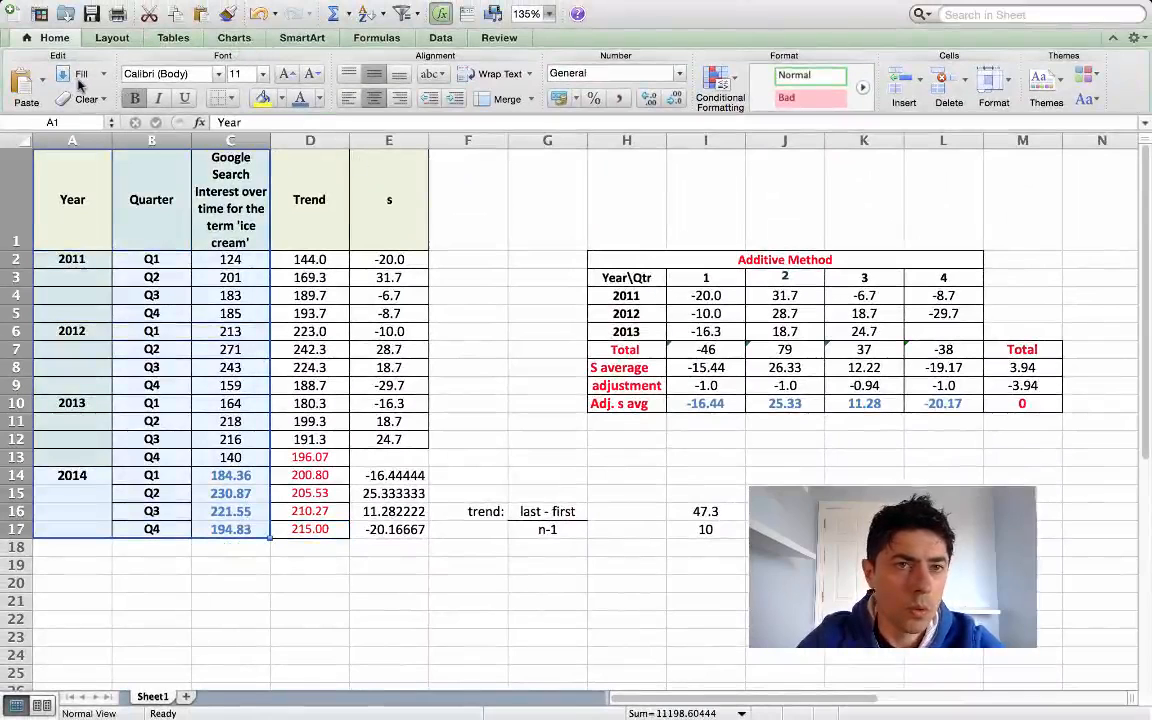
# - Insert a line chart of quarterly search interest and enlarge it beside the table
pyautogui.click(72, 87)
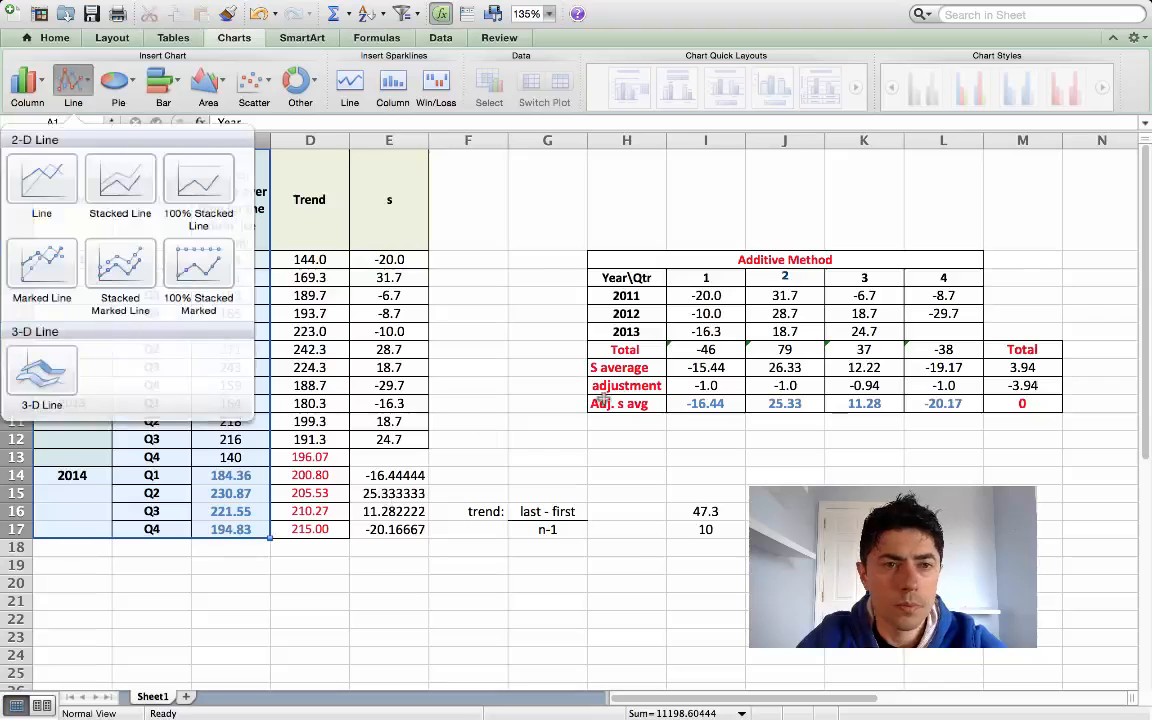
pyautogui.click(41, 180)
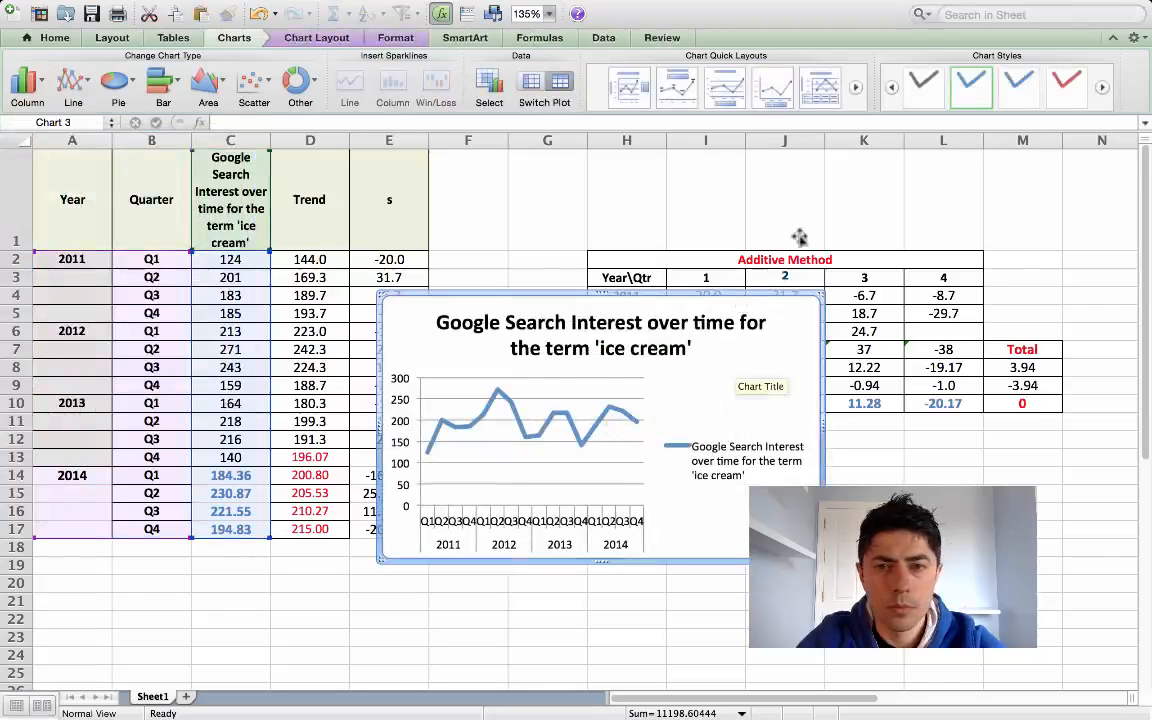
pyautogui.moveTo(600, 420); pyautogui.dragTo(686, 335)
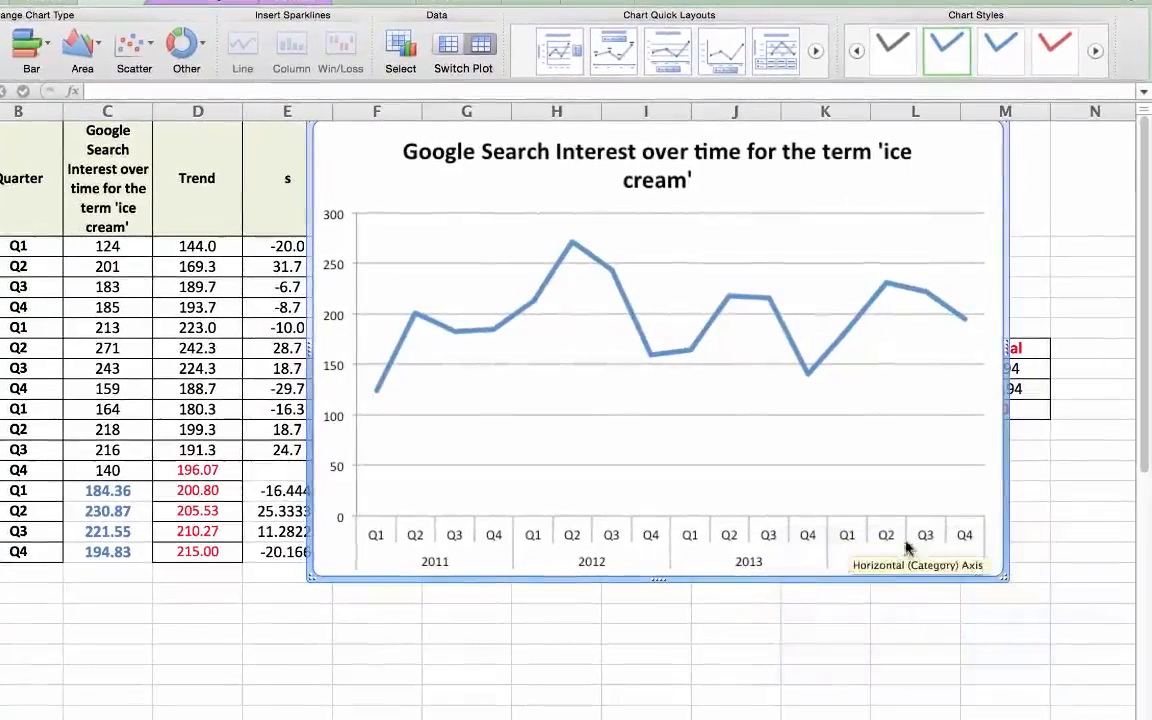
pyautogui.moveTo(873, 305)
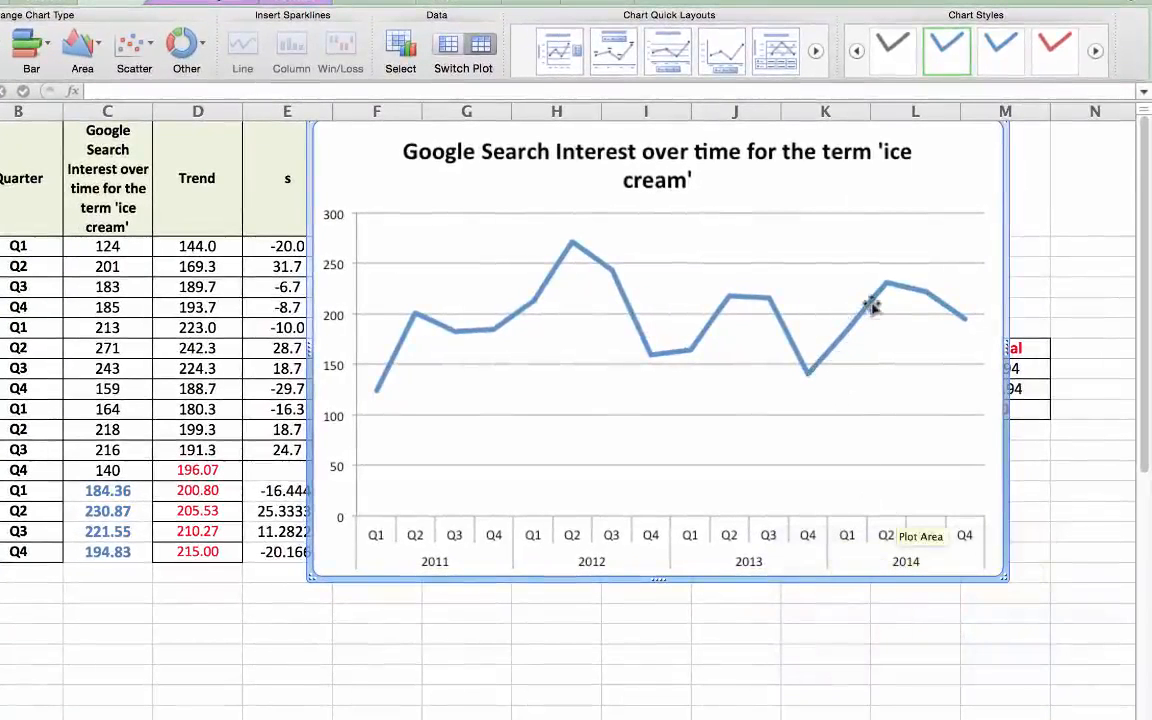
pyautogui.moveTo(958, 325)
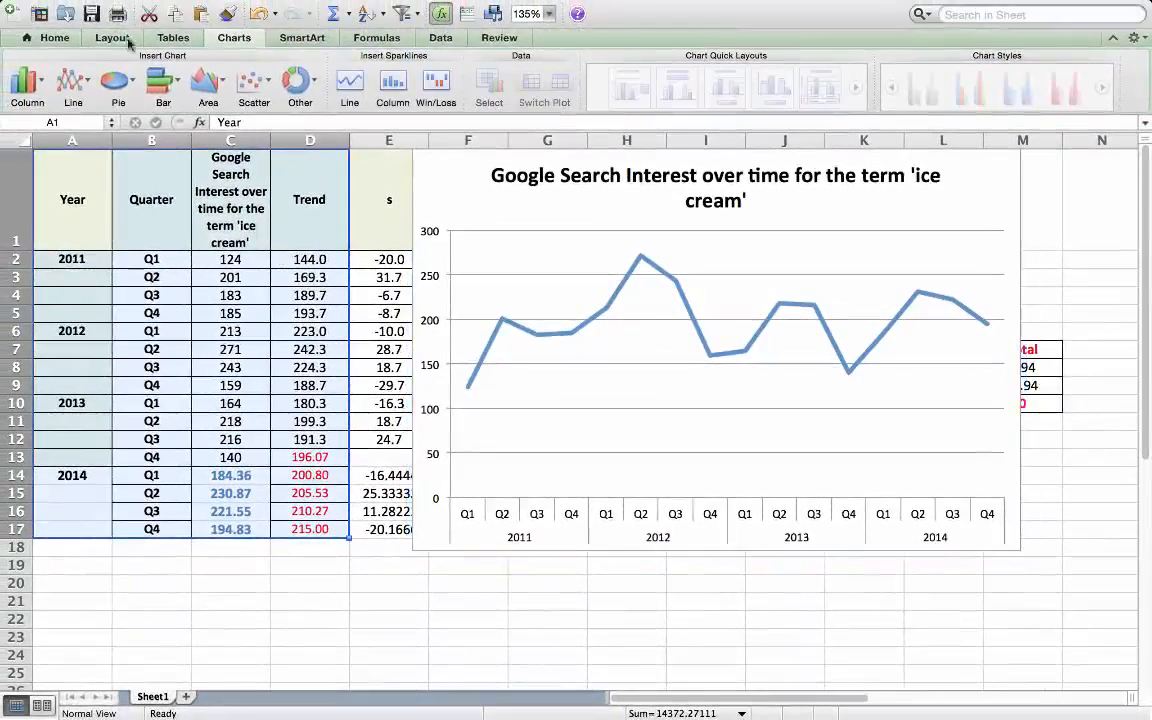
# - Switch to the Page Layout tab and return to the Charts tab
pyautogui.click(112, 37)
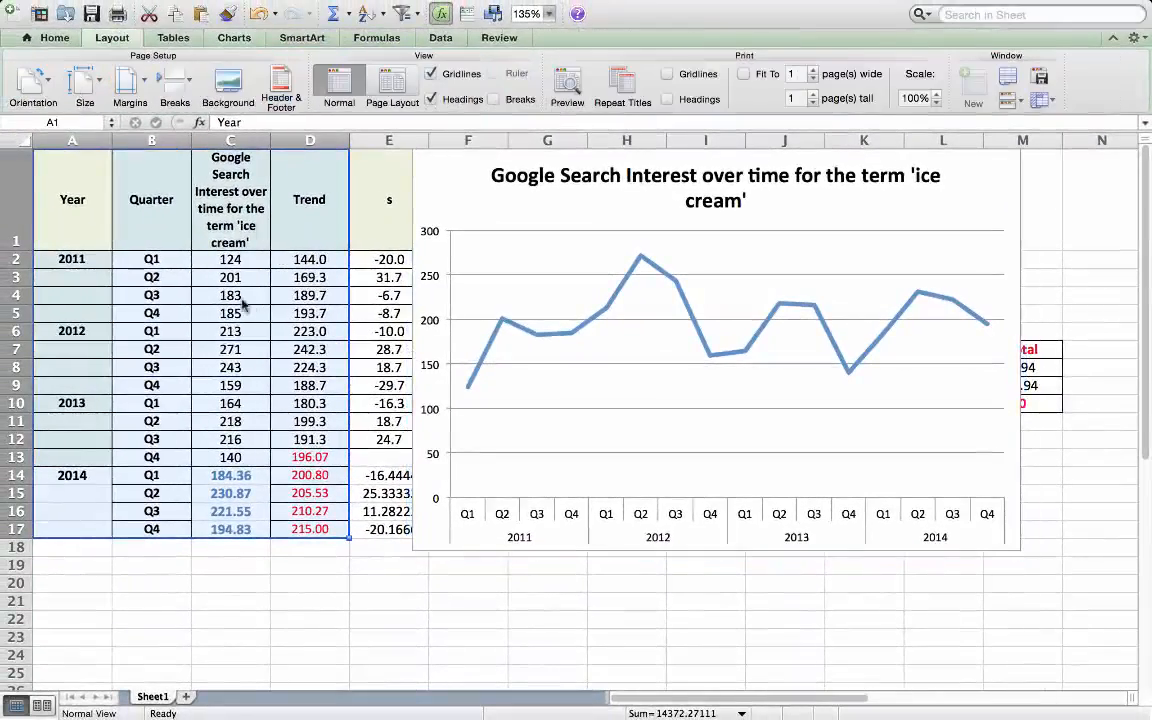
pyautogui.click(72, 85)
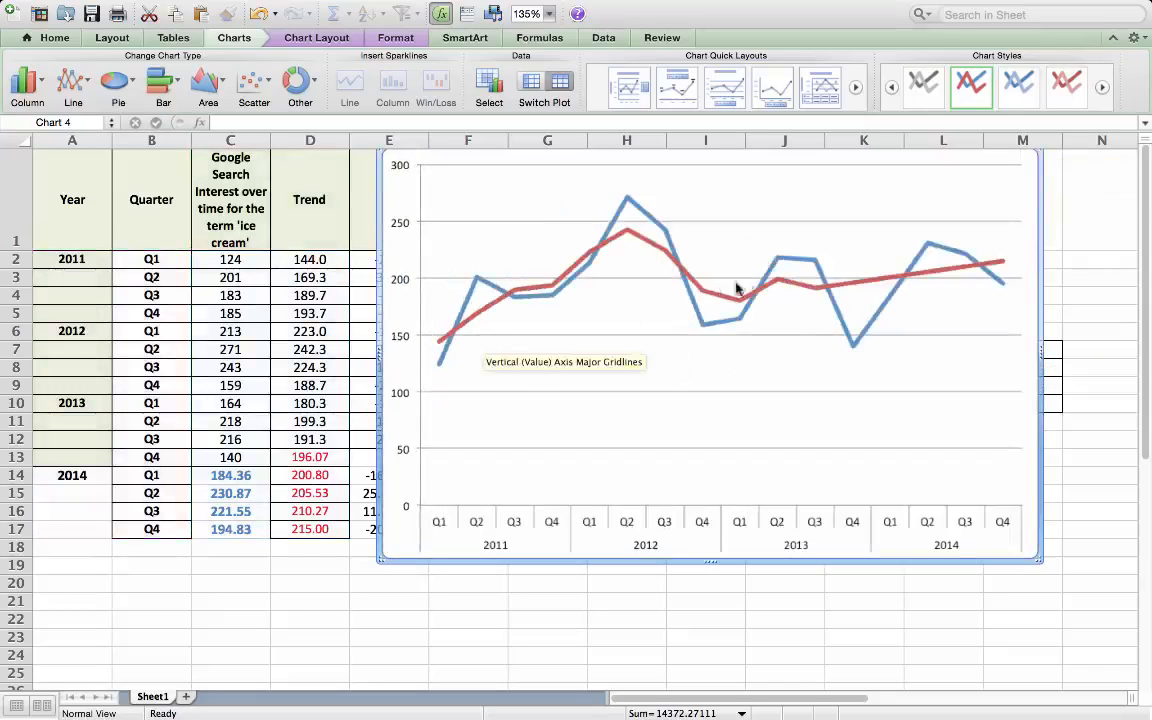
pyautogui.moveTo(967, 268)
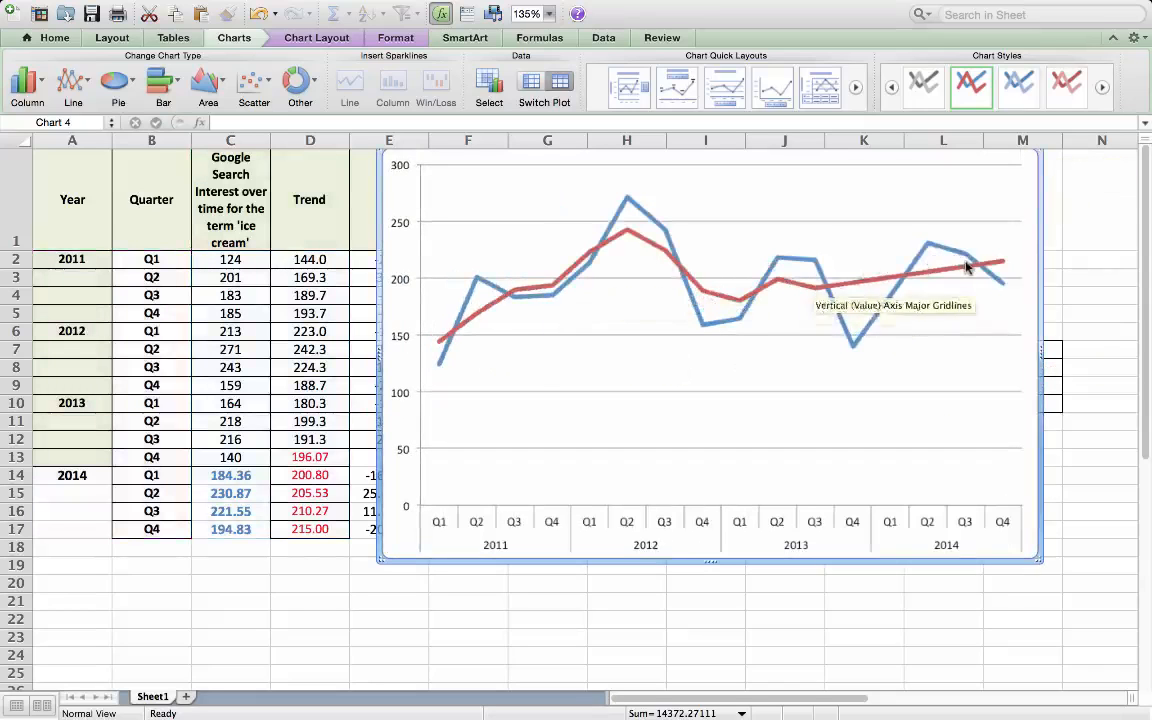
pyautogui.moveTo(835, 525)
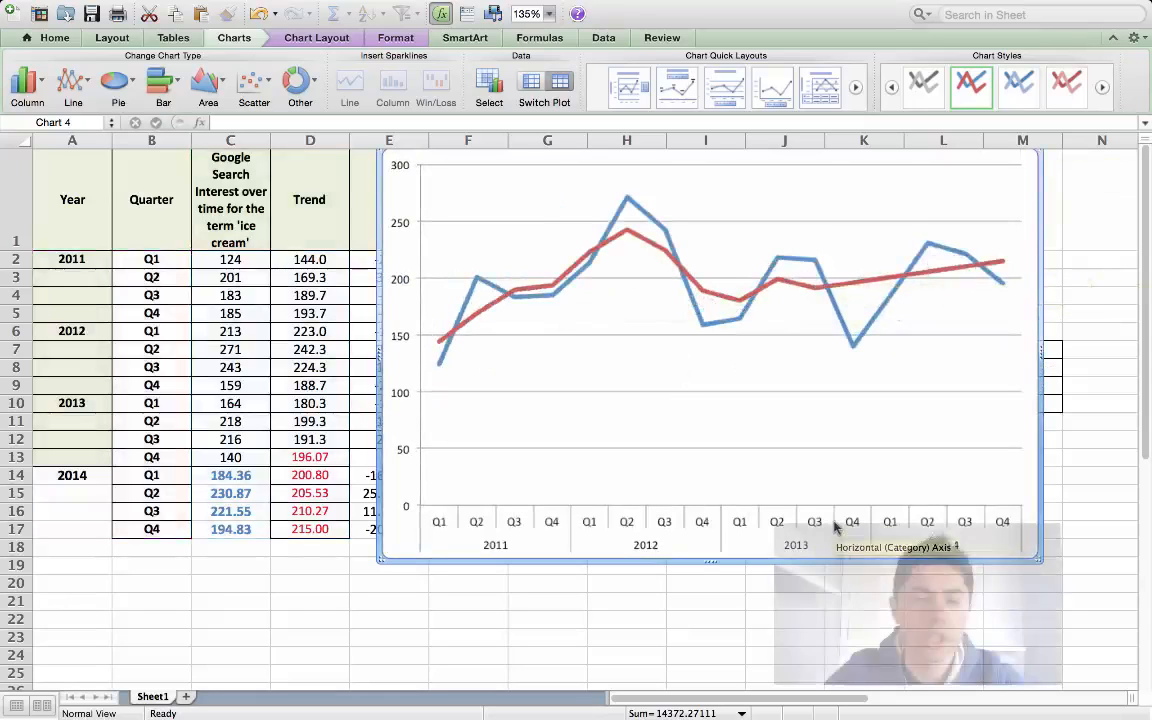